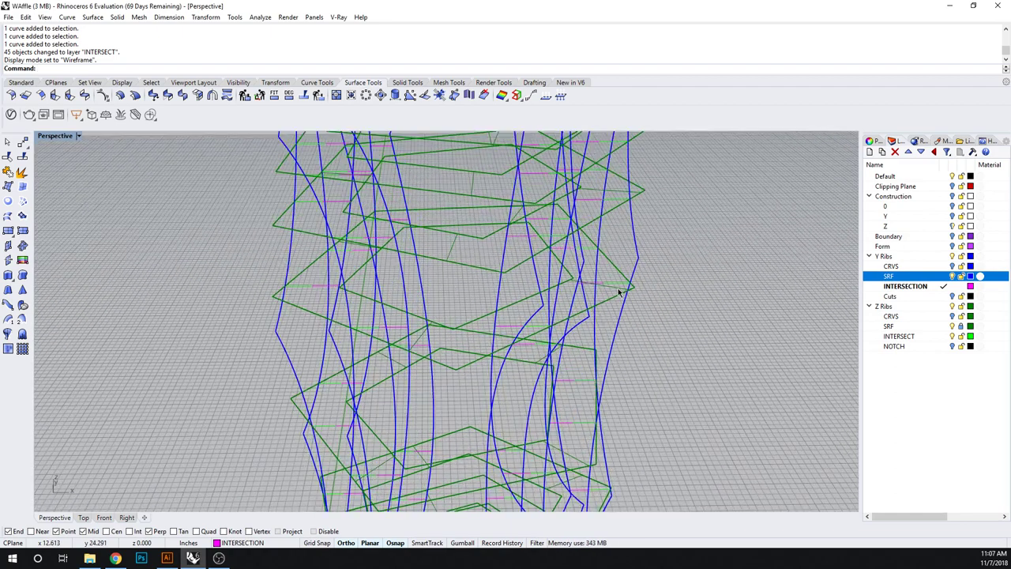
{"action": "mouse_move", "coordinate": [686, 292]}
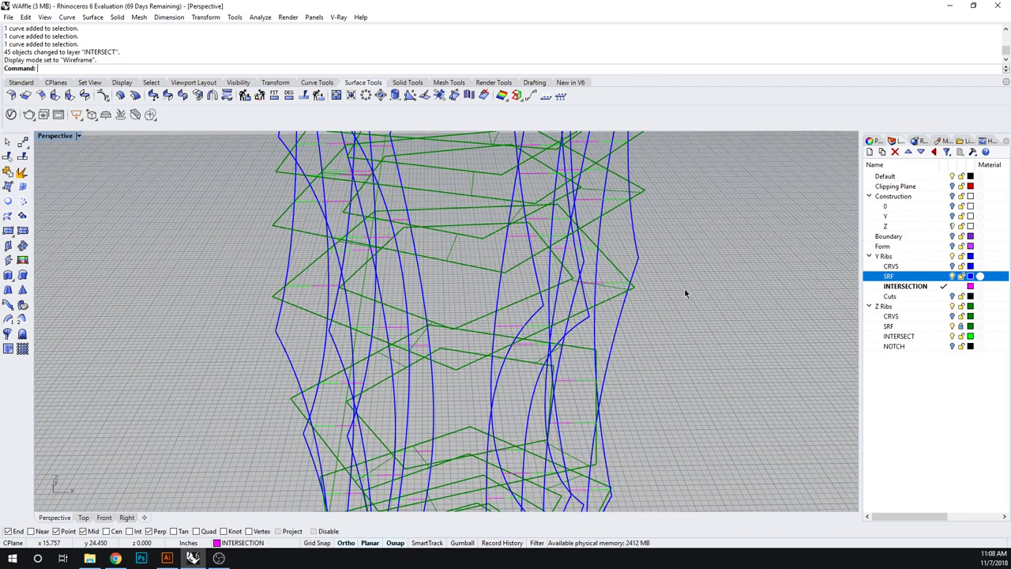
{"action": "mouse_move", "coordinate": [780, 275]}
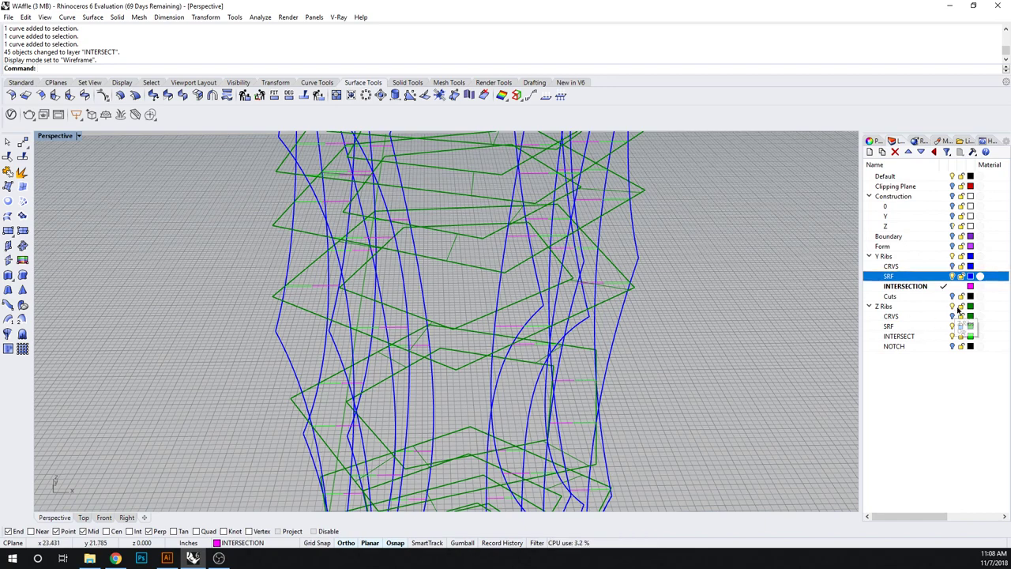
Turn off the V Ribs layers and switch to the Front viewport to see the Z ribs
{"action": "left_click", "coordinate": [885, 307]}
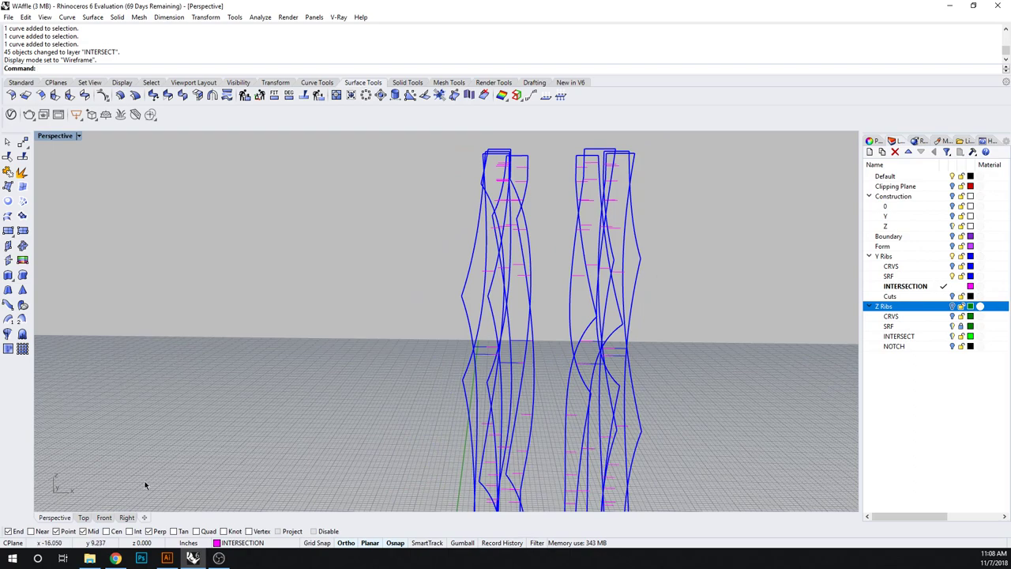
{"action": "mouse_move", "coordinate": [86, 521]}
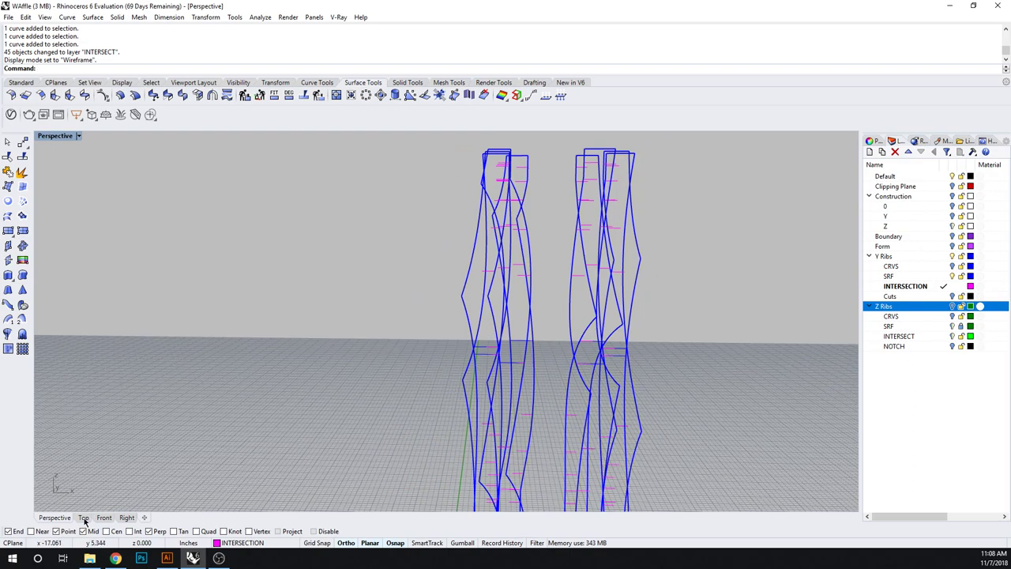
{"action": "left_click", "coordinate": [105, 519]}
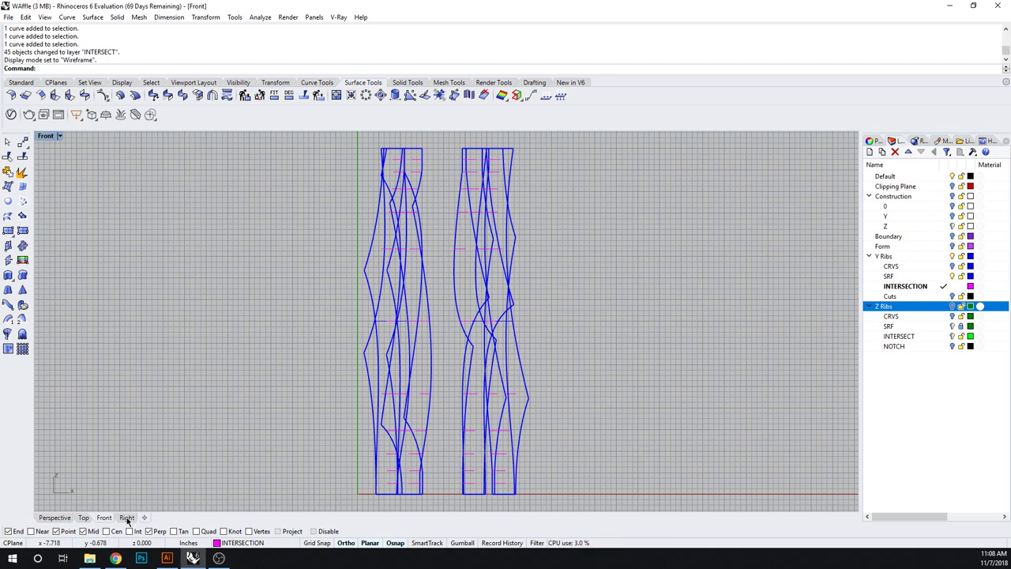
{"action": "mouse_move", "coordinate": [536, 345]}
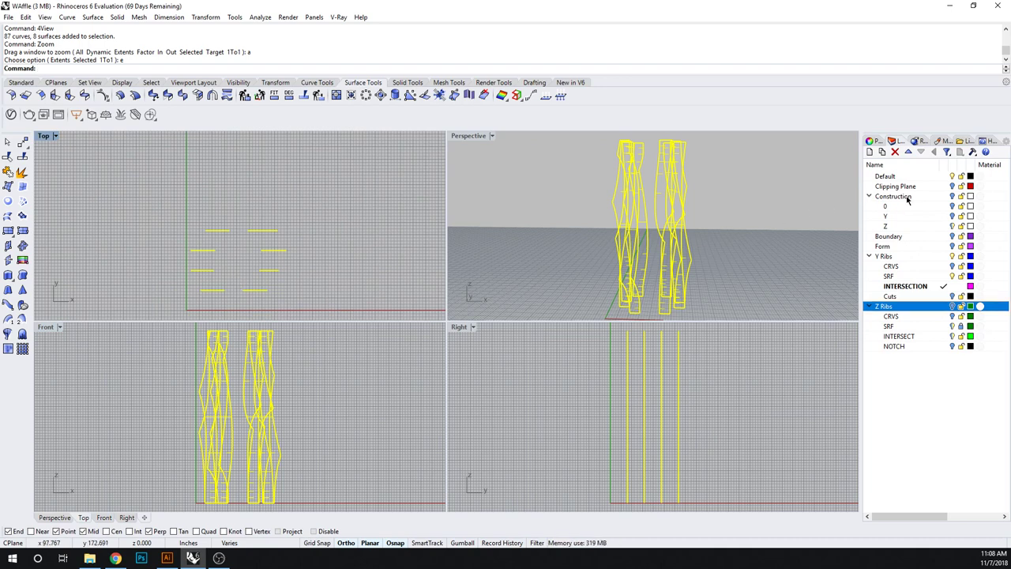
Show the Construction layer and start Shear with its origin snapped to a construction point
{"action": "left_click", "coordinate": [895, 196]}
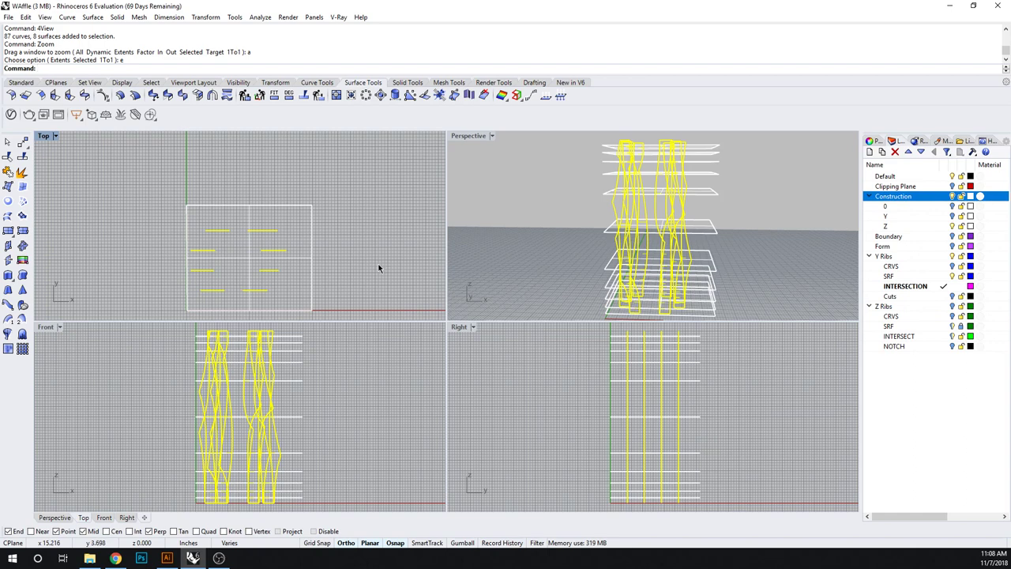
{"action": "mouse_move", "coordinate": [392, 267]}
{"action": "type", "text": "0"}
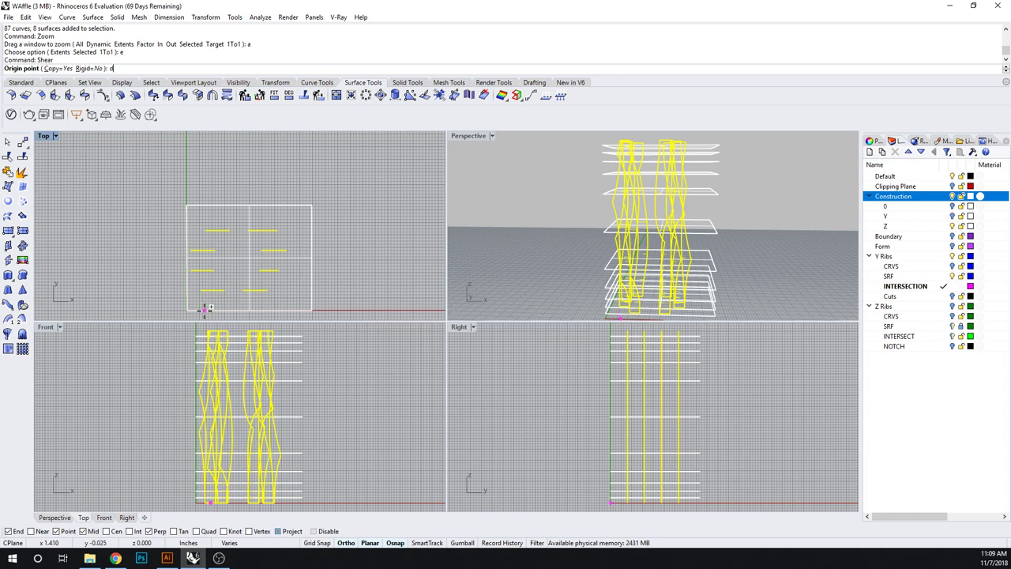
{"action": "mouse_move", "coordinate": [269, 304]}
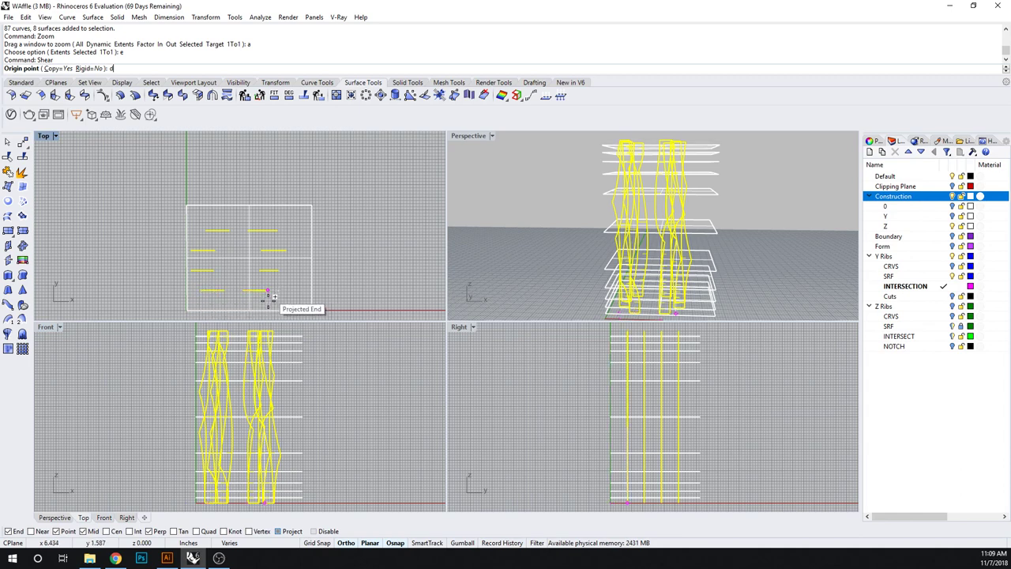
{"action": "mouse_move", "coordinate": [281, 306]}
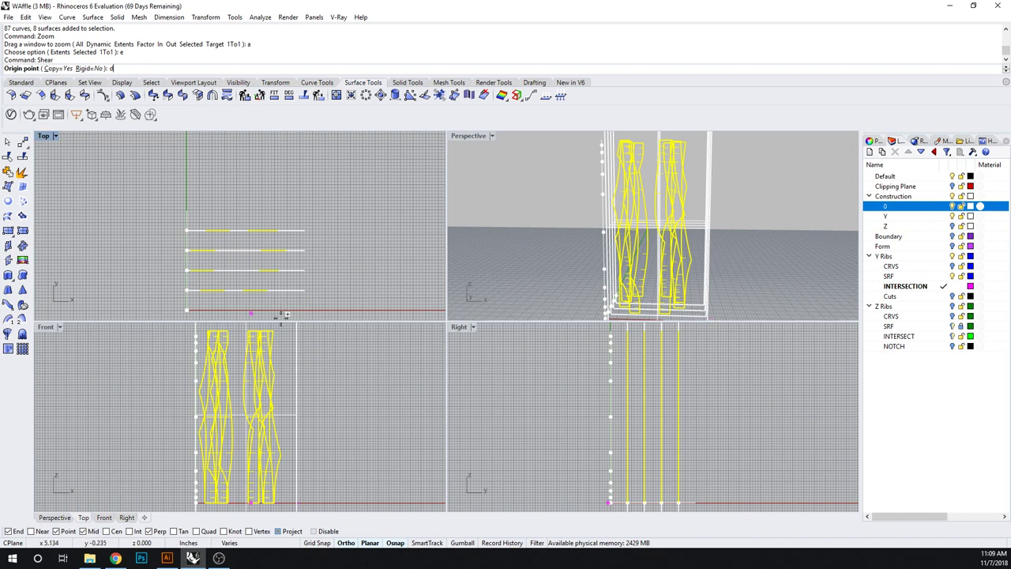
{"action": "mouse_move", "coordinate": [814, 245]}
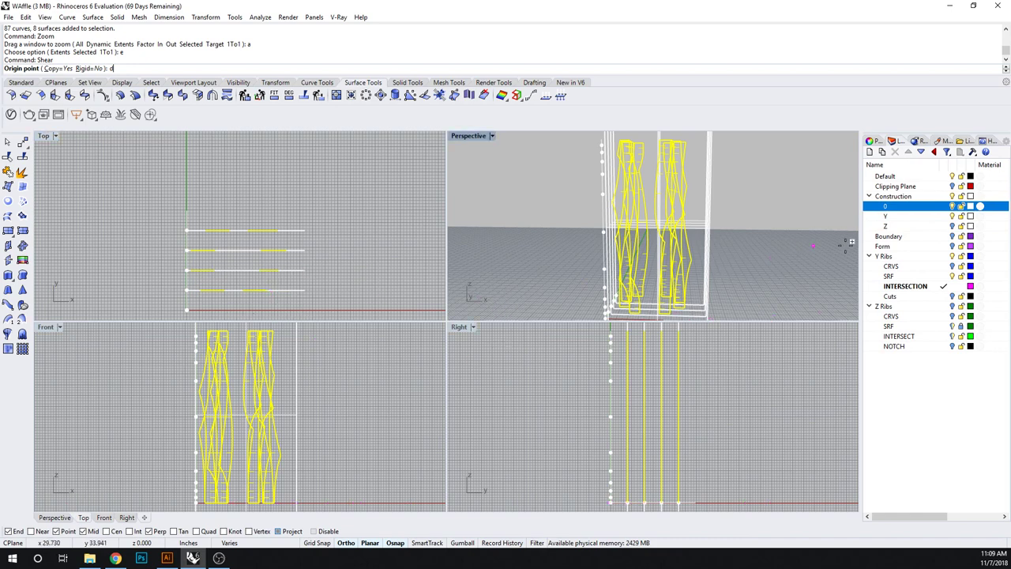
{"action": "left_click", "coordinate": [885, 226]}
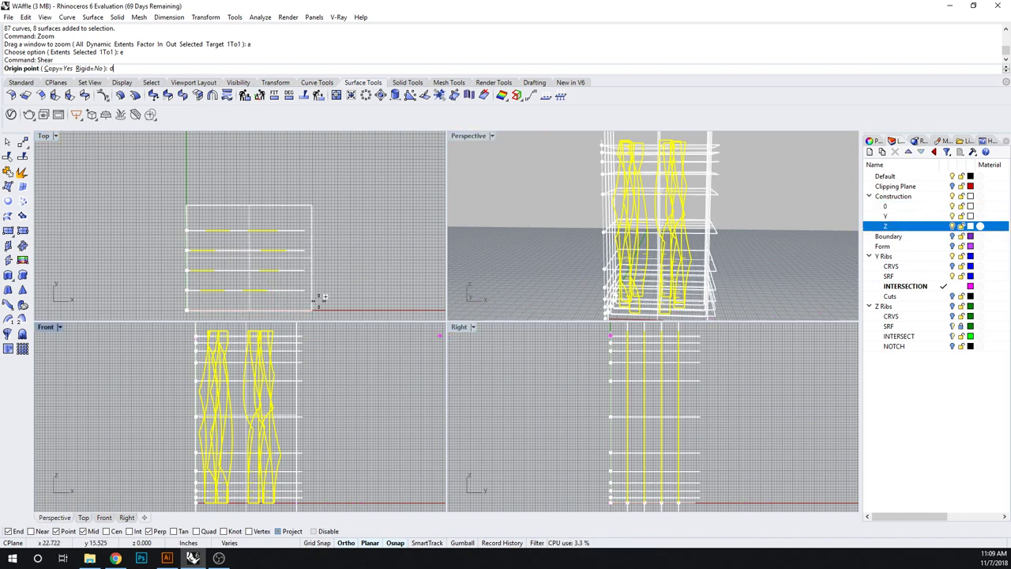
{"action": "mouse_move", "coordinate": [316, 307]}
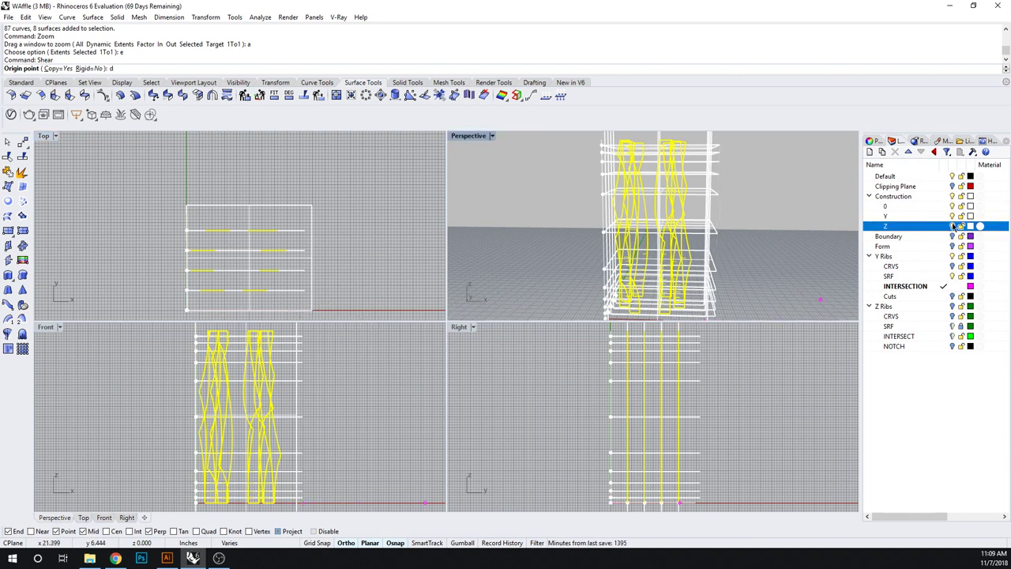
{"action": "left_click", "coordinate": [885, 215]}
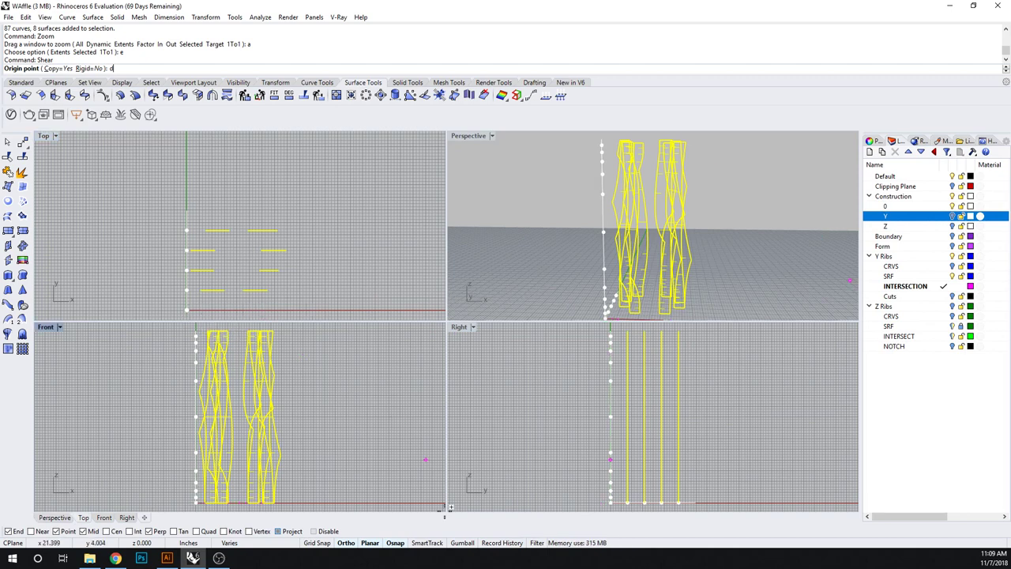
{"action": "mouse_move", "coordinate": [190, 308]}
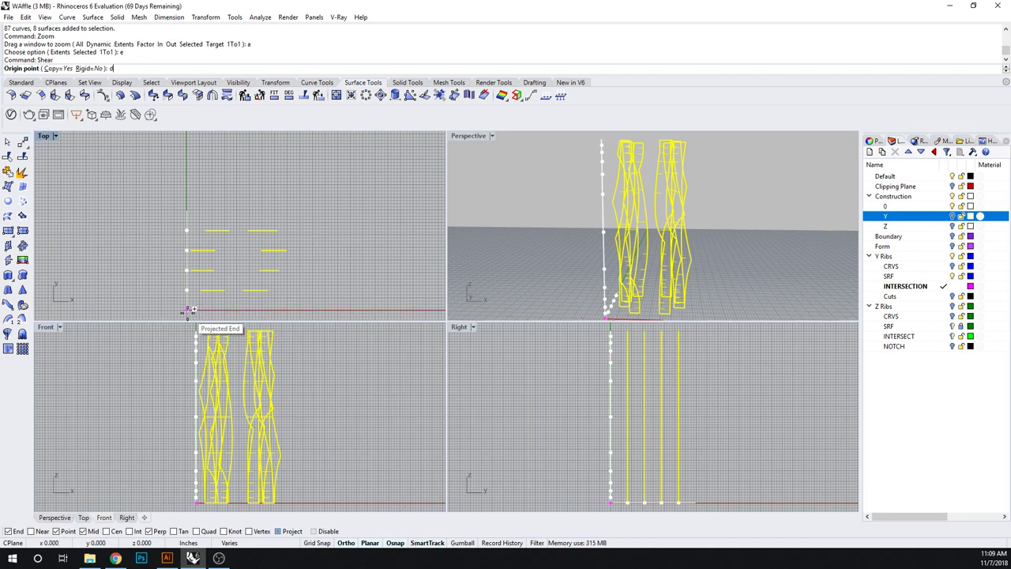
{"action": "mouse_move", "coordinate": [271, 304]}
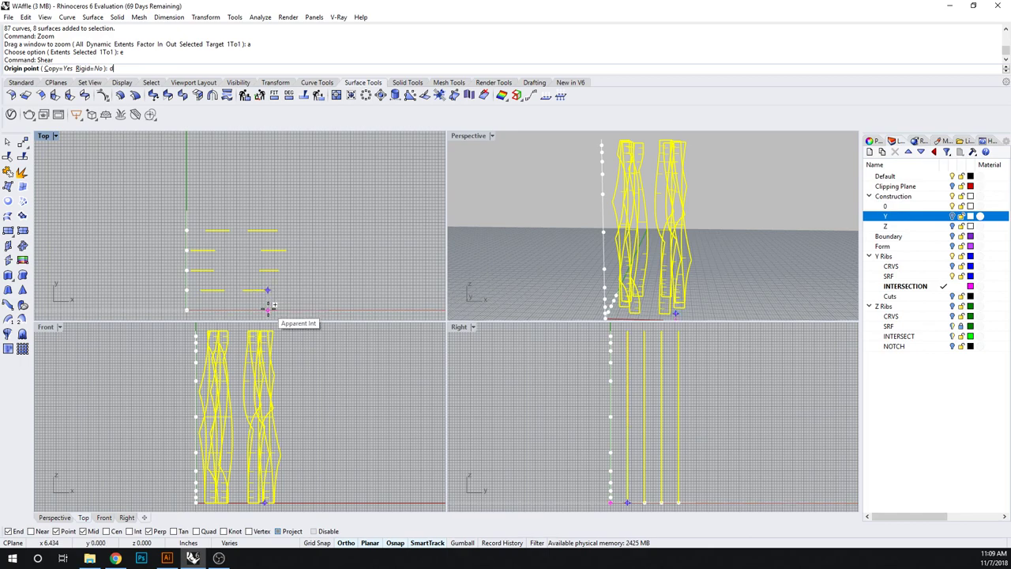
{"action": "left_click", "coordinate": [267, 291]}
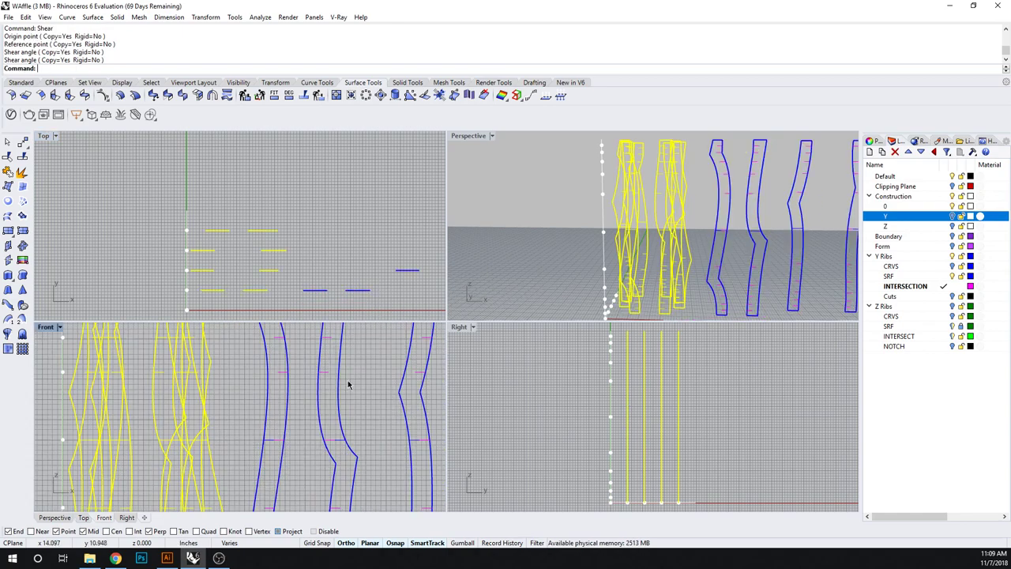
{"action": "mouse_move", "coordinate": [373, 372]}
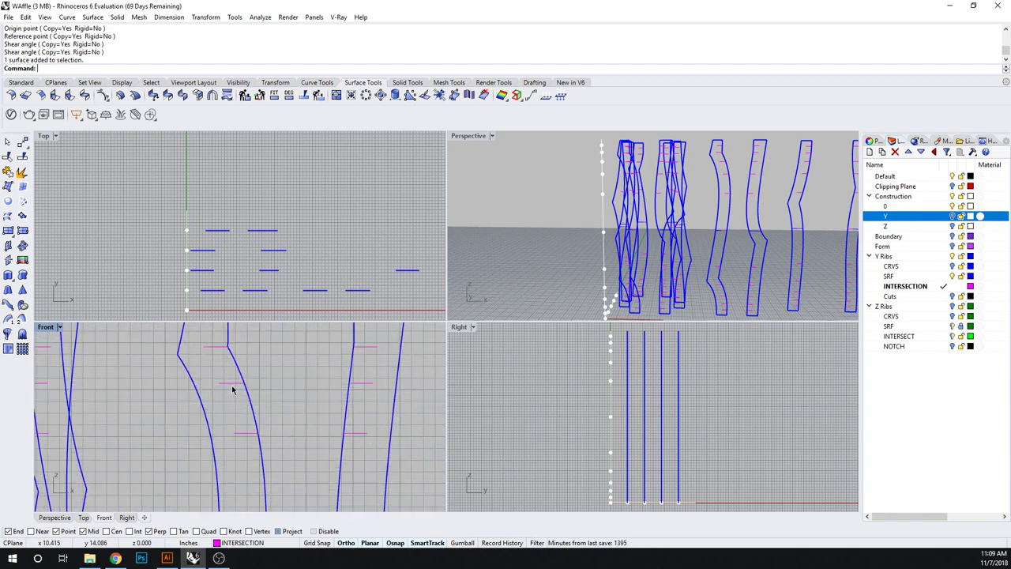
{"action": "mouse_move", "coordinate": [237, 384]}
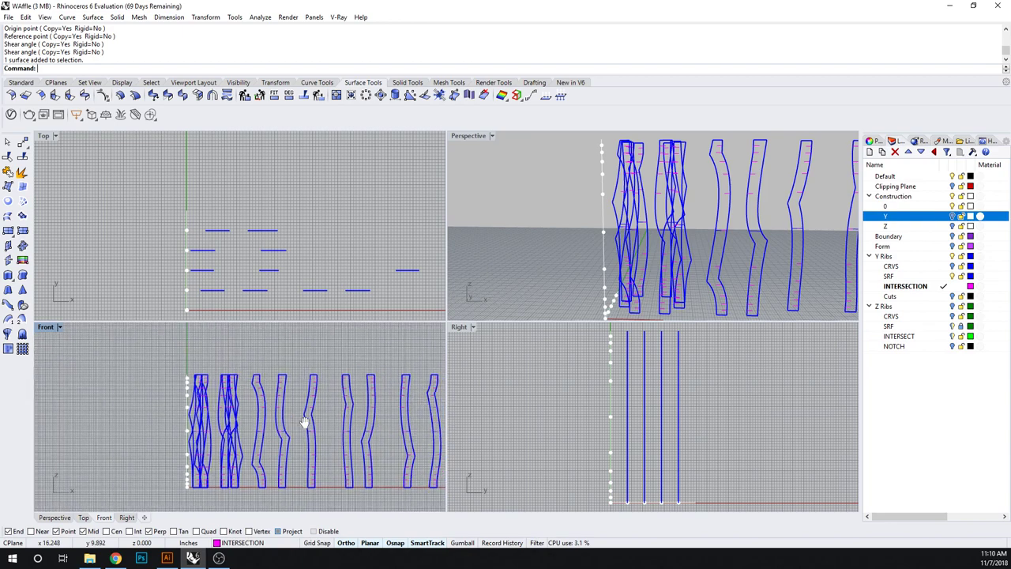
Hide the original tower geometry and make Cuts the current layer
{"action": "left_click", "coordinate": [895, 196]}
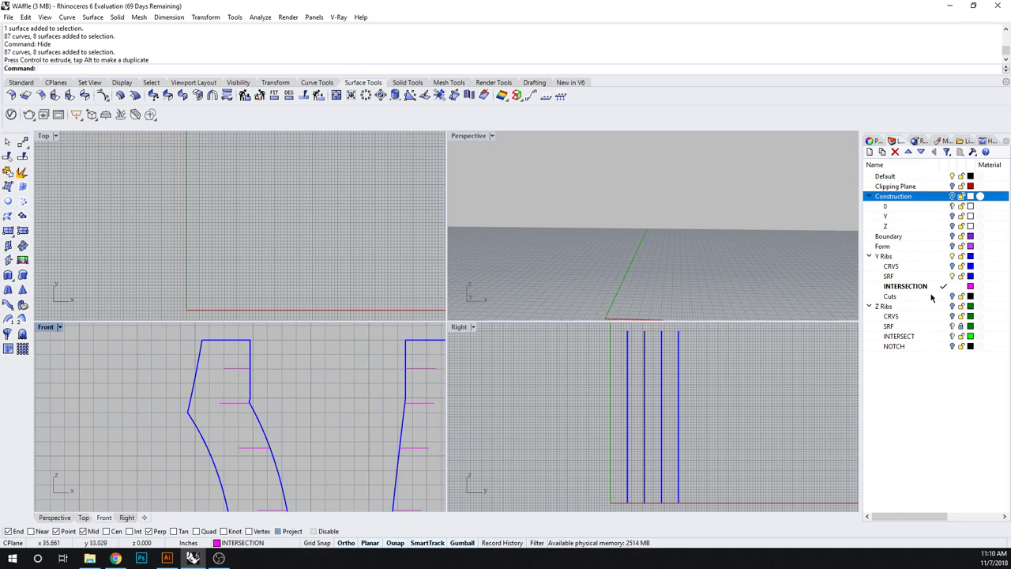
{"action": "left_click", "coordinate": [891, 295]}
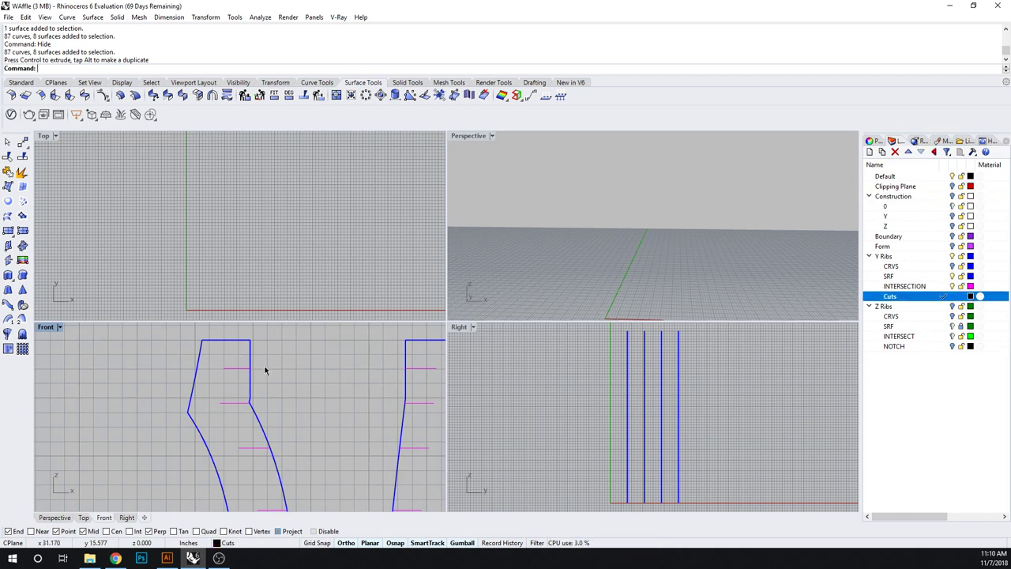
{"action": "mouse_move", "coordinate": [291, 439]}
{"action": "type", "text": "Rectangle"}
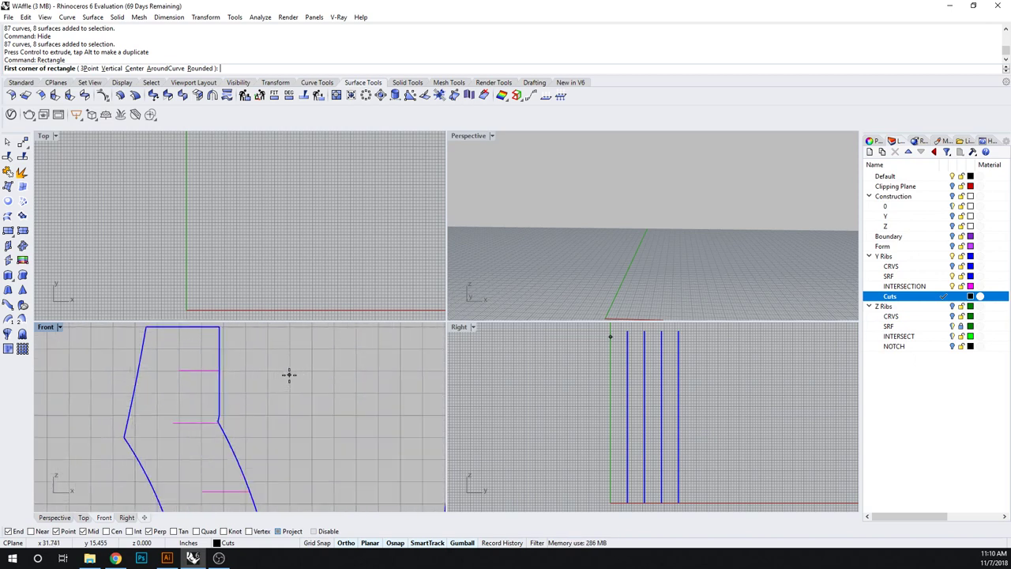
Place the first corner of the 1/16-wide notch rectangle beside the first rib
{"action": "left_click", "coordinate": [265, 376]}
{"action": "type", "text": "1/16"}
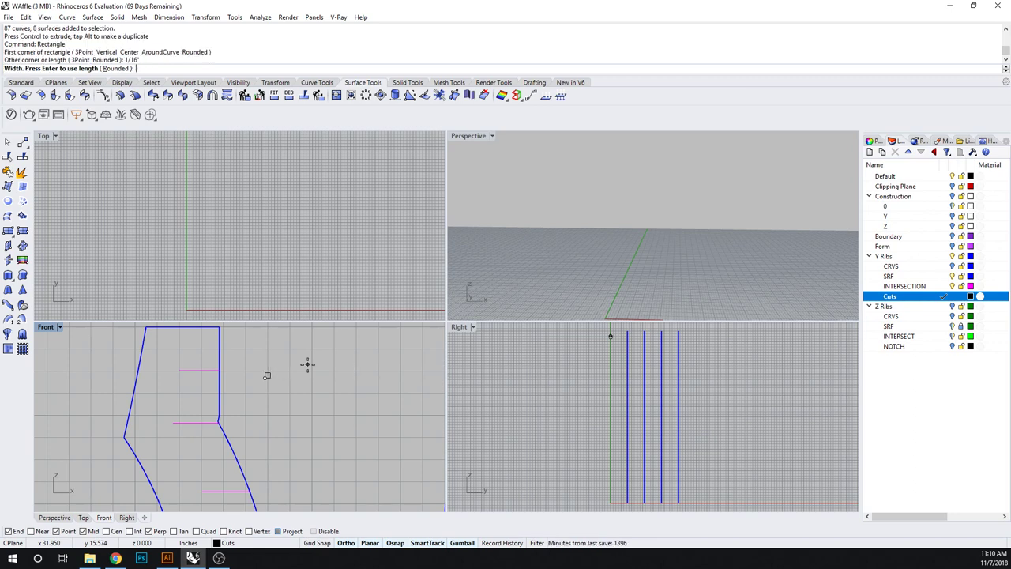
{"action": "mouse_move", "coordinate": [294, 366]}
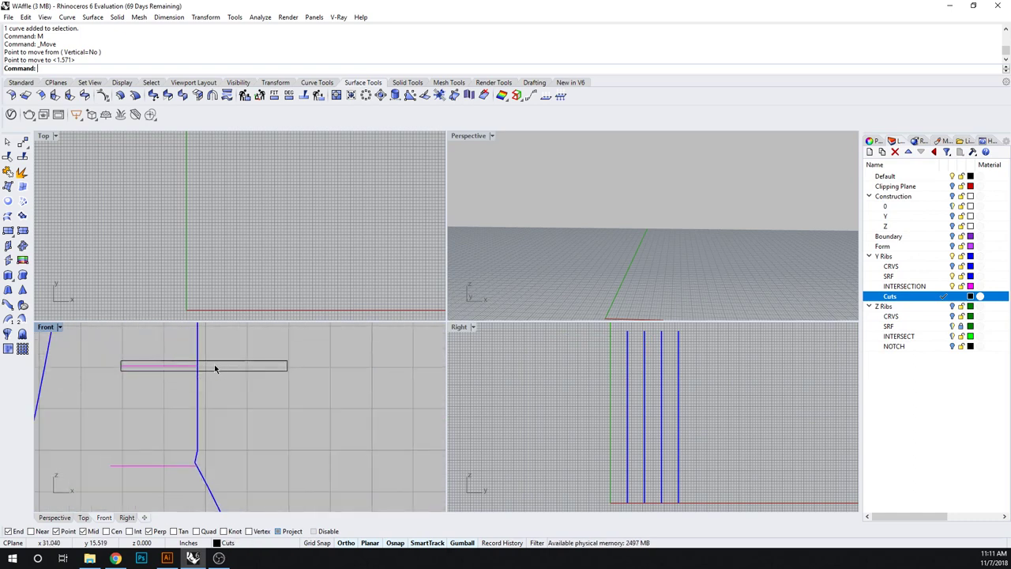
{"action": "mouse_move", "coordinate": [243, 379]}
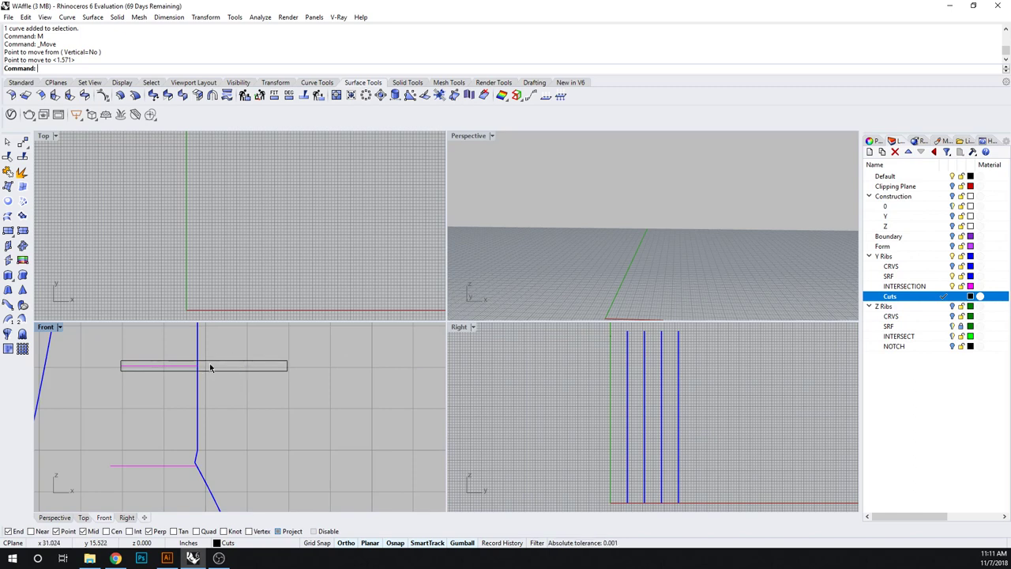
{"action": "mouse_move", "coordinate": [238, 346]}
{"action": "type", "text": "CO"}
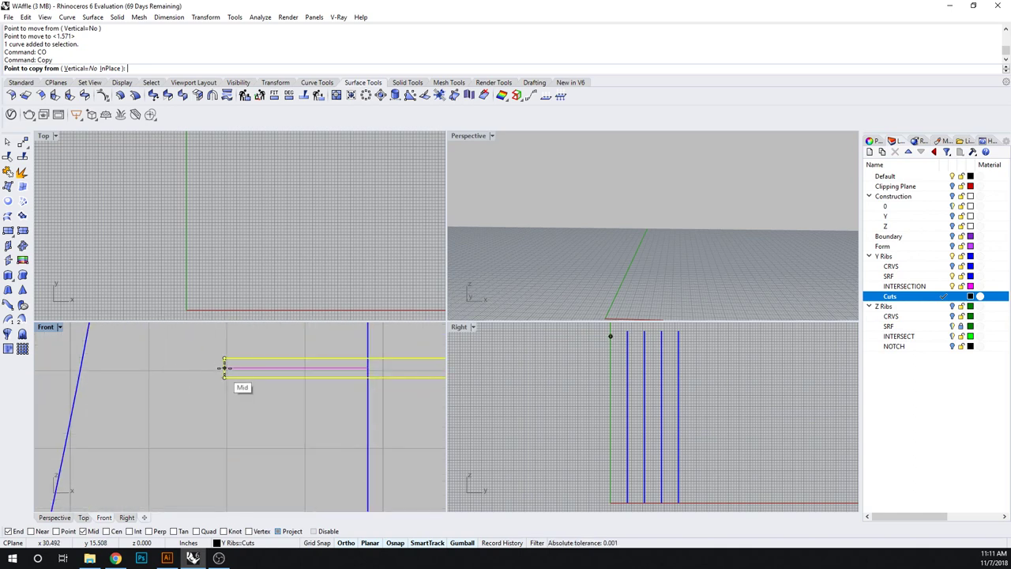
Pick the base point to copy the notch rectangle from the first intersection mark
{"action": "left_click", "coordinate": [224, 370]}
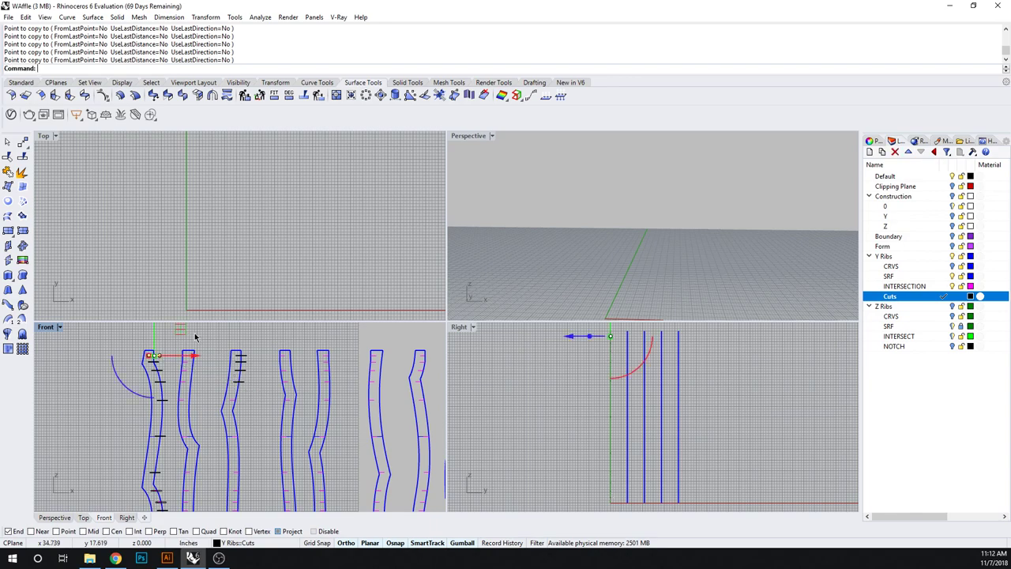
Undo the last misplaced notch copy along the rib profiles
{"action": "key", "text": "ctrl+z"}
{"action": "type", "text": "Pro"}
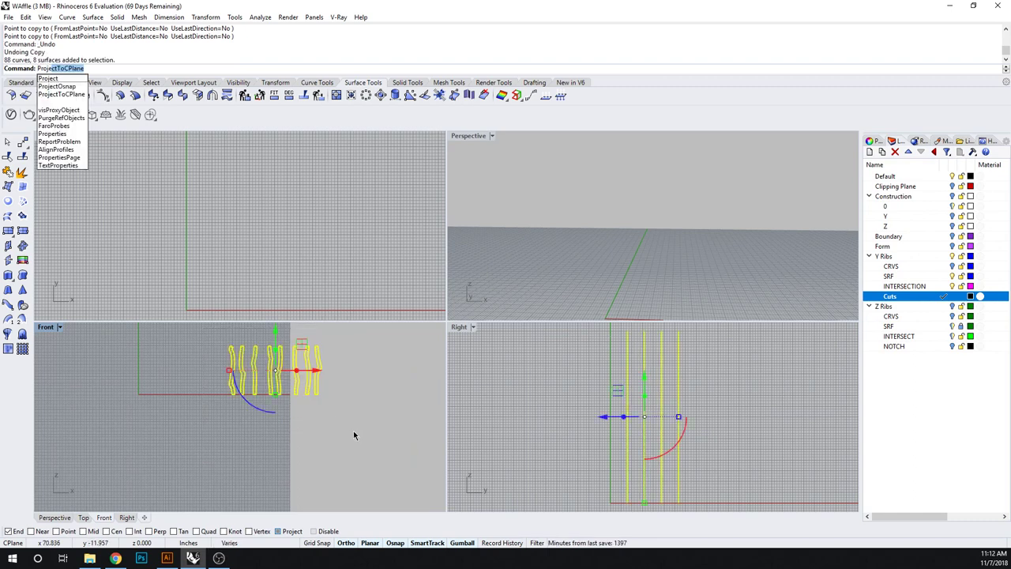
Run ProjectToCPlane on the ribs, repeat it, and answer Yes to delete input objects
{"action": "left_click", "coordinate": [62, 95]}
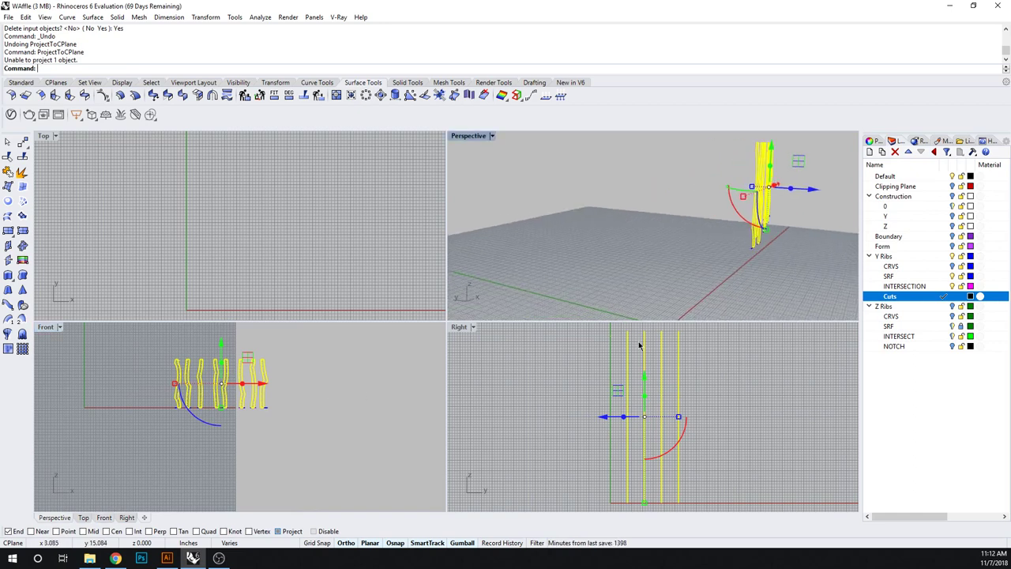
{"action": "key", "text": "ctrl+z"}
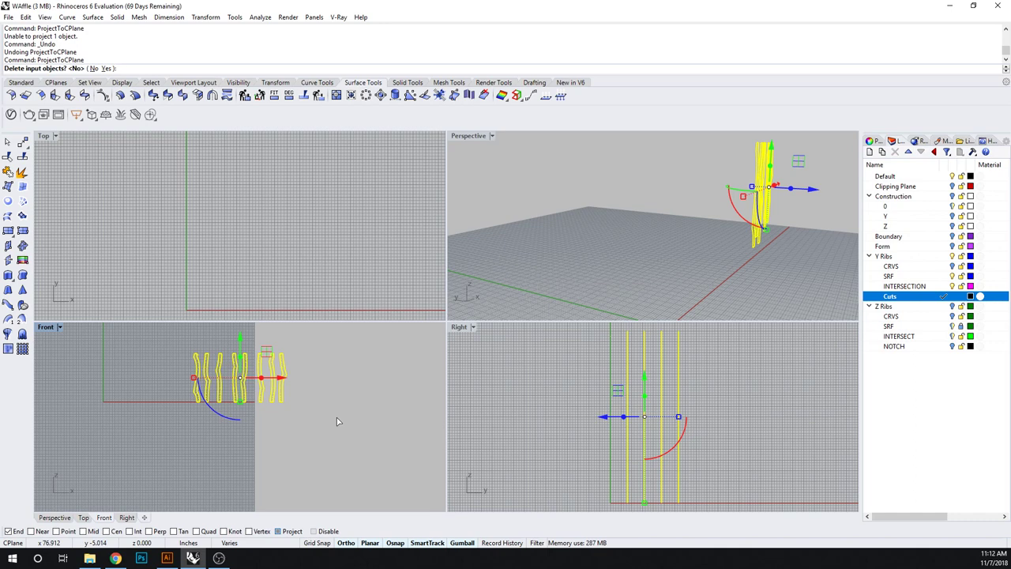
{"action": "type", "text": "y"}
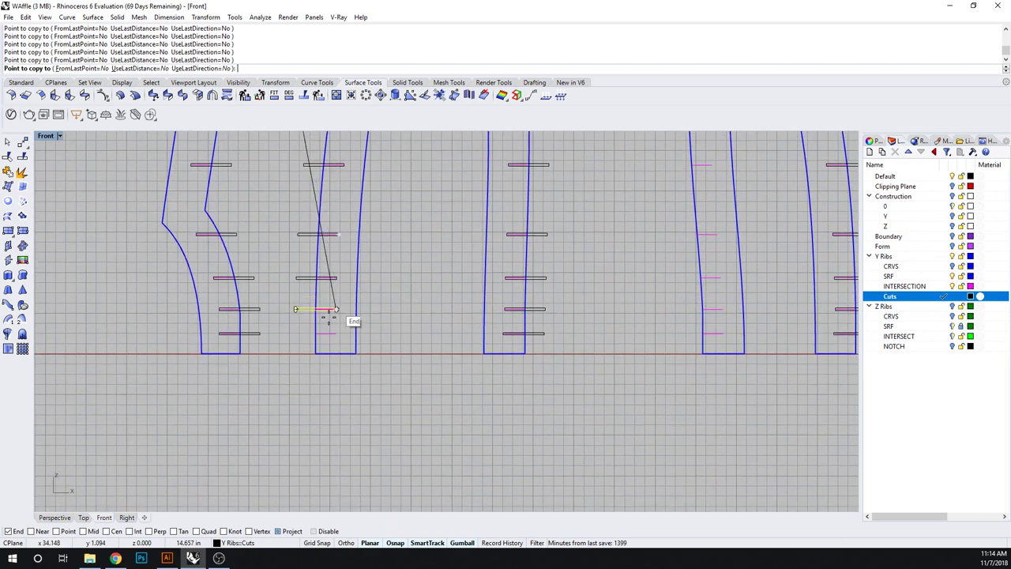
Zoom around the flattened ribs while placing the remaining notch slots
{"action": "scroll", "scroll_direction": "down", "scroll_amount": 3}
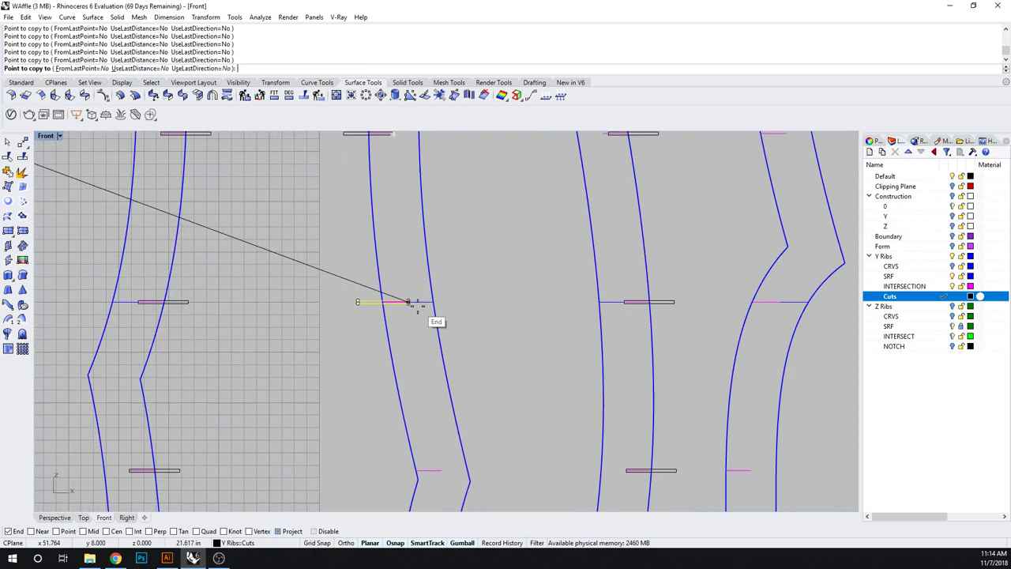
{"action": "mouse_move", "coordinate": [419, 468]}
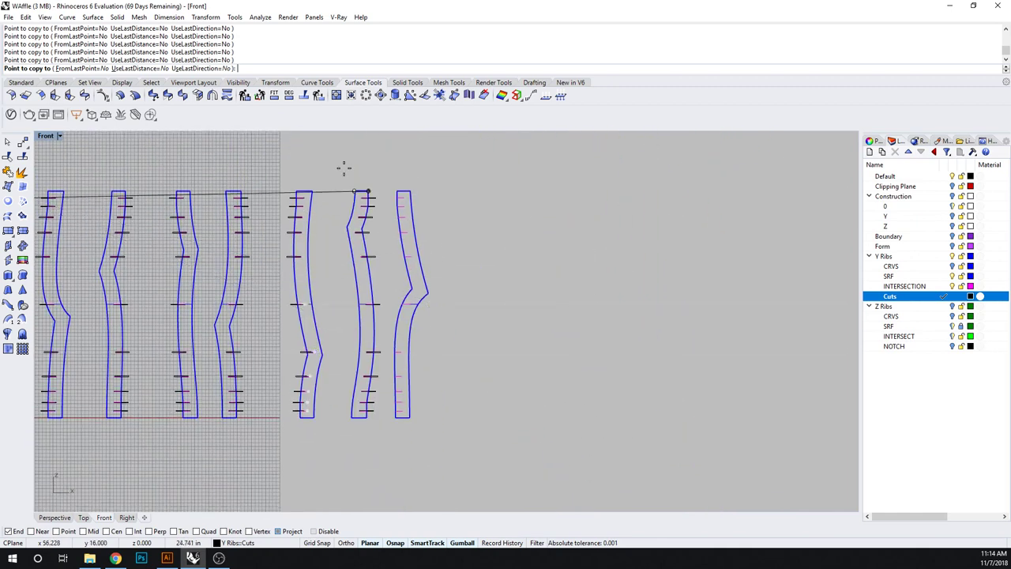
{"action": "scroll", "scroll_direction": "up", "scroll_amount": 3}
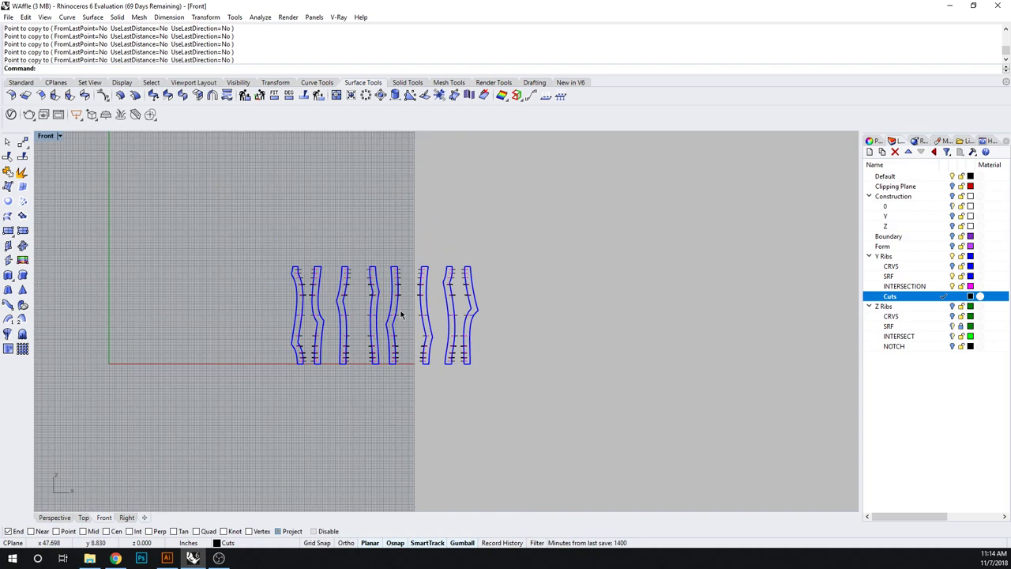
{"action": "mouse_move", "coordinate": [656, 281]}
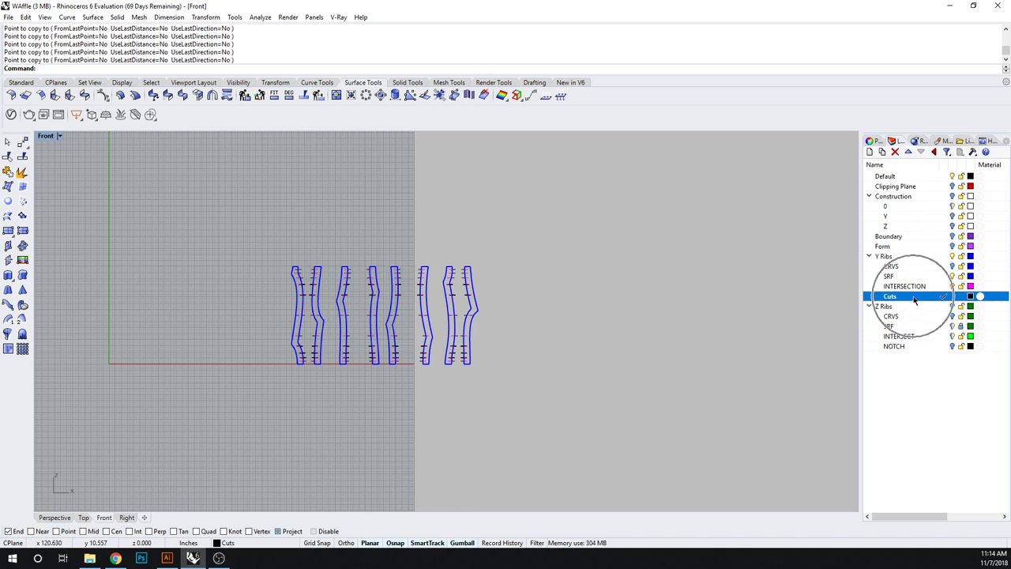
Select all objects on the Cuts layer and move to the V Ribs INTERSECTION layer
{"action": "right_click", "coordinate": [891, 296]}
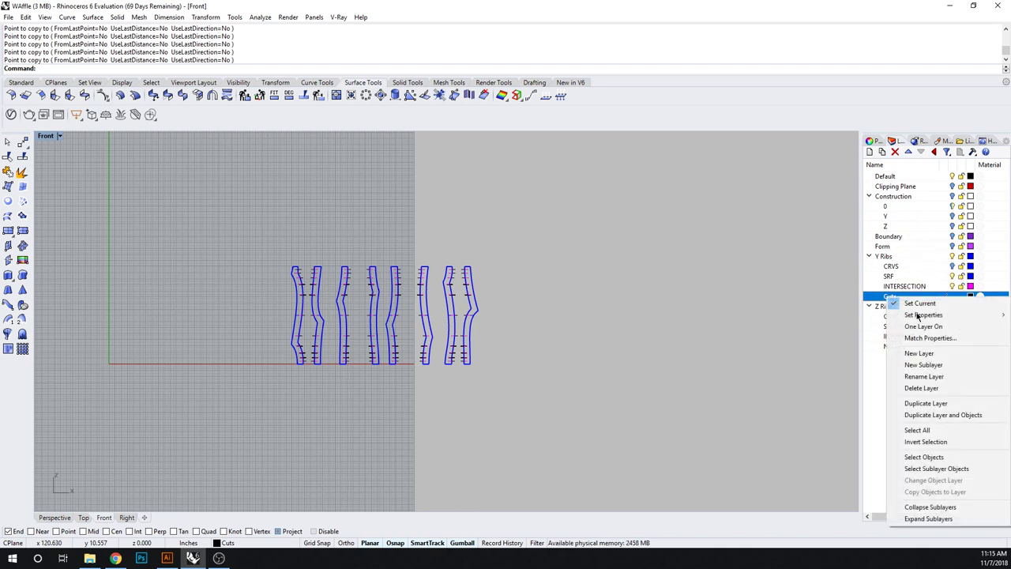
{"action": "mouse_move", "coordinate": [923, 457]}
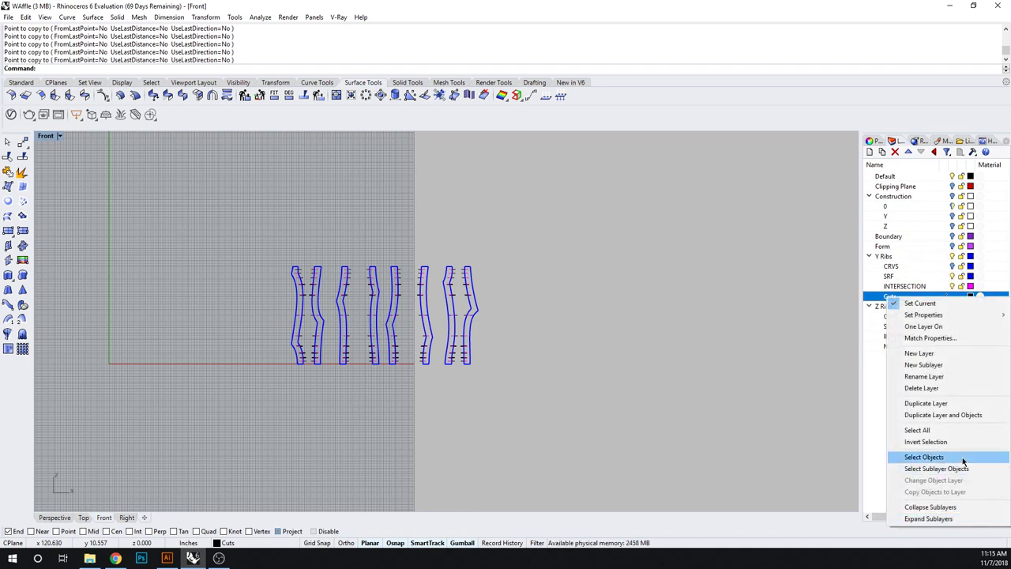
{"action": "left_click", "coordinate": [923, 457]}
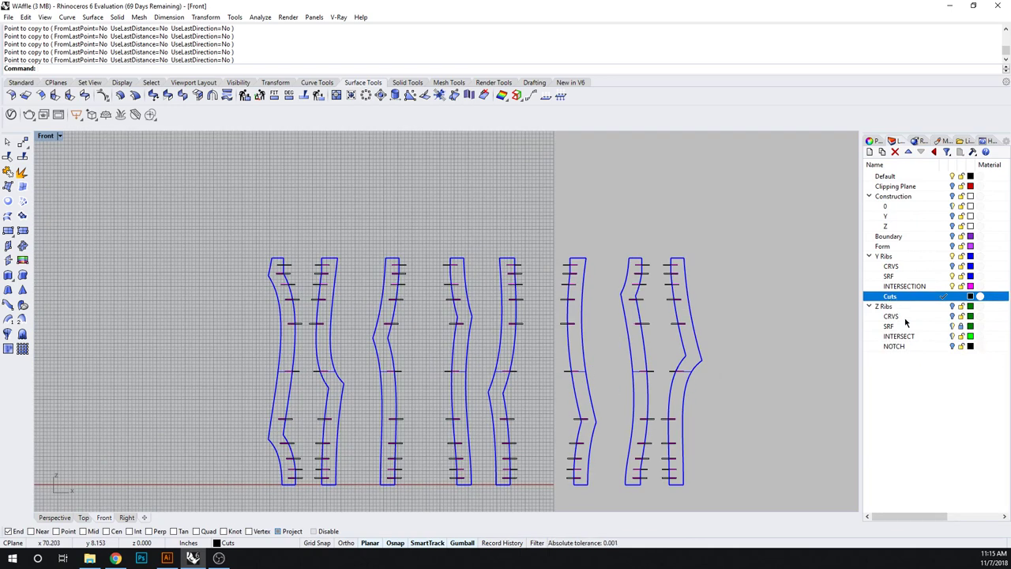
{"action": "left_click", "coordinate": [904, 286]}
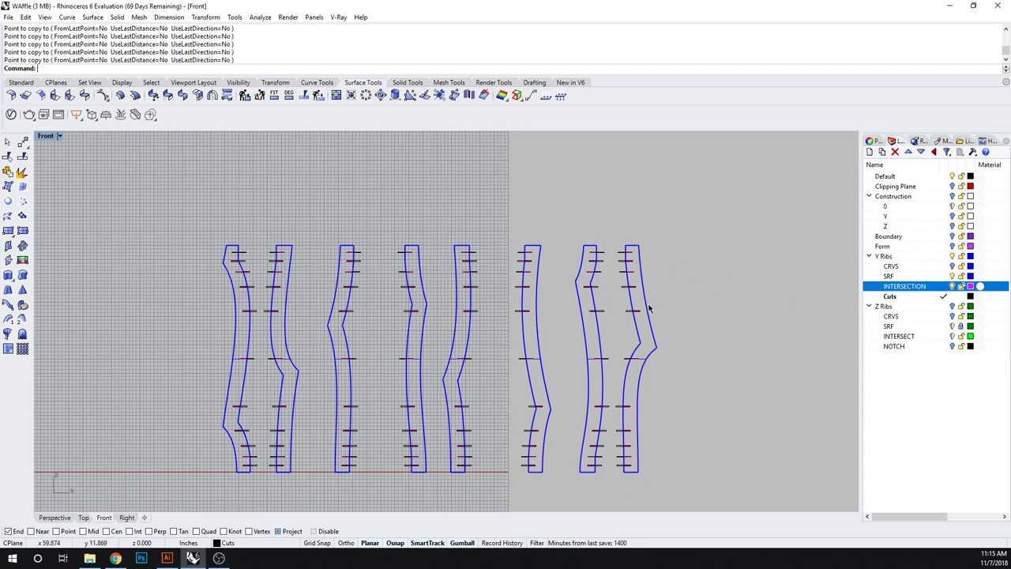
{"action": "mouse_move", "coordinate": [700, 313]}
{"action": "type", "text": "Y PROFILE LASER"}
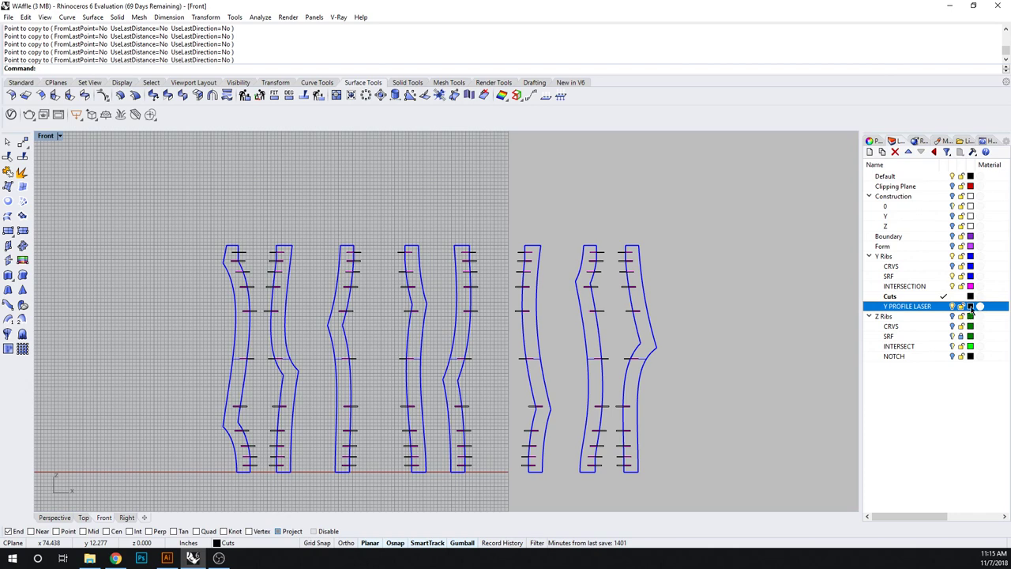
Confirm the V PROFILE LASER name and move the eight rib profiles onto it
{"action": "left_click", "coordinate": [970, 307]}
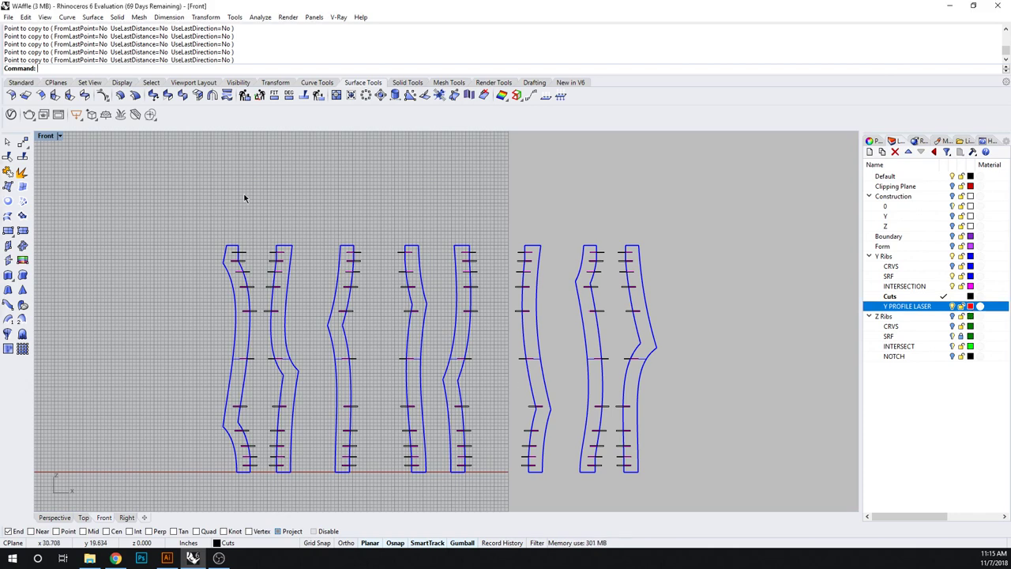
{"action": "left_click_drag", "start_coordinate": [161, 335], "coordinate": [687, 346]}
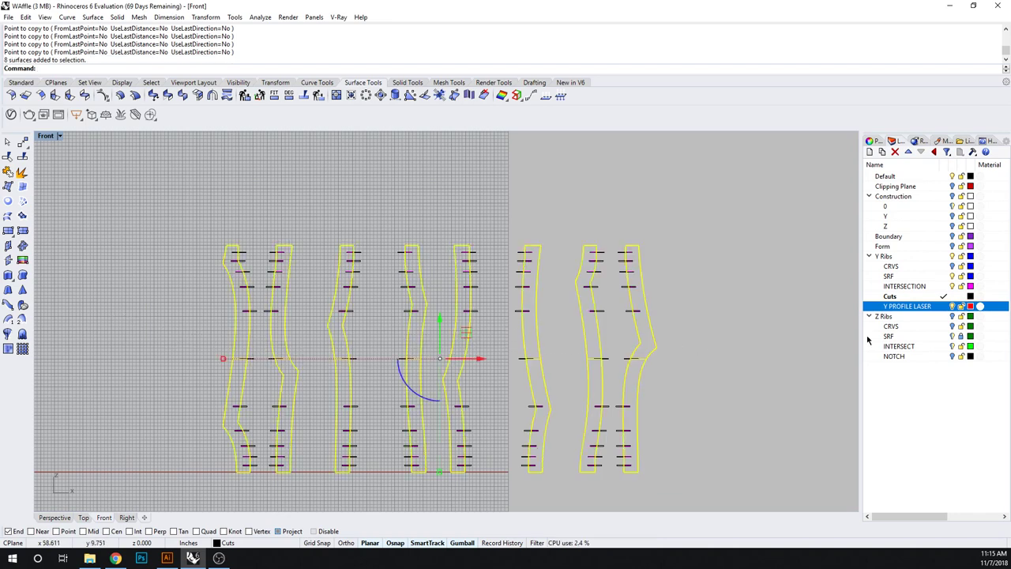
{"action": "right_click", "coordinate": [907, 307]}
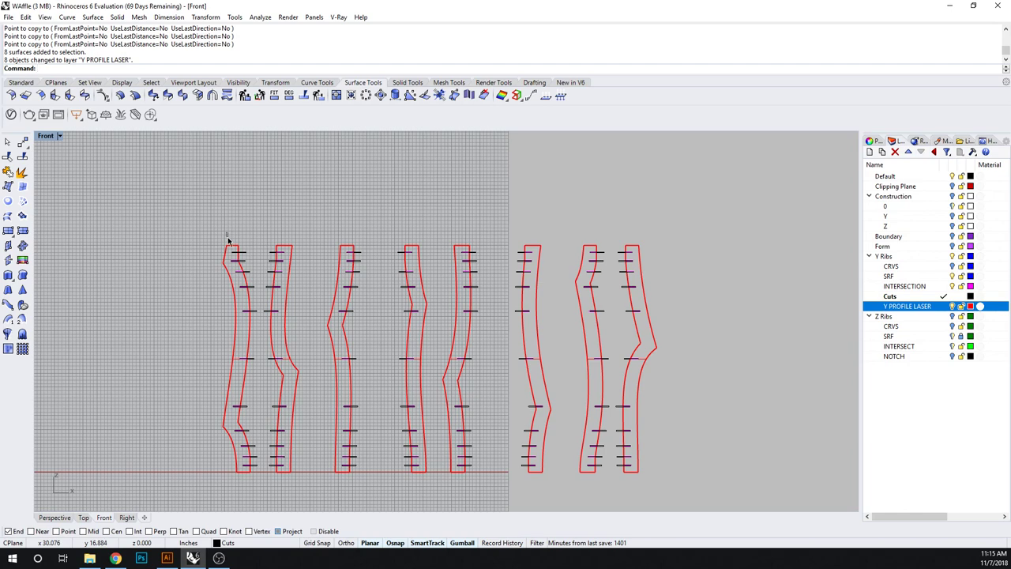
{"action": "left_click", "coordinate": [904, 286]}
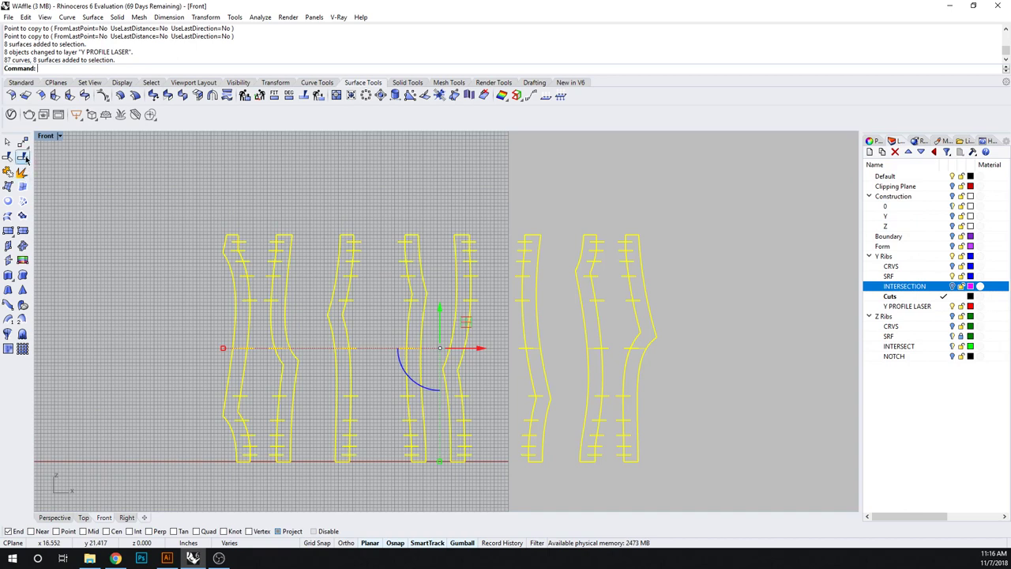
{"action": "mouse_move", "coordinate": [22, 158]}
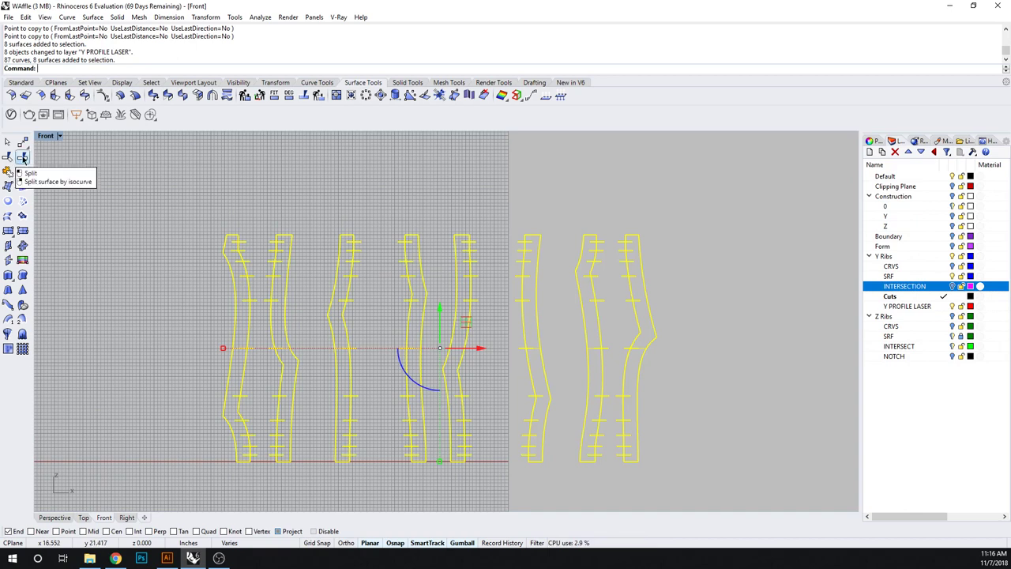
Split the eight rib profiles using the Cuts layer's notch curves as cutting objects, yielding 95 pieces
{"action": "left_click", "coordinate": [22, 156]}
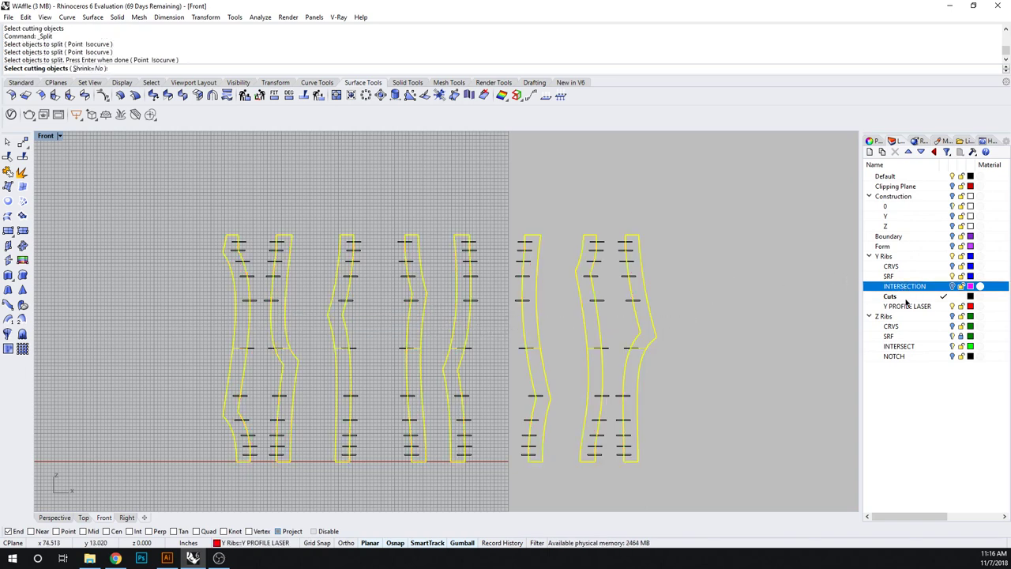
{"action": "left_click", "coordinate": [892, 297]}
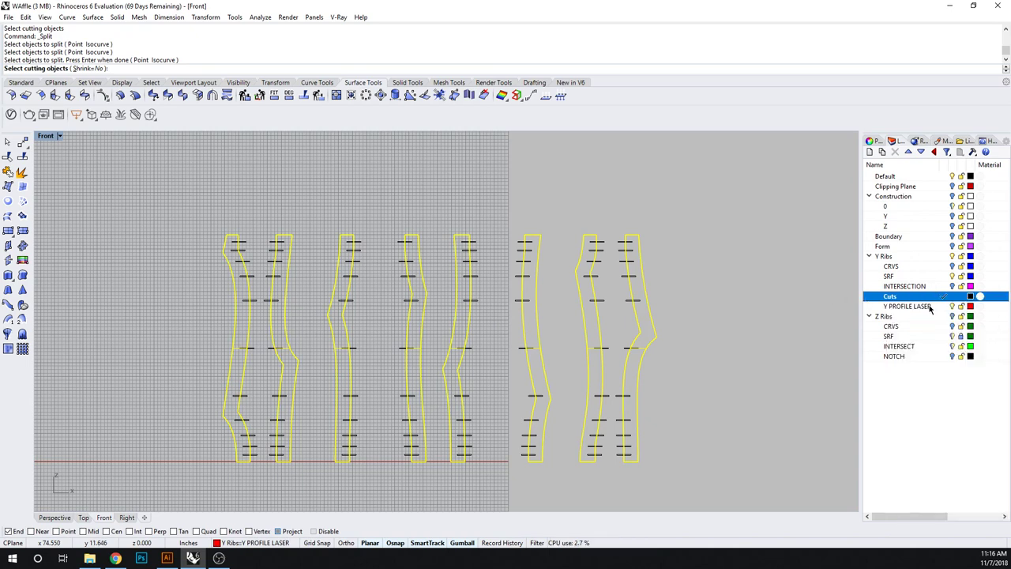
{"action": "right_click", "coordinate": [891, 296]}
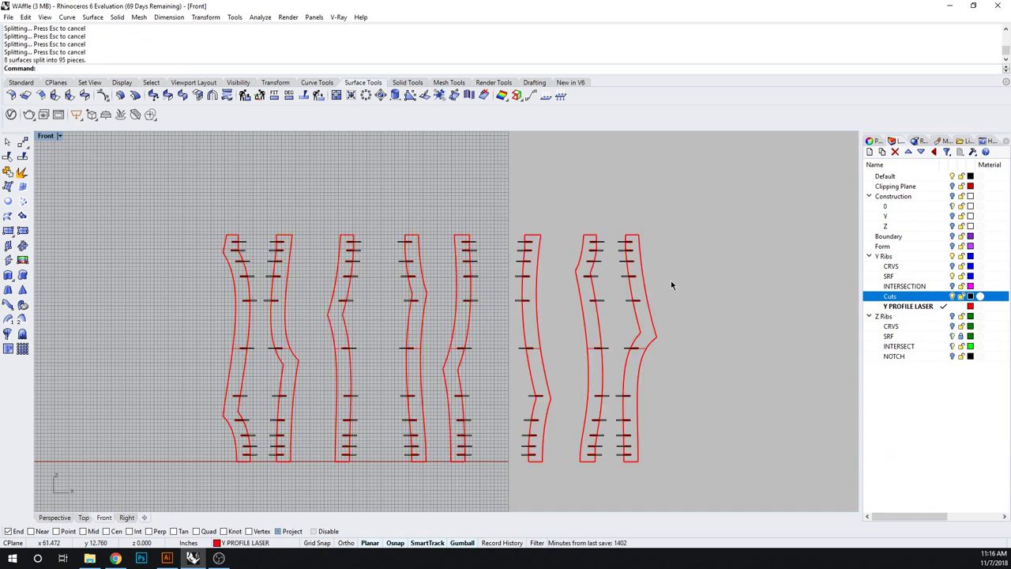
{"action": "mouse_move", "coordinate": [941, 289]}
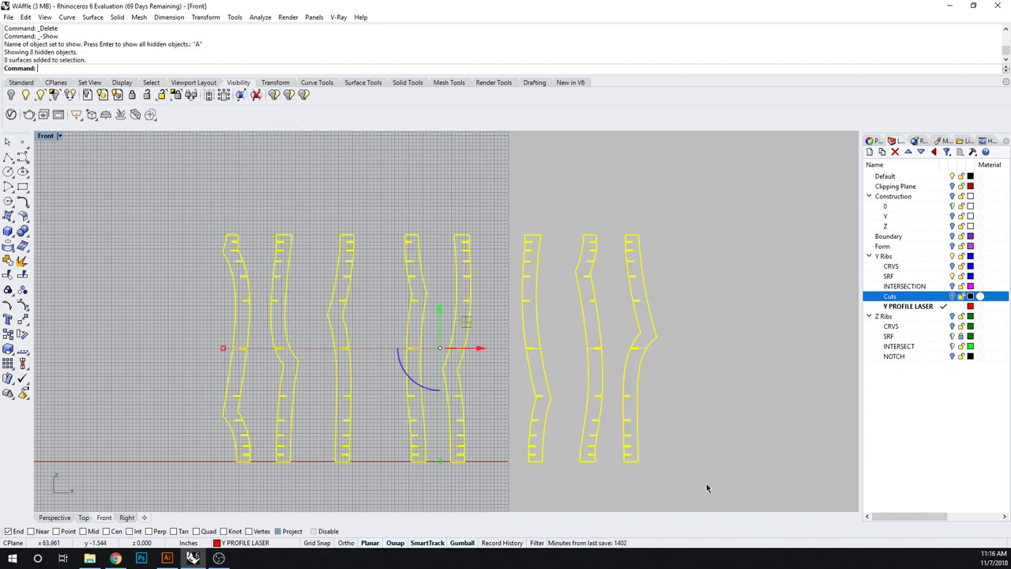
Clear the selection after deleting the leftover notch pieces, leaving eight slotted red outlines
{"action": "left_click", "coordinate": [276, 402]}
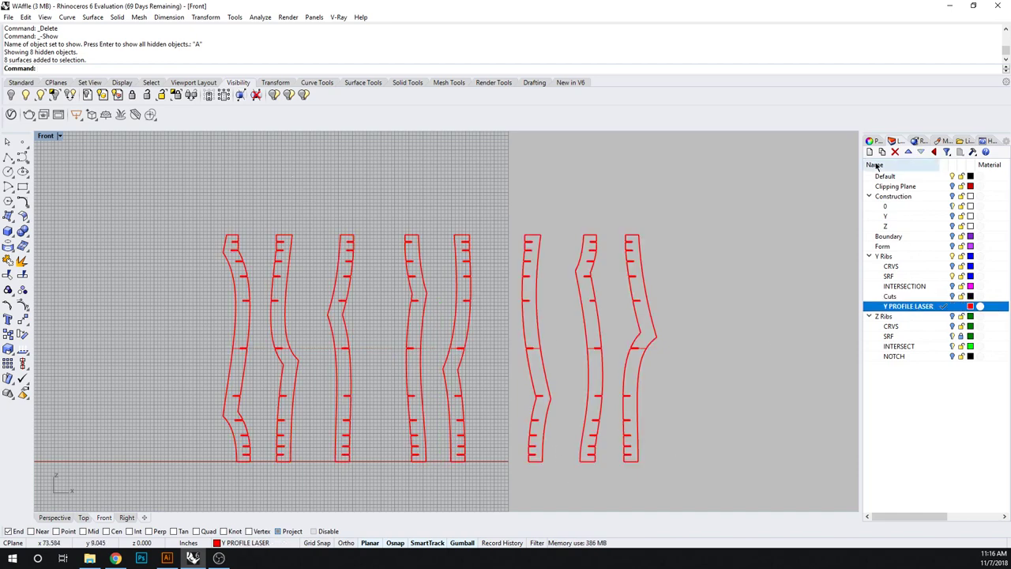
Add a V PROFILE SCORE sublayer as current and start the Text command for labelling
{"action": "left_click", "coordinate": [869, 152]}
{"action": "type", "text": "Y PROFILE SCORE"}
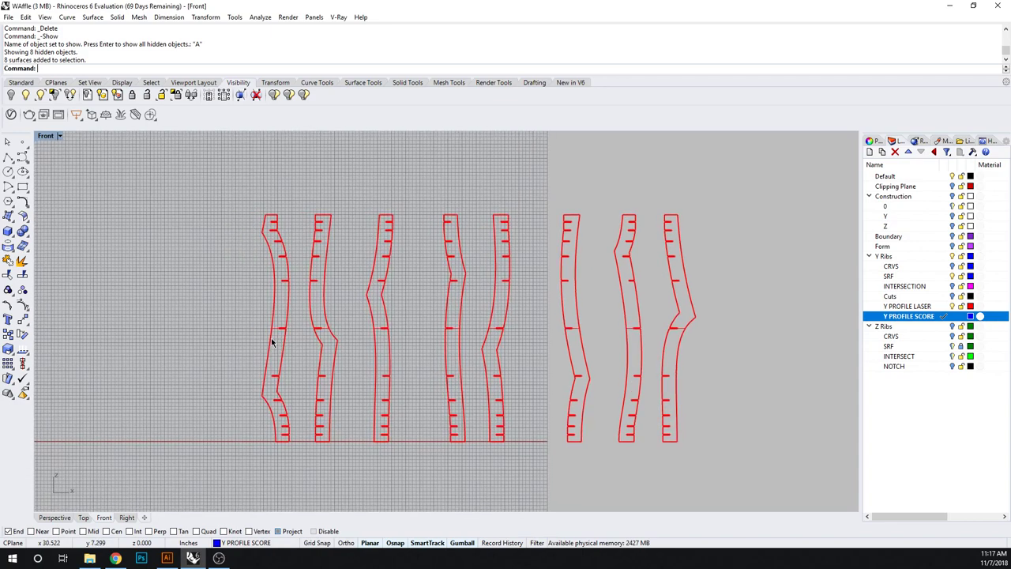
{"action": "type", "text": "Text"}
{"action": "type", "text": ".5"}
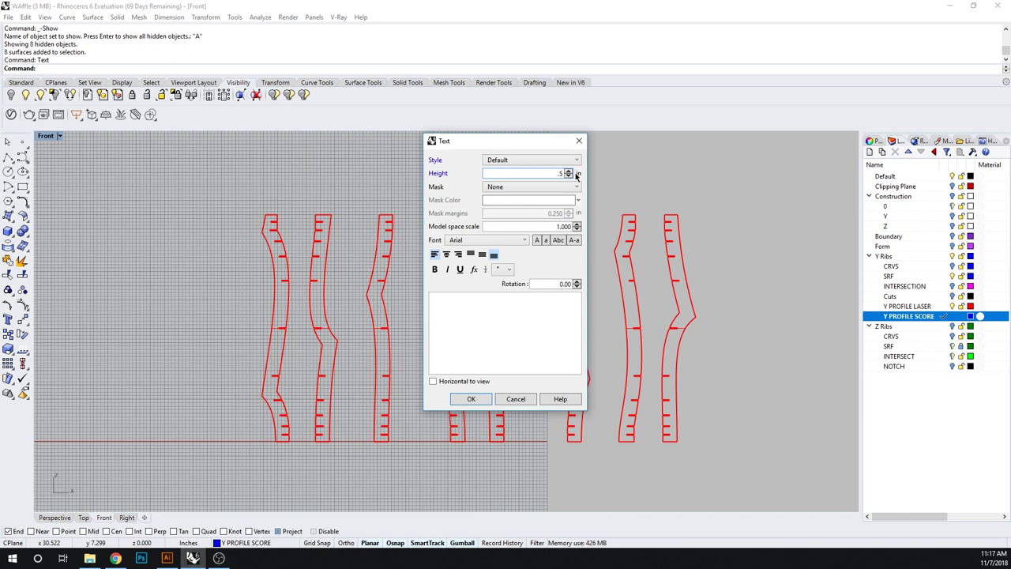
Set the label font to MecSoft_Font-1 single-line and confirm the text settings
{"action": "left_click", "coordinate": [569, 171]}
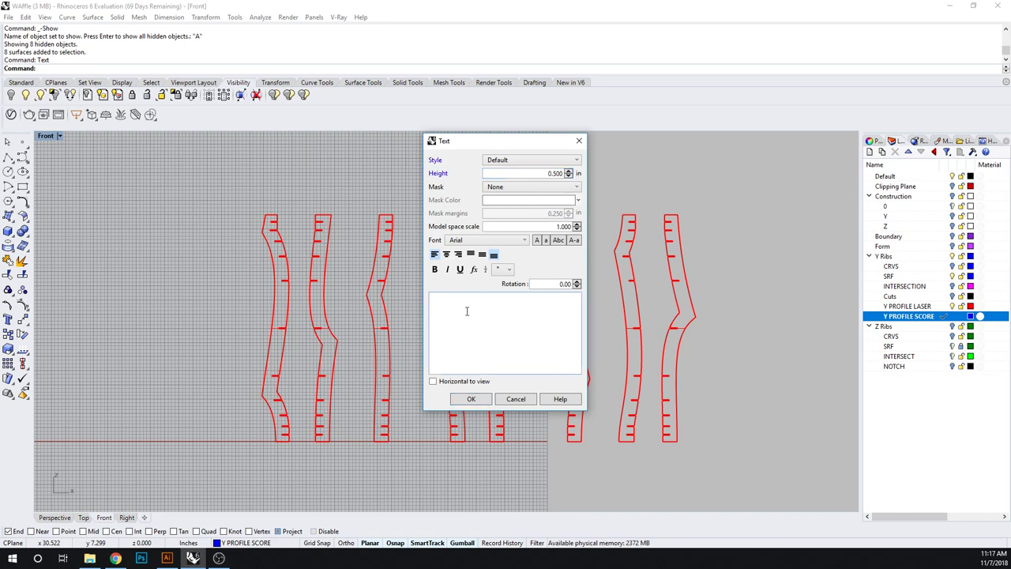
{"action": "left_click", "coordinate": [524, 240]}
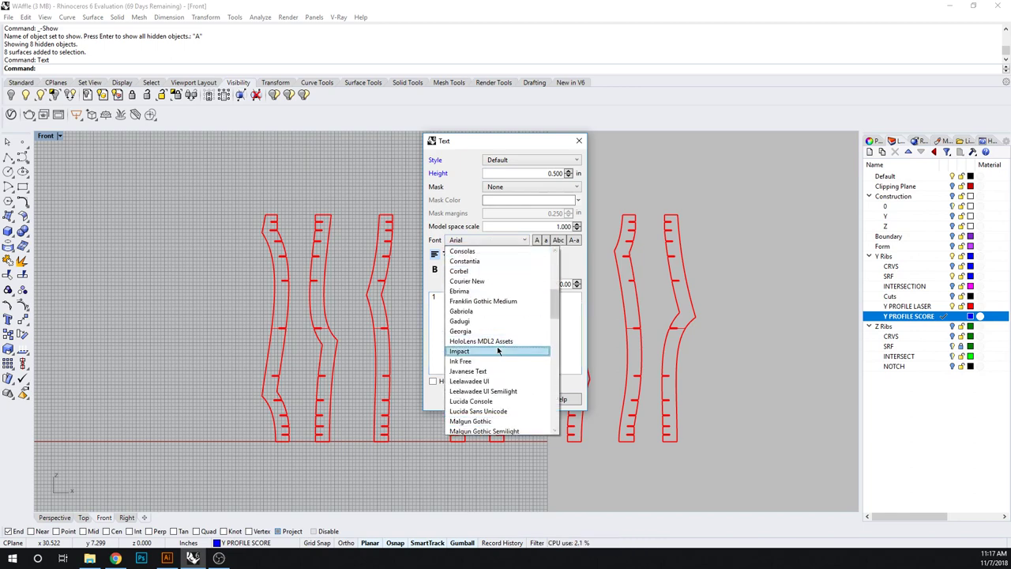
{"action": "scroll", "scroll_direction": "down", "scroll_amount": 3}
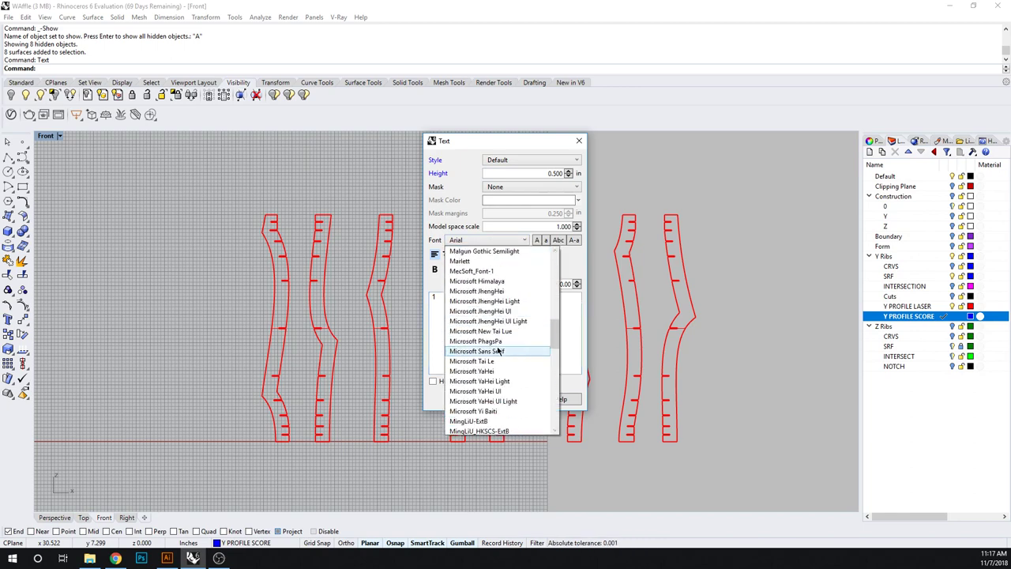
{"action": "scroll", "scroll_direction": "down", "scroll_amount": 3}
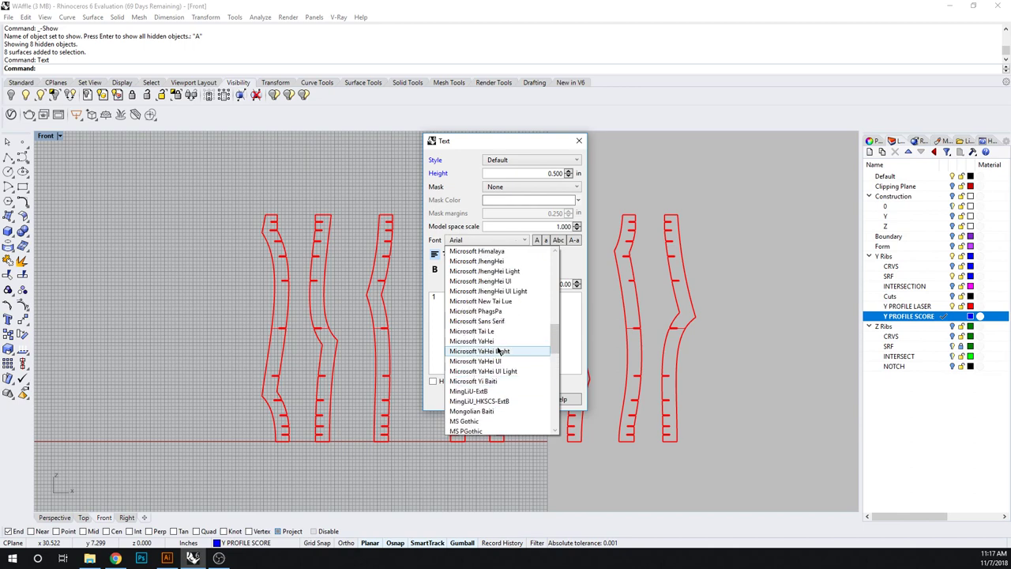
{"action": "scroll", "scroll_direction": "up", "scroll_amount": 3}
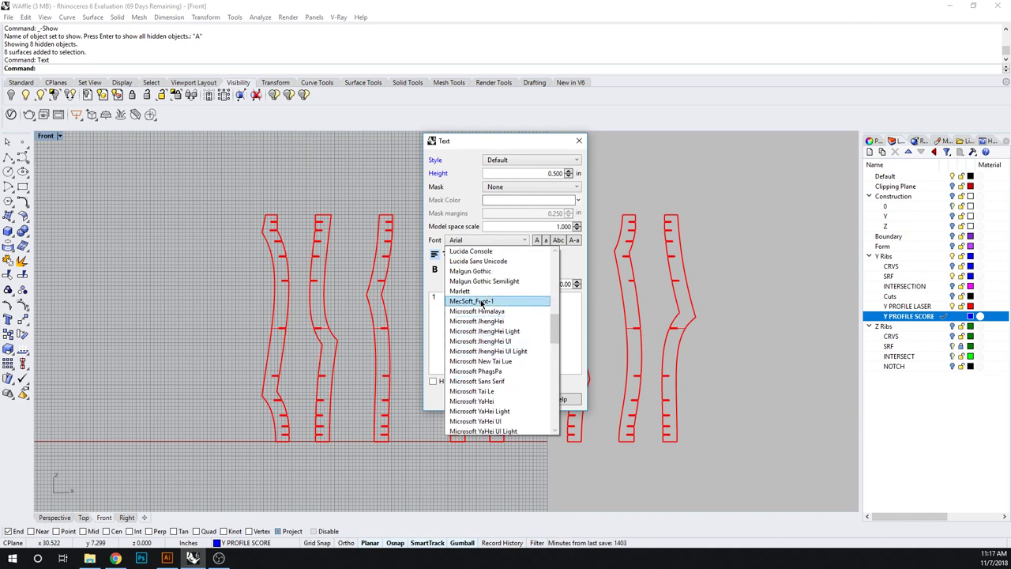
{"action": "left_click", "coordinate": [470, 300]}
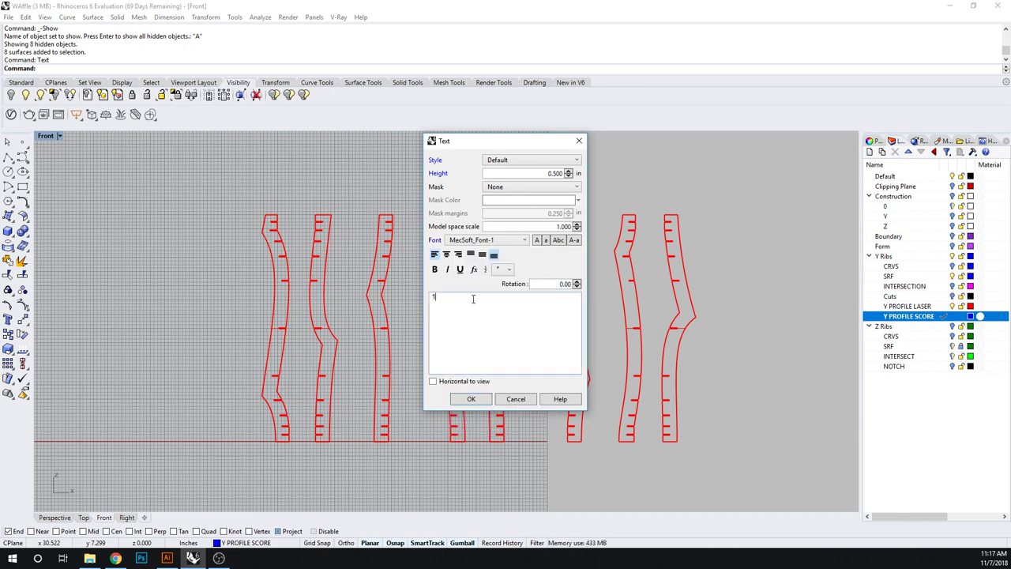
{"action": "left_click", "coordinate": [471, 398]}
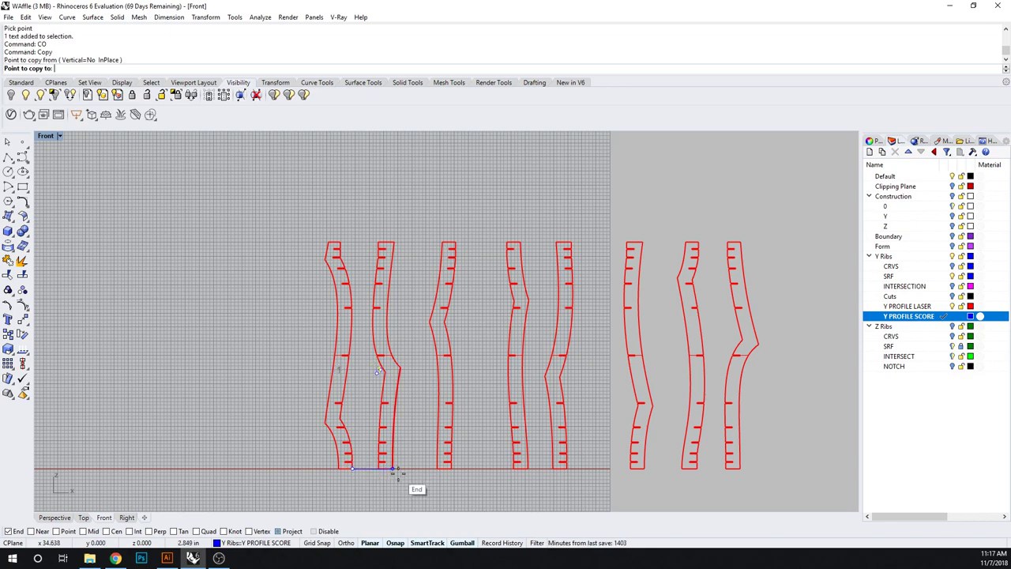
Place a first 1A text label beside the first rib profile
{"action": "left_click", "coordinate": [350, 468]}
{"action": "type", "text": "C"}
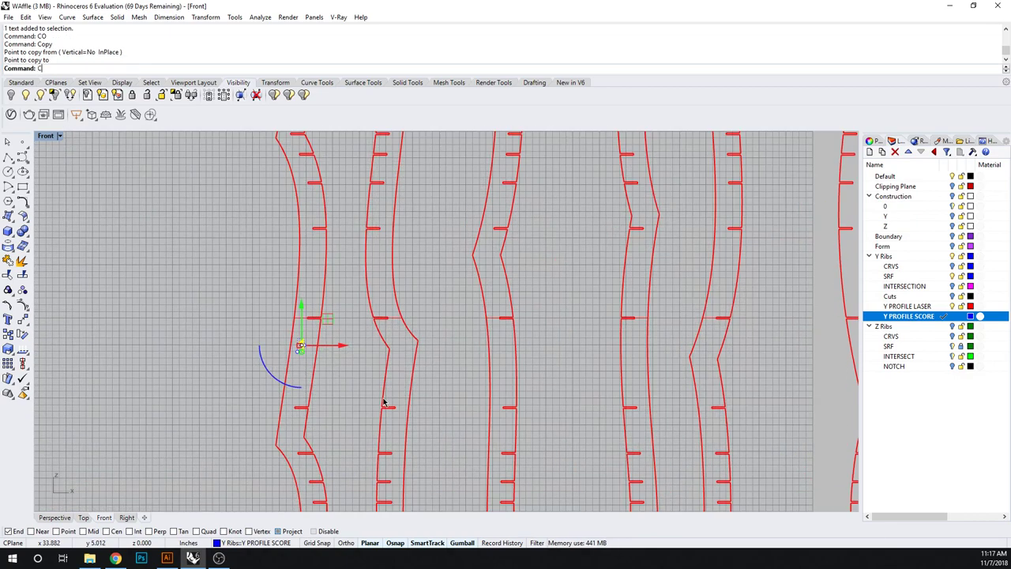
{"action": "mouse_move", "coordinate": [392, 351]}
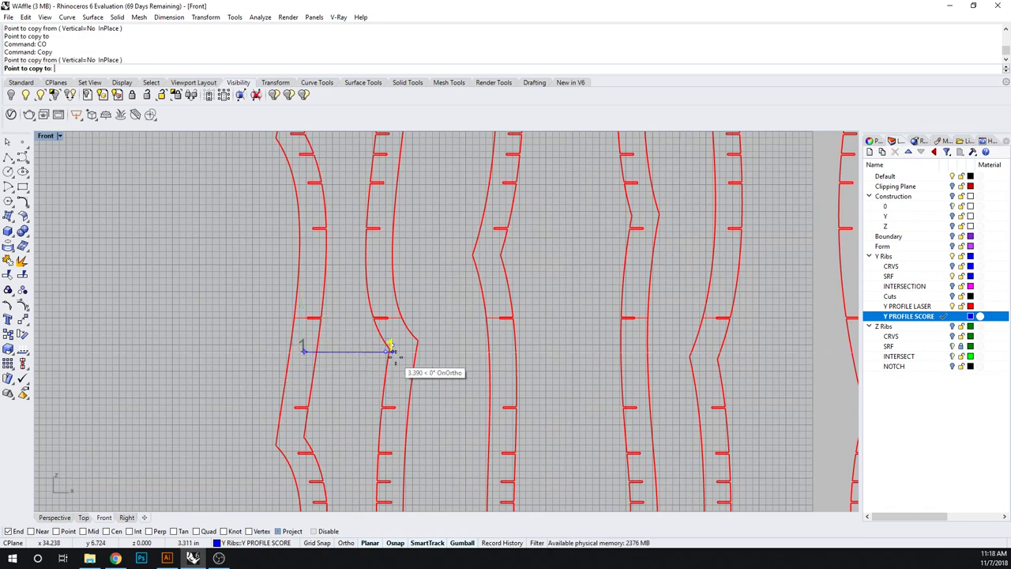
{"action": "mouse_move", "coordinate": [402, 351]}
{"action": "type", "text": "1"}
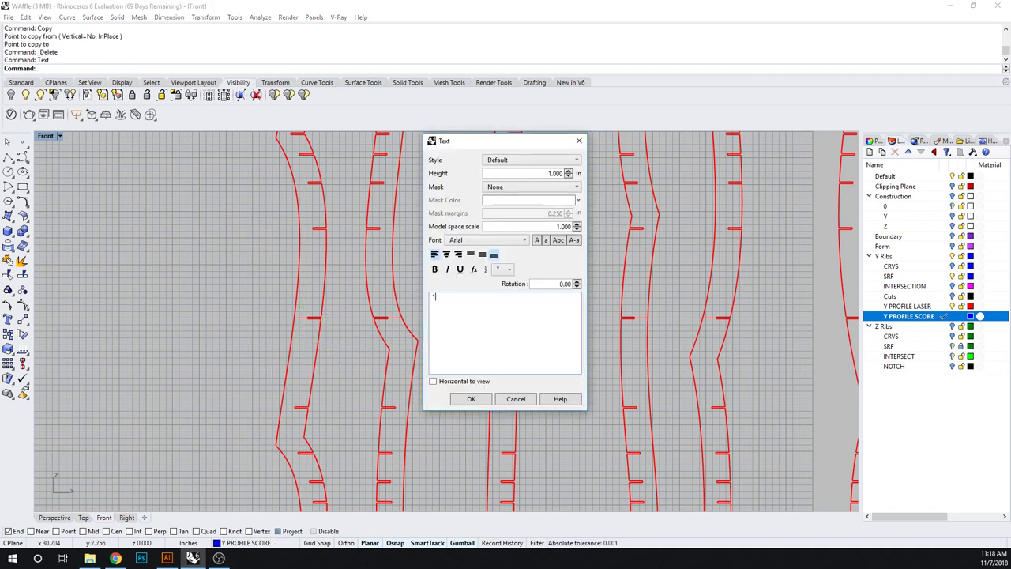
{"action": "type", "text": "A"}
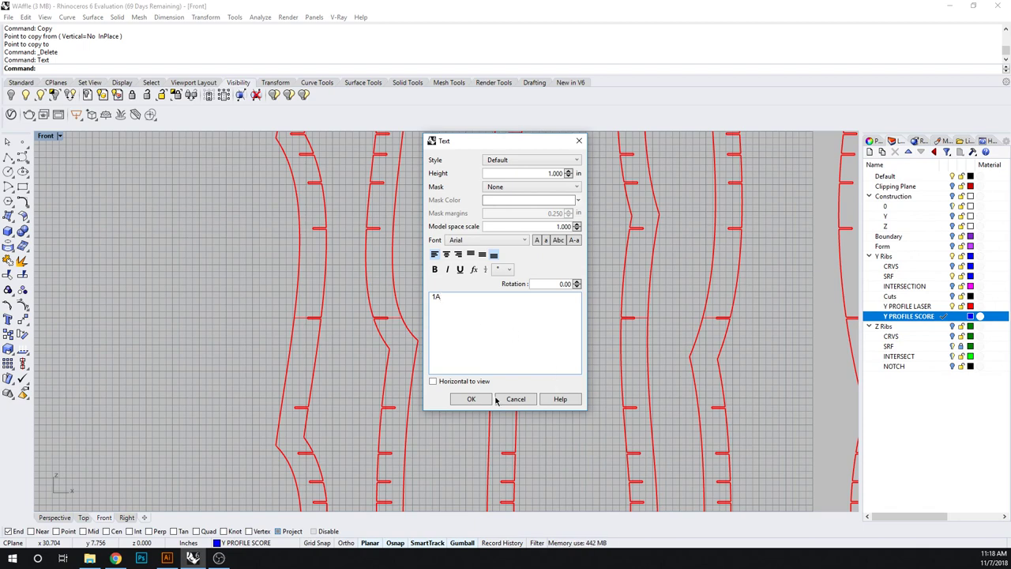
{"action": "left_click", "coordinate": [471, 398]}
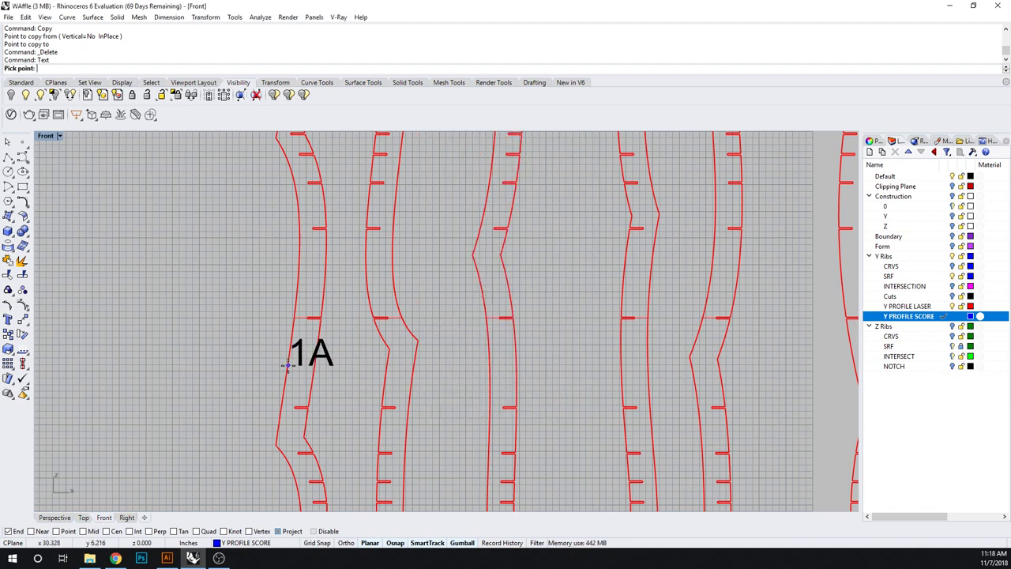
{"action": "left_click", "coordinate": [288, 354]}
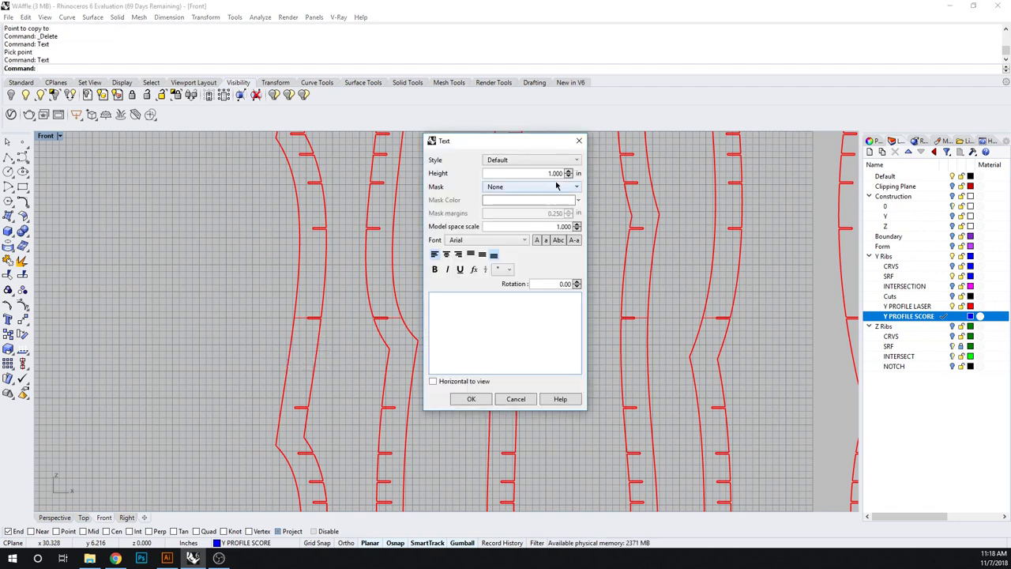
Redo the 1A label at text height 0.25 and cancel the extra text entry
{"action": "triple_click", "coordinate": [537, 172]}
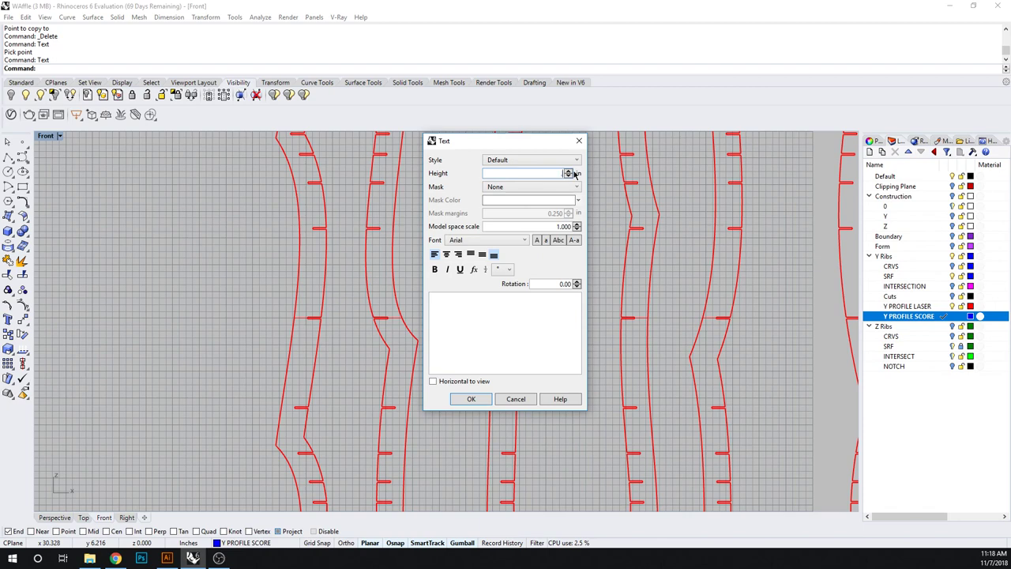
{"action": "type", "text": ".25"}
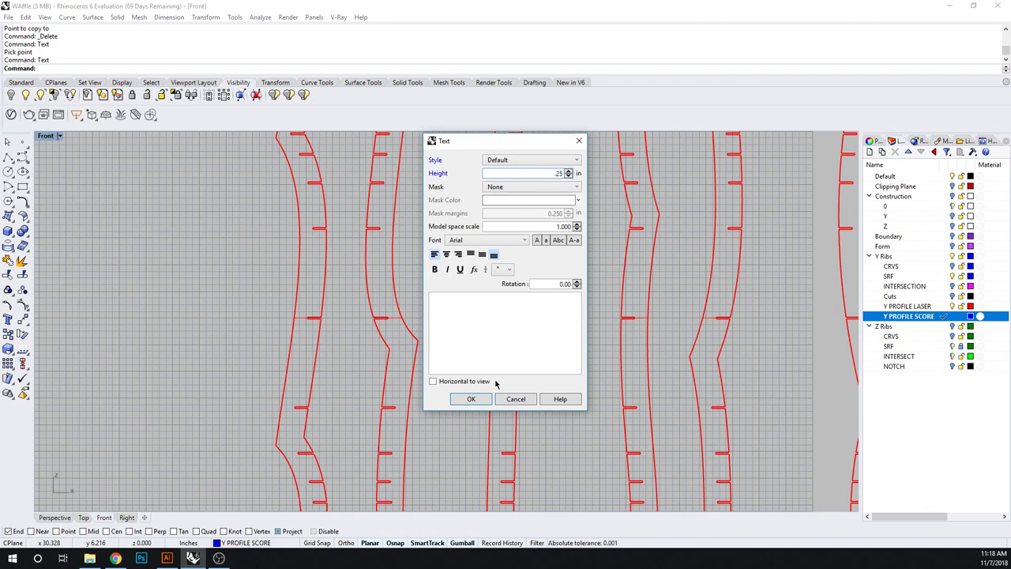
{"action": "type", "text": "1A"}
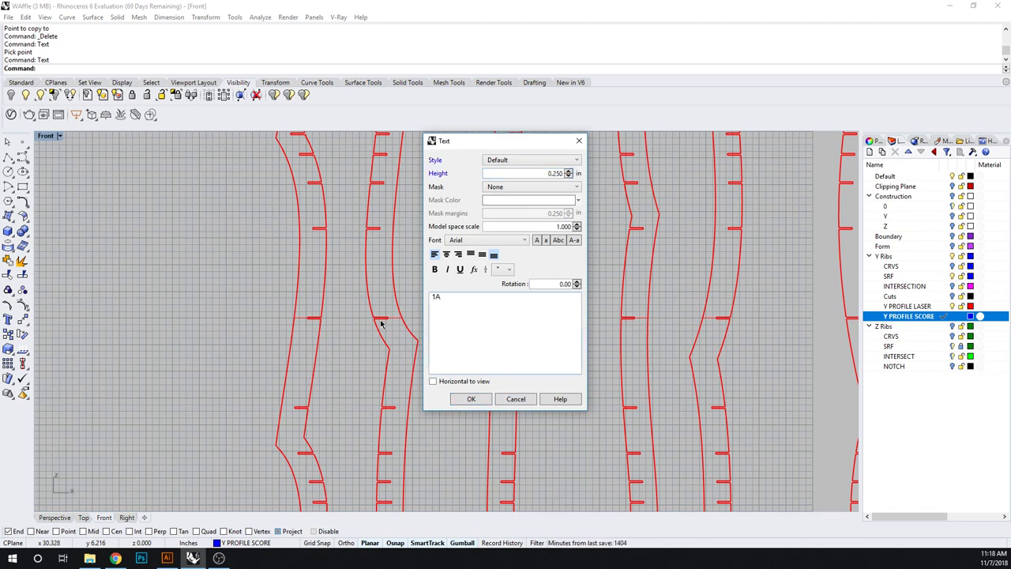
{"action": "left_click", "coordinate": [471, 398]}
{"action": "type", "text": "B"}
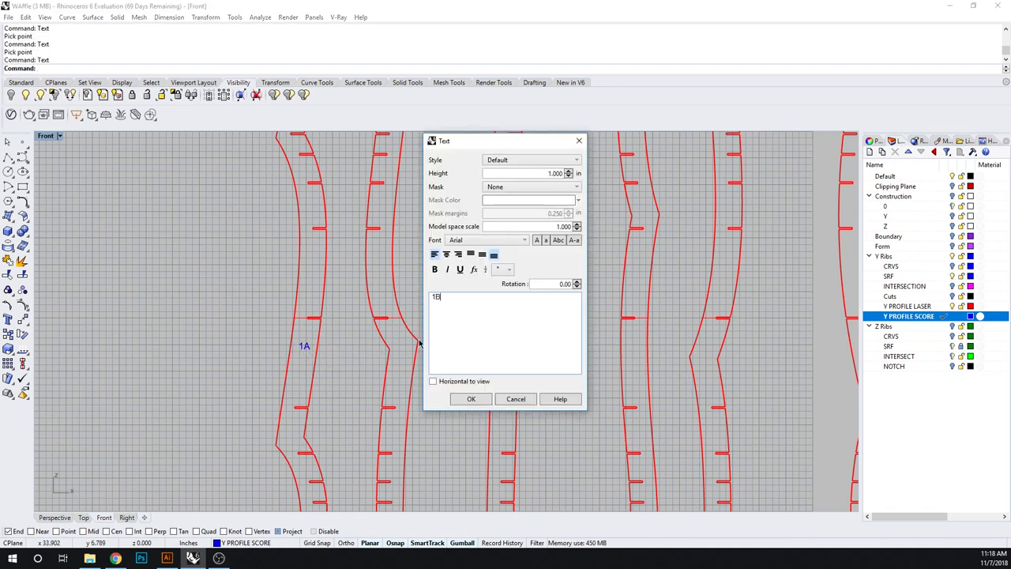
{"action": "left_click", "coordinate": [470, 399]}
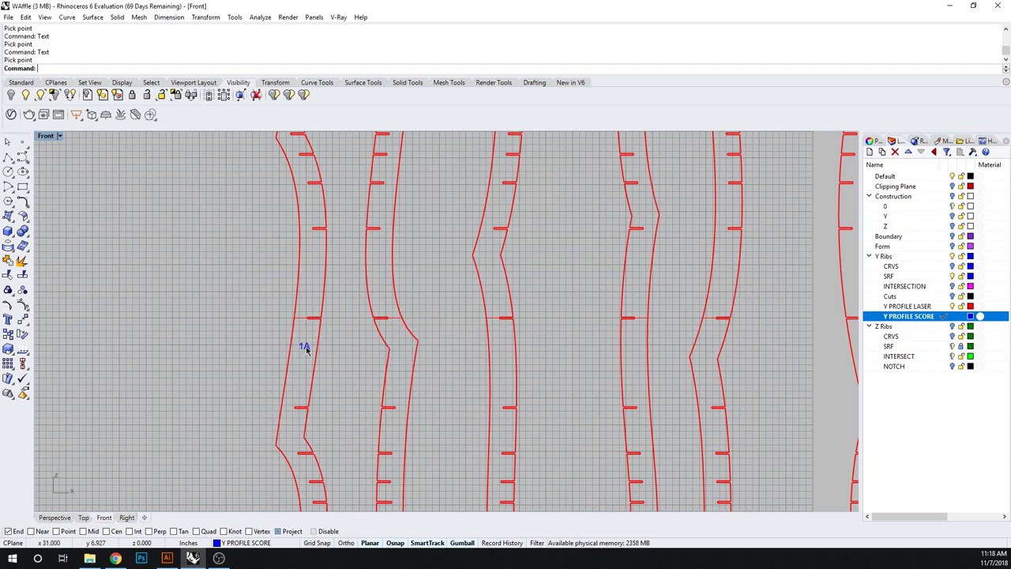
Select the copied label and edit its text toward 1B for the second rib
{"action": "left_click", "coordinate": [304, 346]}
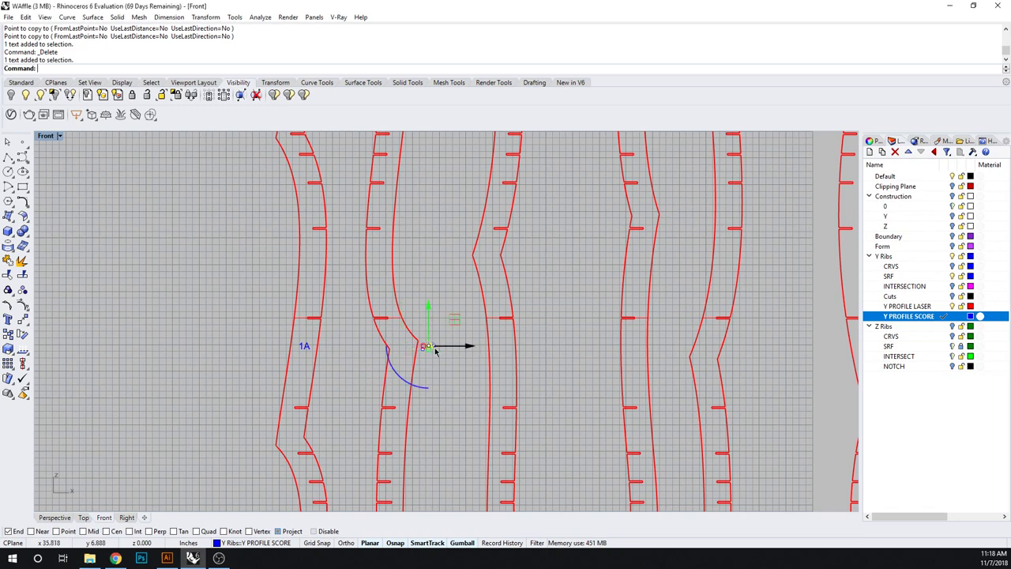
{"action": "double_click", "coordinate": [303, 346]}
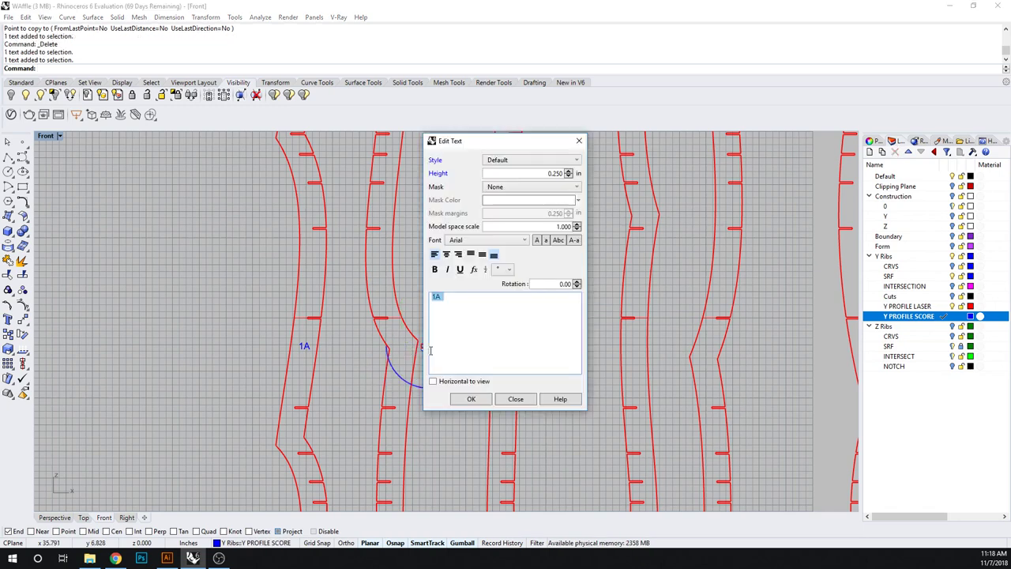
{"action": "type", "text": "AB"}
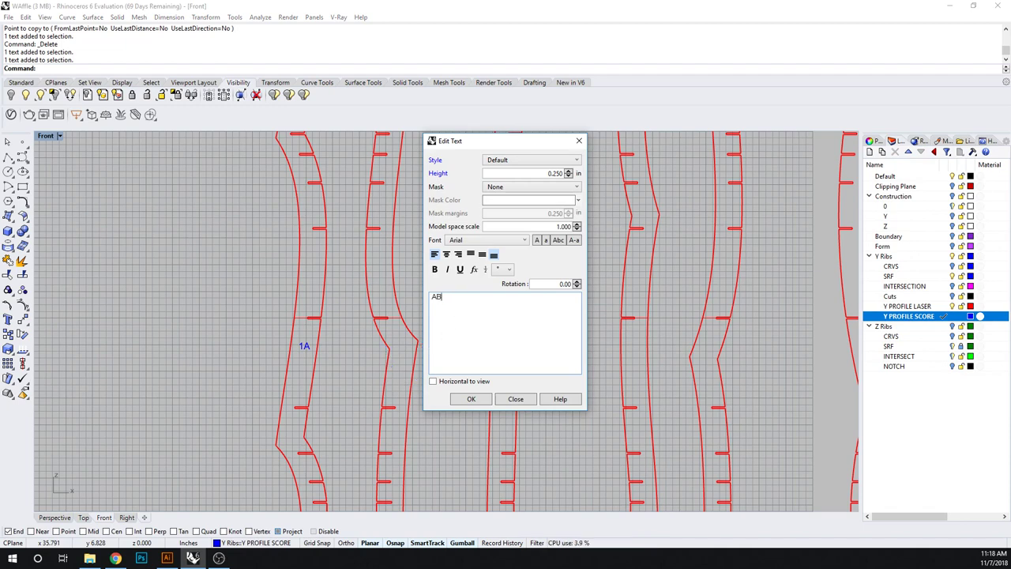
{"action": "type", "text": "1"}
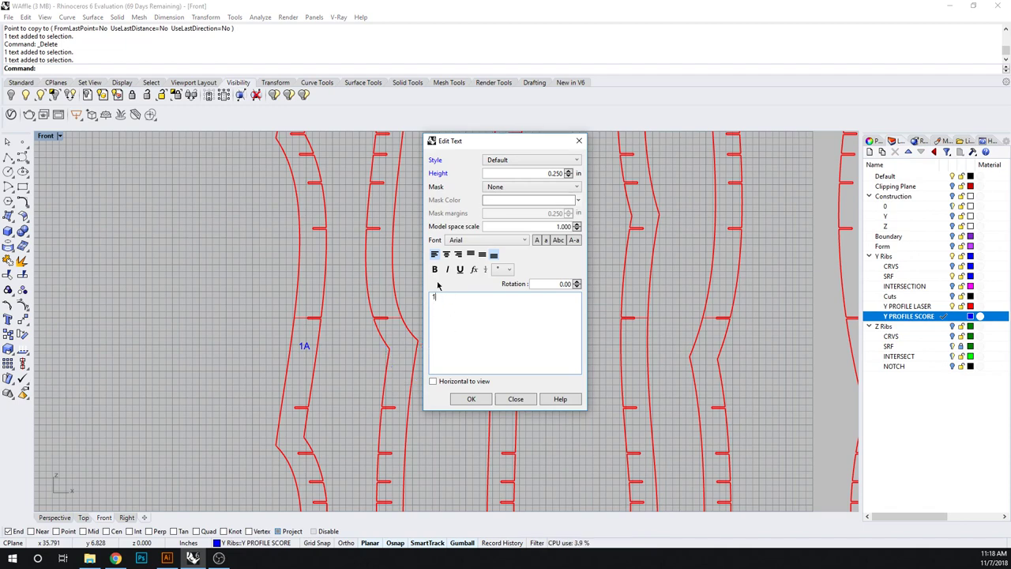
{"action": "left_click", "coordinate": [471, 398]}
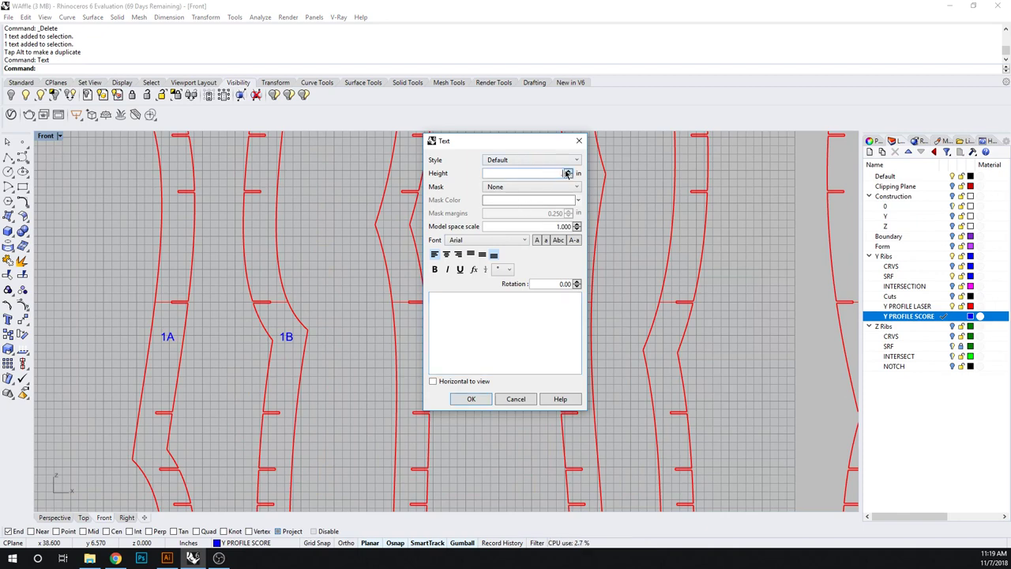
Set the text font to MecSoft_Font-1 again, confirm, then undo the last text change
{"action": "left_click", "coordinate": [577, 160]}
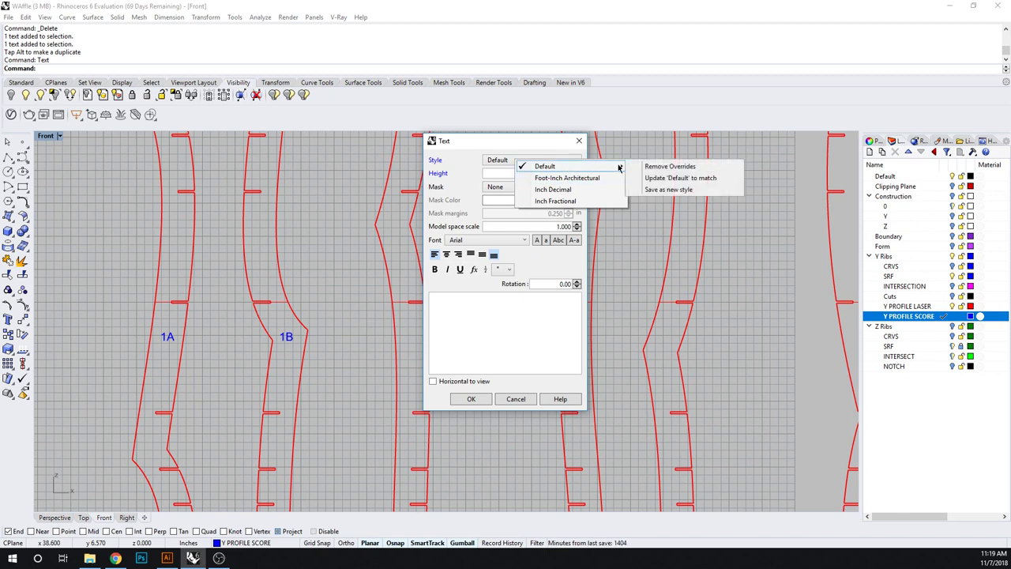
{"action": "mouse_move", "coordinate": [680, 177]}
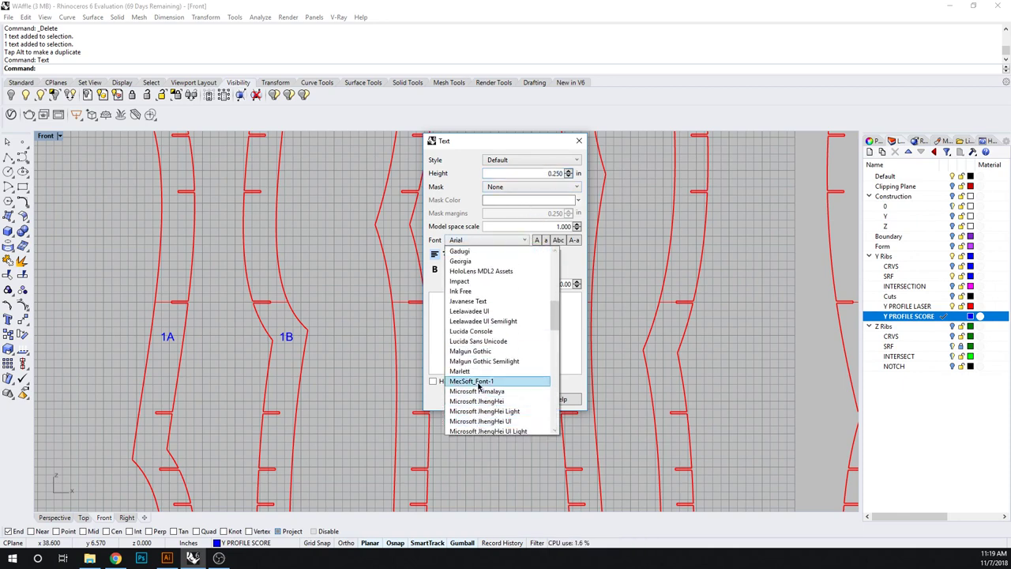
{"action": "left_click", "coordinate": [471, 381]}
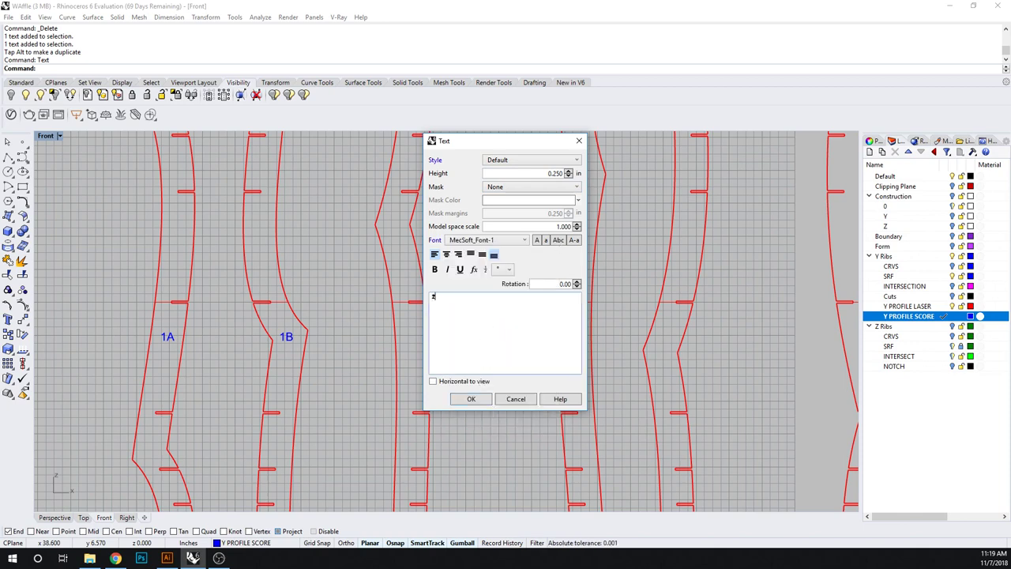
{"action": "left_click", "coordinate": [471, 398]}
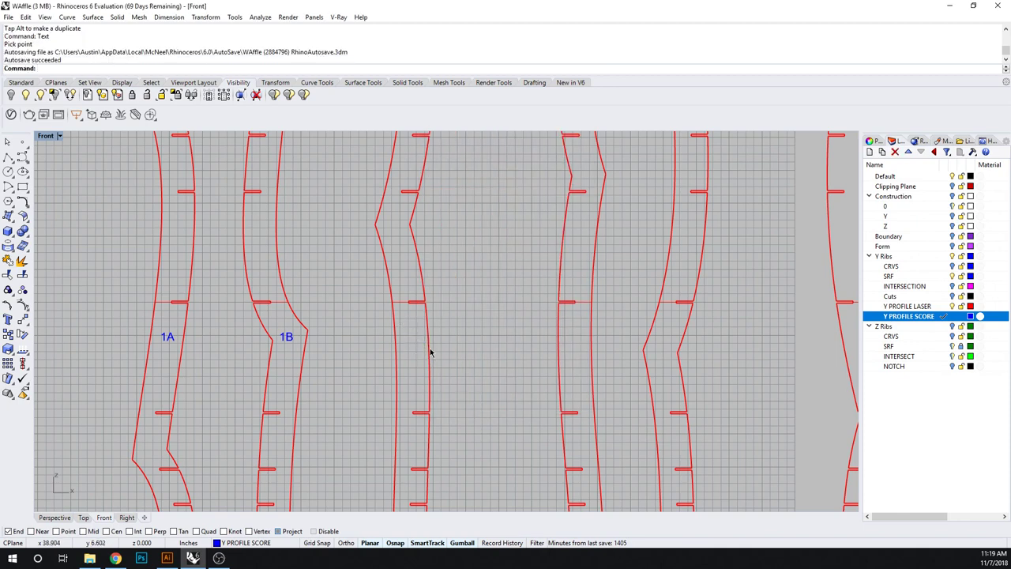
{"action": "key", "text": "ctrl+z"}
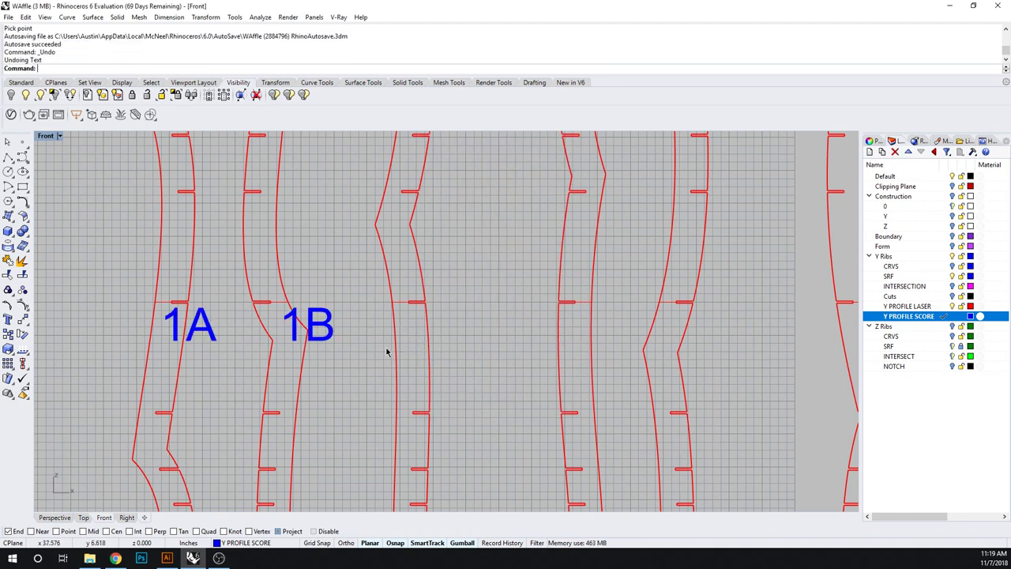
{"action": "mouse_move", "coordinate": [268, 332]}
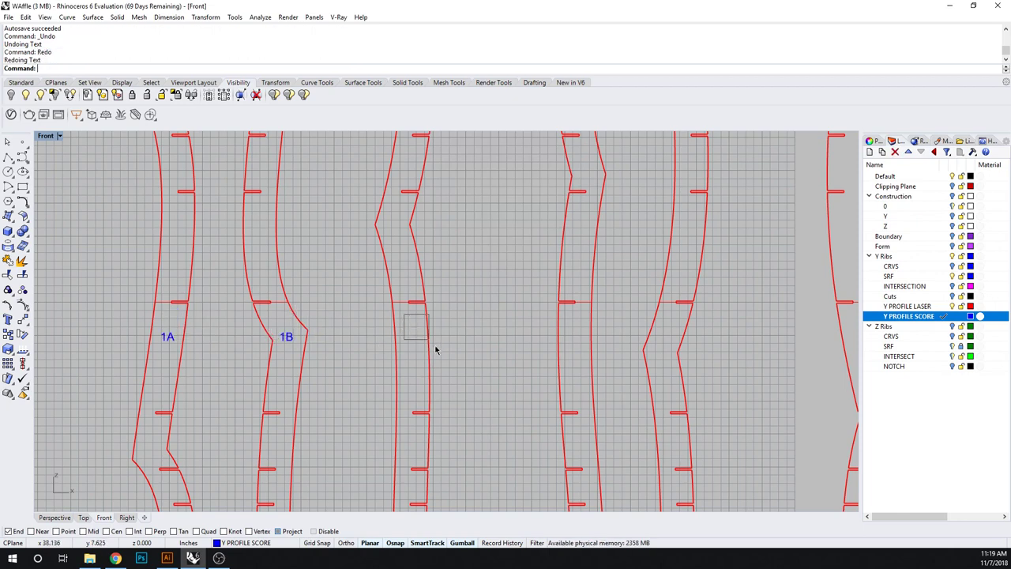
Create and place the 2A label beside its rib profile
{"action": "left_click", "coordinate": [417, 325]}
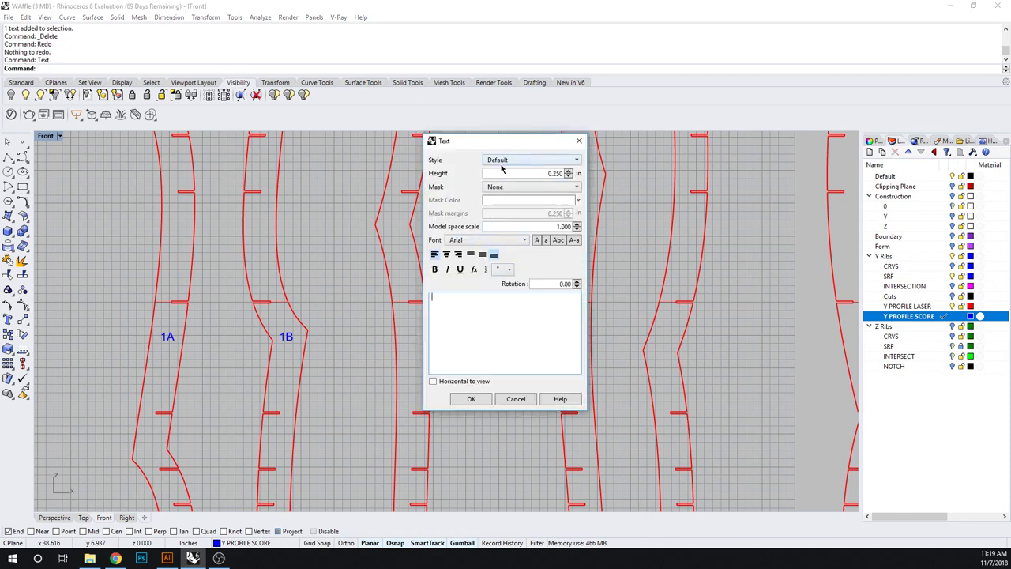
{"action": "left_click", "coordinate": [575, 159]}
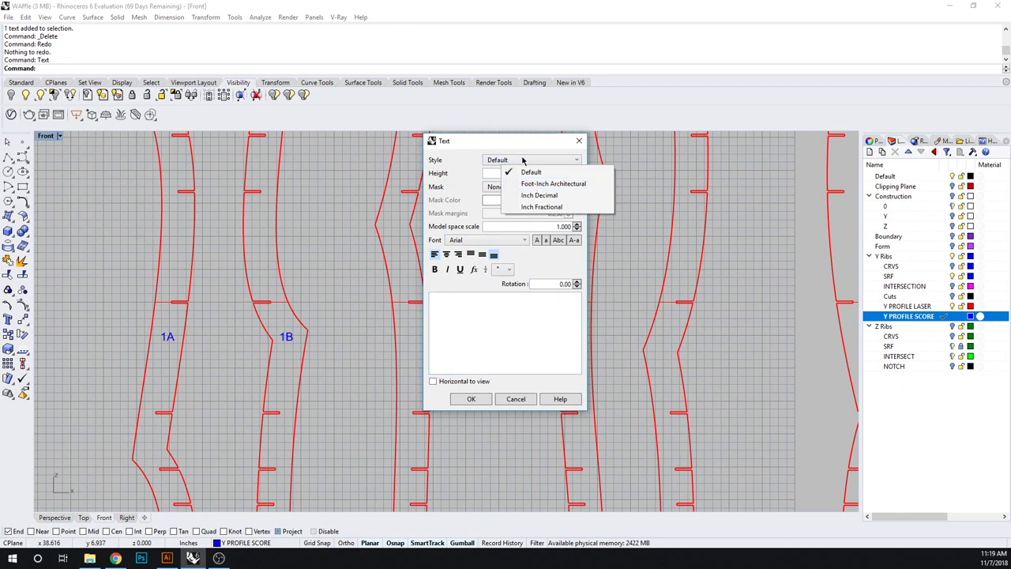
{"action": "left_click", "coordinate": [531, 171]}
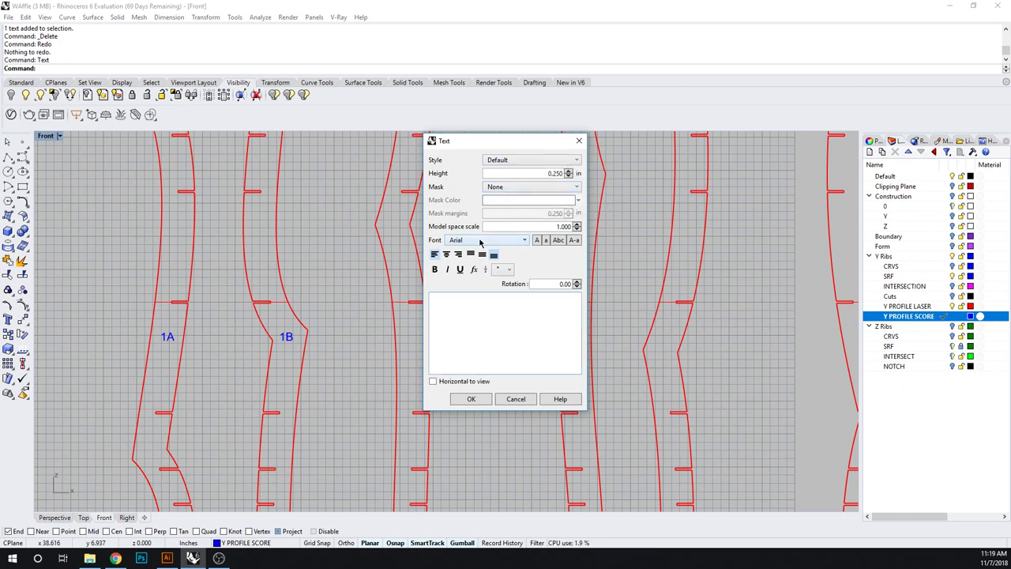
{"action": "left_click", "coordinate": [523, 240]}
{"action": "type", "text": "2"}
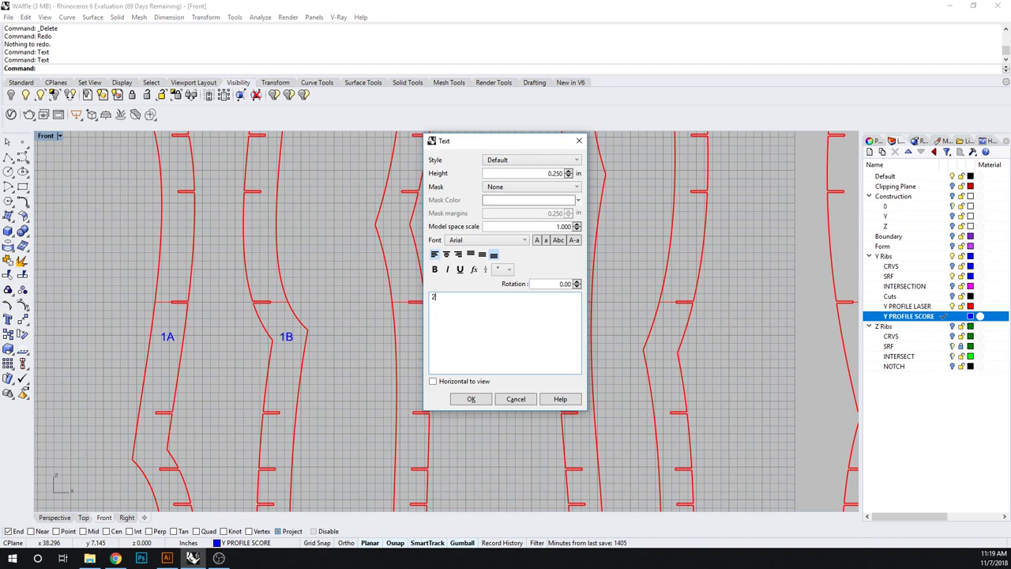
{"action": "left_click", "coordinate": [471, 399]}
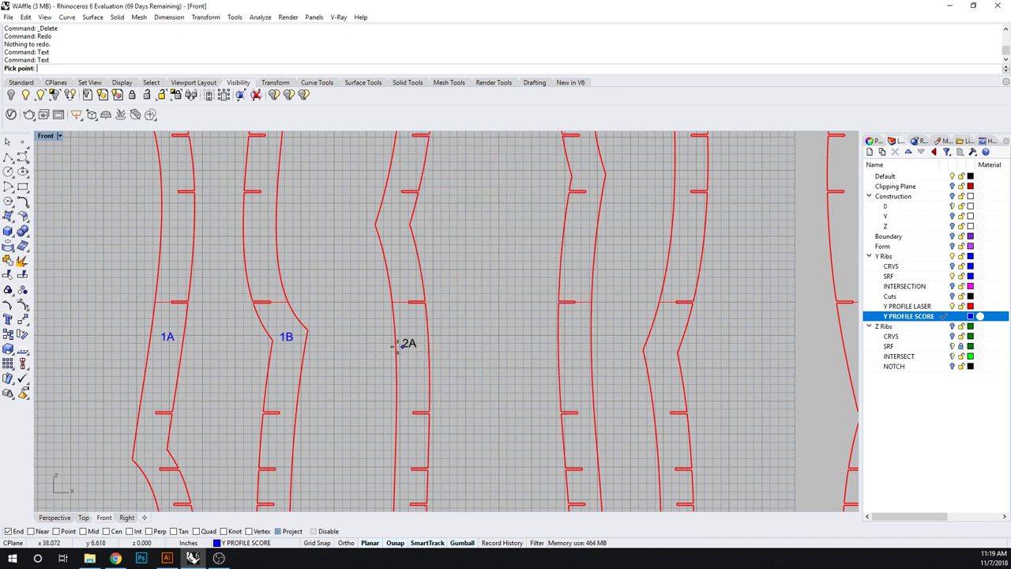
{"action": "left_click", "coordinate": [398, 350]}
{"action": "type", "text": "2B"}
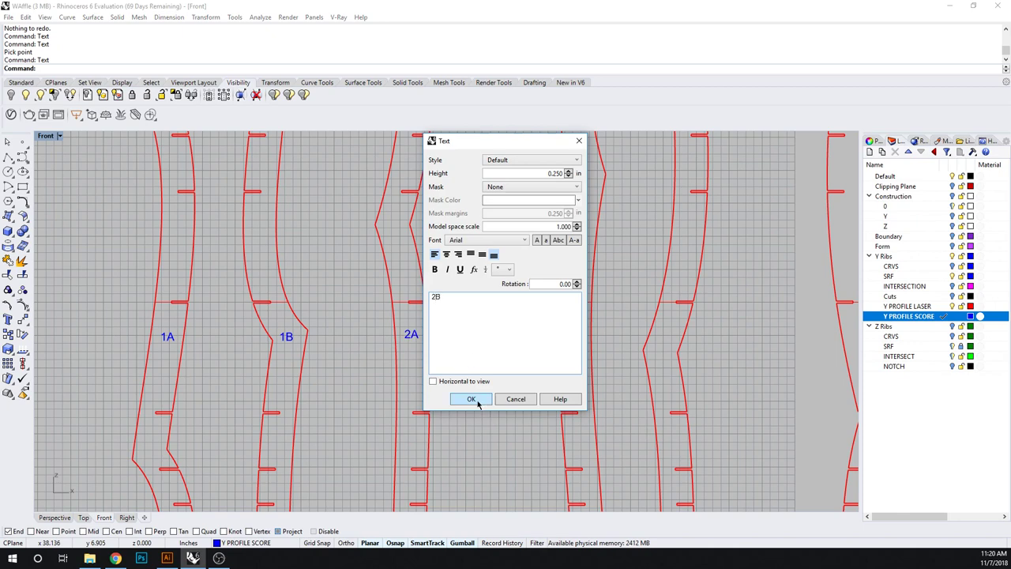
Add the 2B, 3A, 3B and 4A labels beside the following rib profiles
{"action": "left_click", "coordinate": [471, 399]}
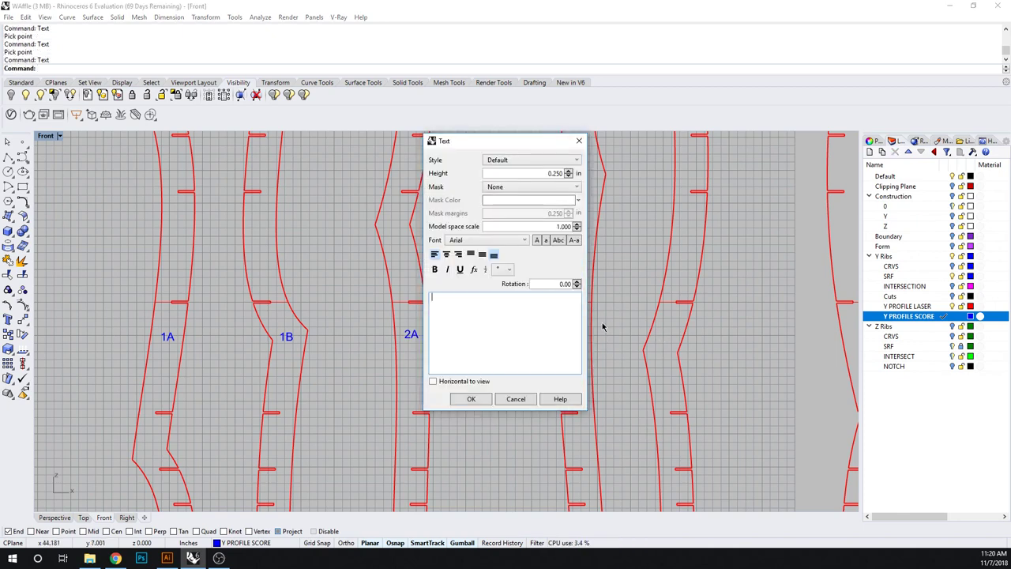
{"action": "left_click", "coordinate": [471, 399]}
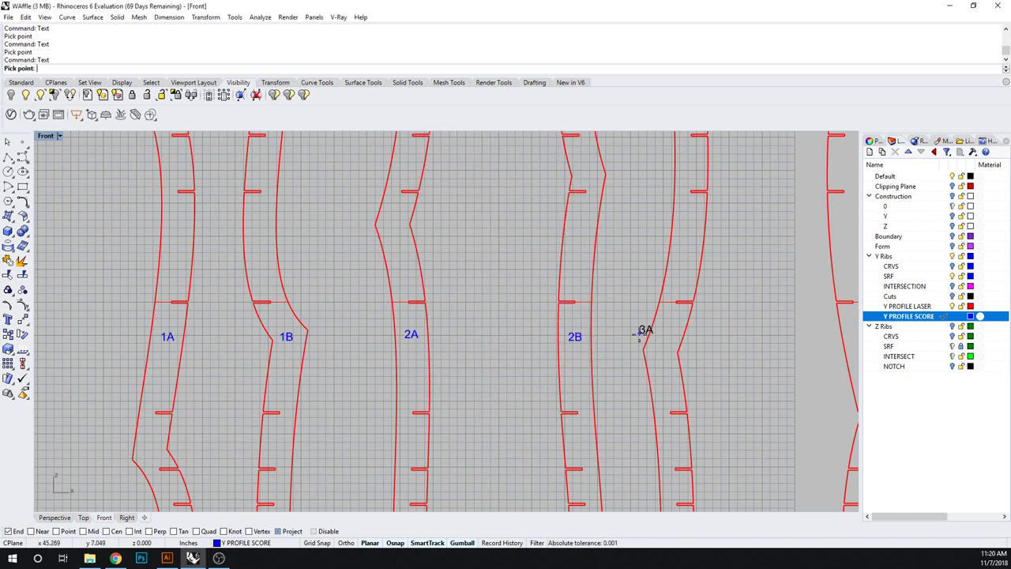
{"action": "left_click", "coordinate": [641, 331]}
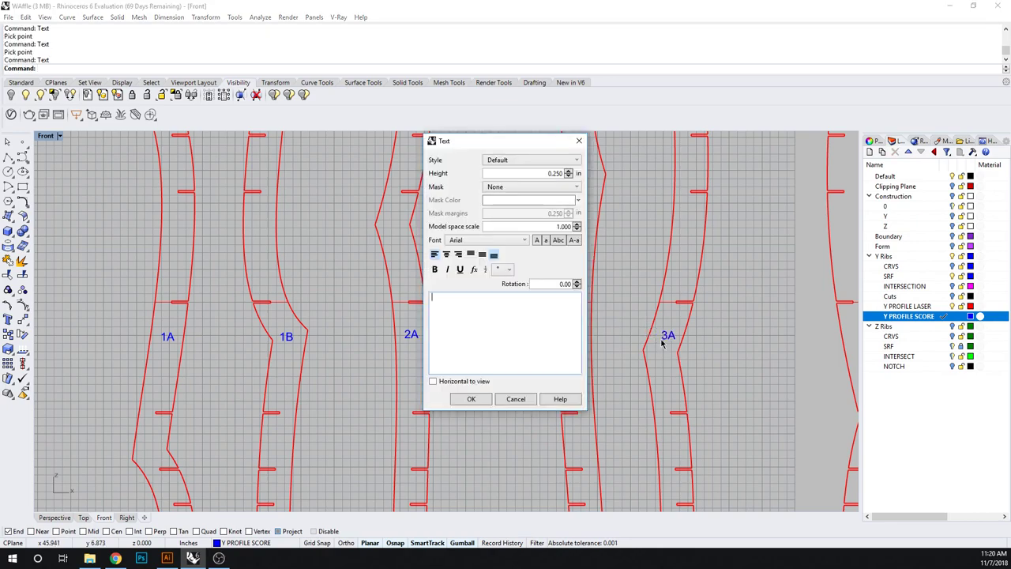
{"action": "type", "text": "3B"}
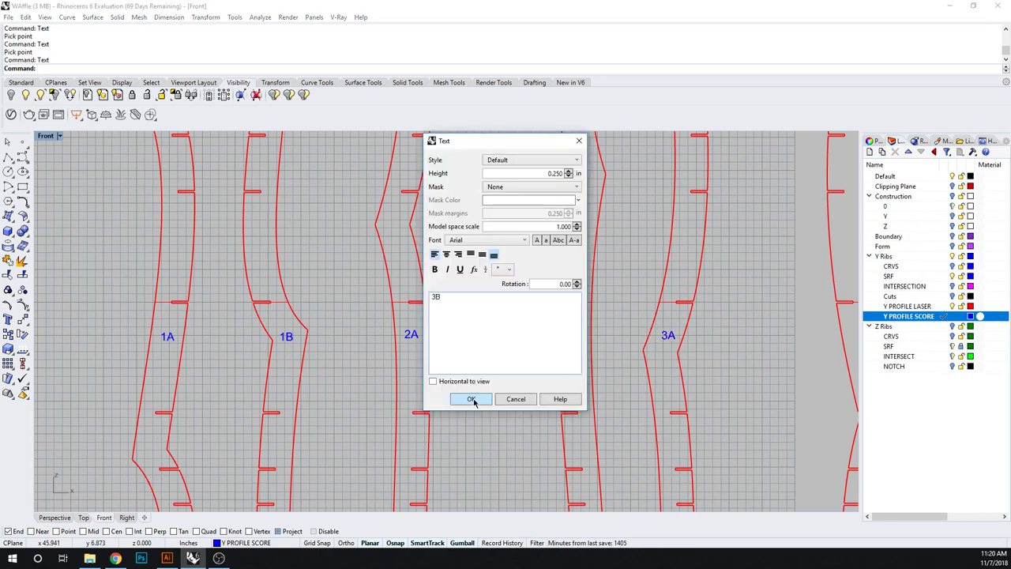
{"action": "left_click", "coordinate": [471, 399]}
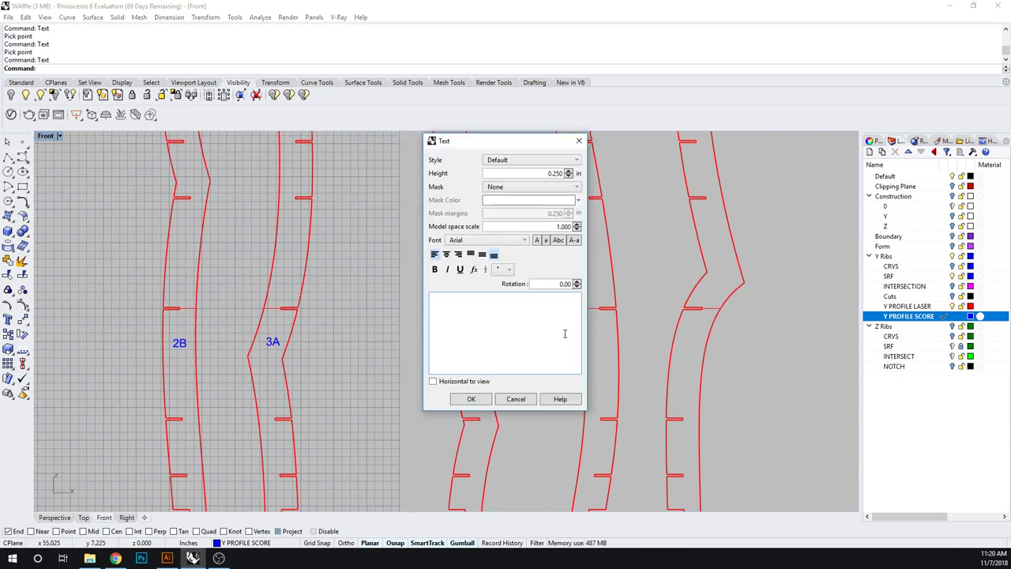
{"action": "left_click", "coordinate": [470, 399]}
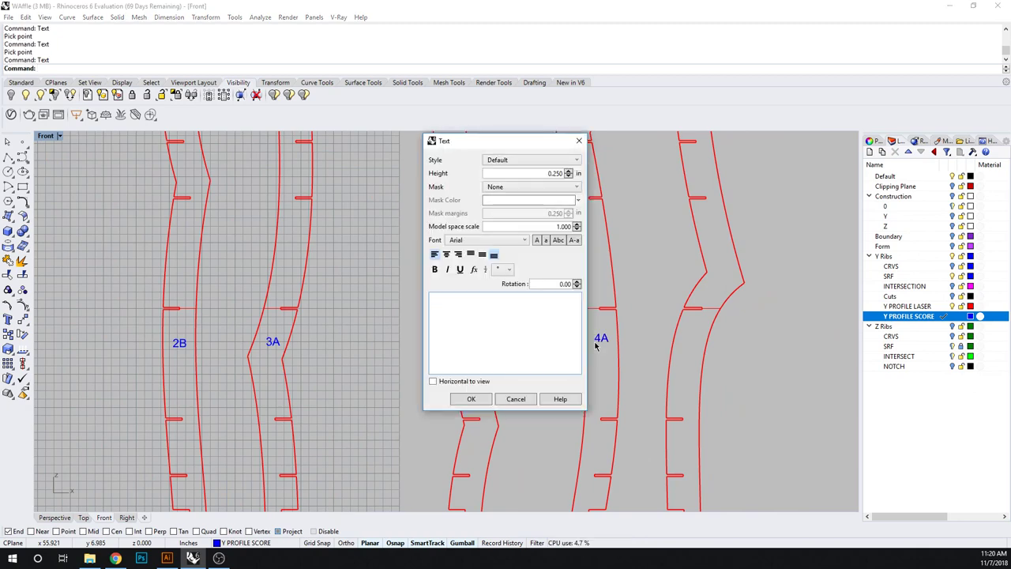
{"action": "left_click", "coordinate": [471, 398]}
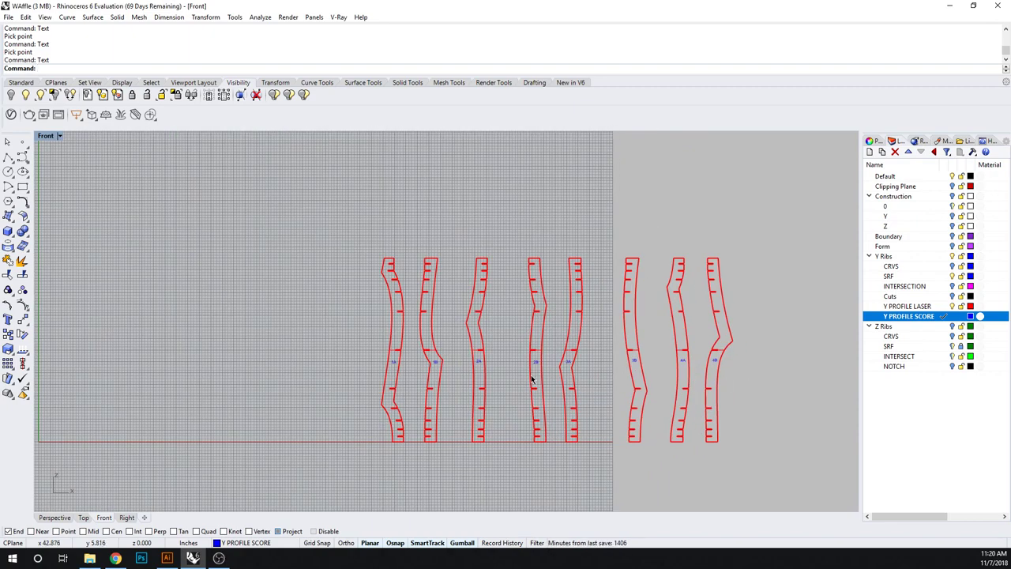
{"action": "mouse_move", "coordinate": [743, 321]}
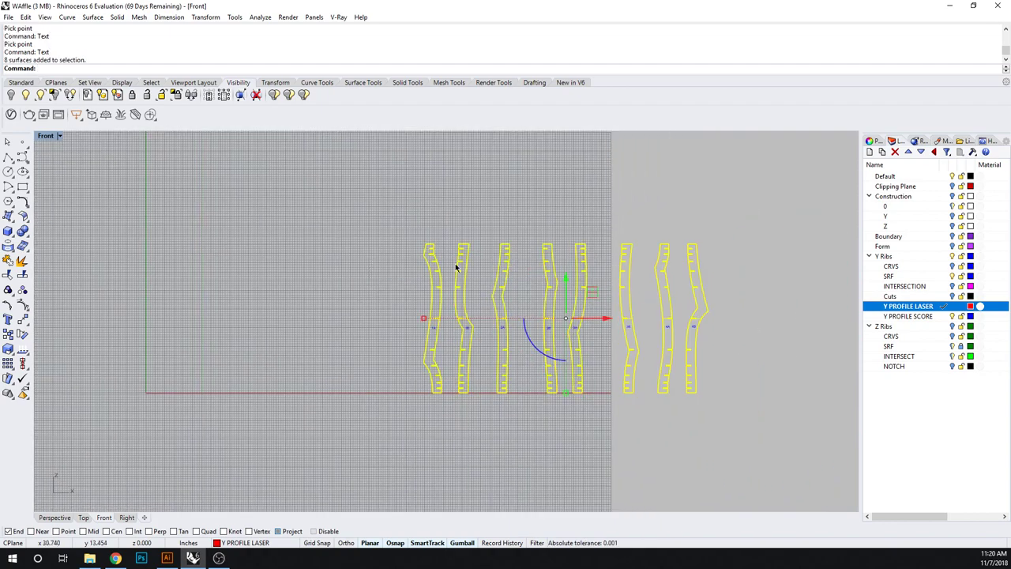
Duplicate the border curves of the eight Y-rib surfaces onto Y PROFILE LASER
{"action": "left_click", "coordinate": [66, 15]}
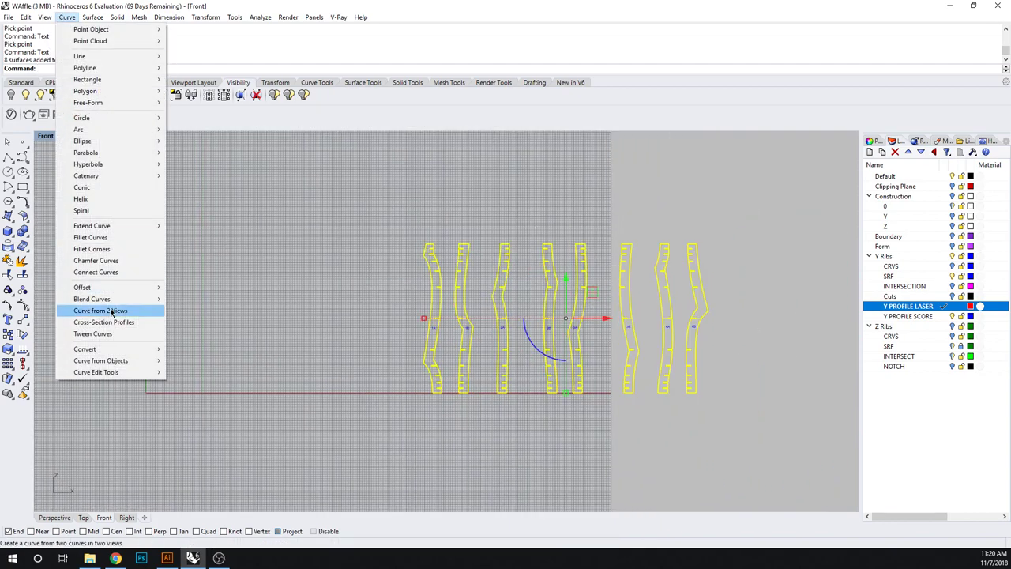
{"action": "mouse_move", "coordinate": [85, 349]}
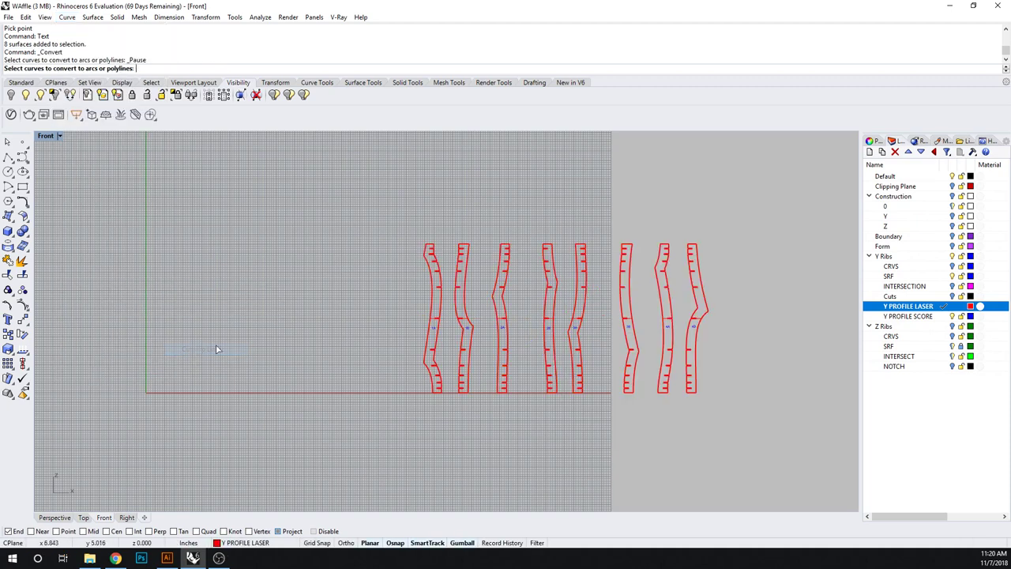
{"action": "mouse_move", "coordinate": [451, 275]}
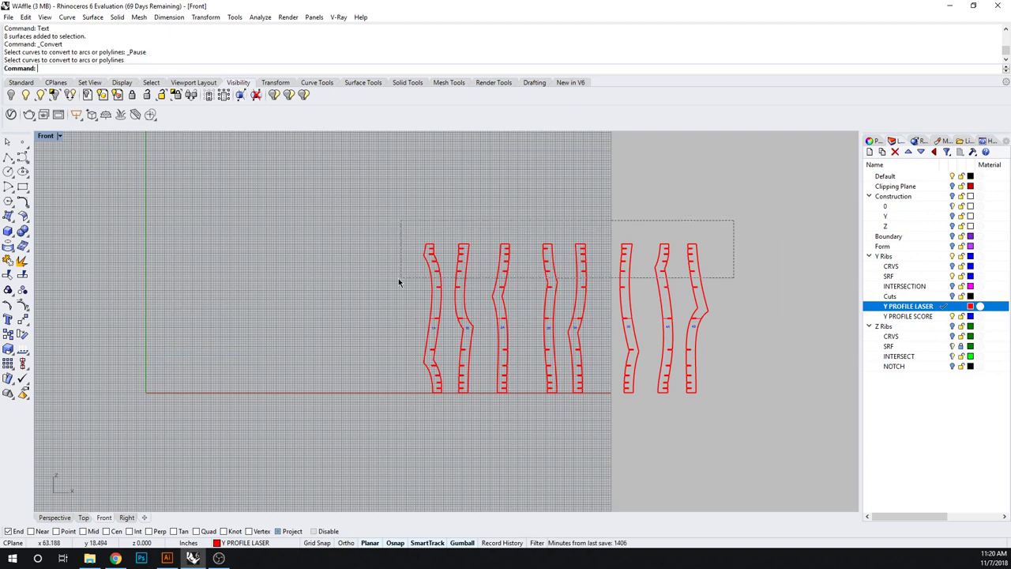
{"action": "left_click", "coordinate": [66, 15]}
{"action": "type", "text": "SelSrf"}
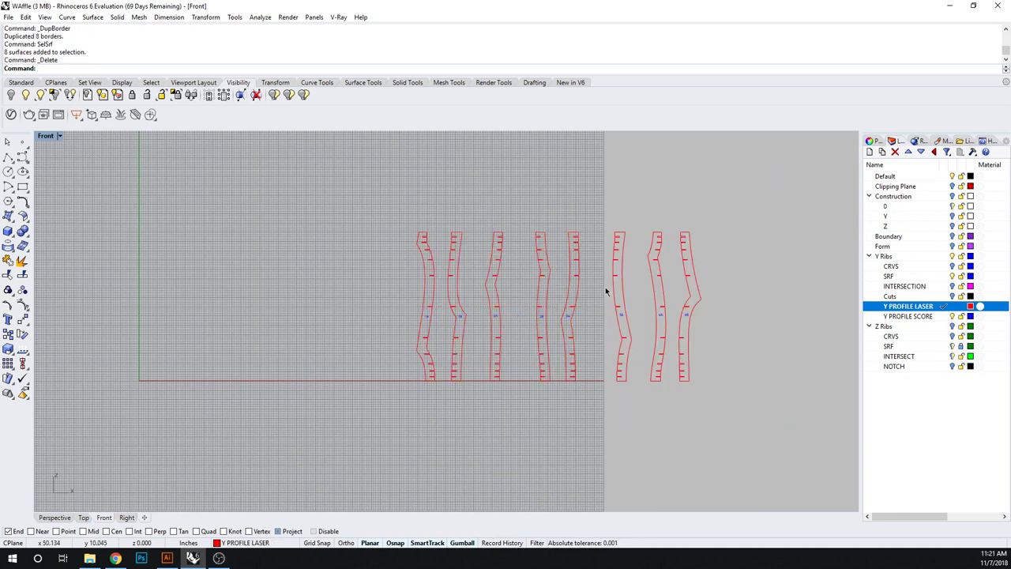
{"action": "mouse_move", "coordinate": [929, 357]}
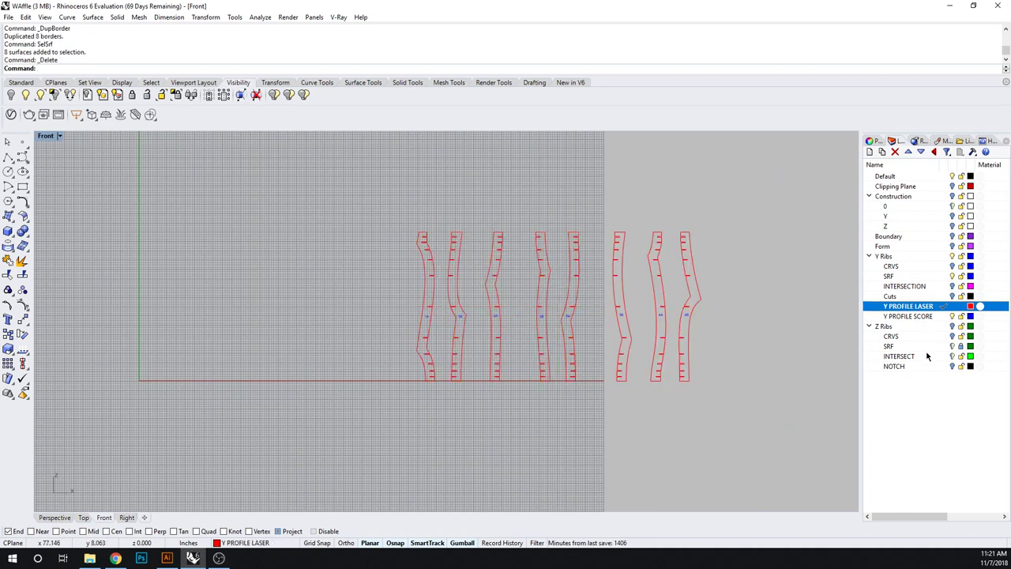
Reveal the Z Ribs layer and make its INTERSECT sublayer current
{"action": "left_click", "coordinate": [883, 326]}
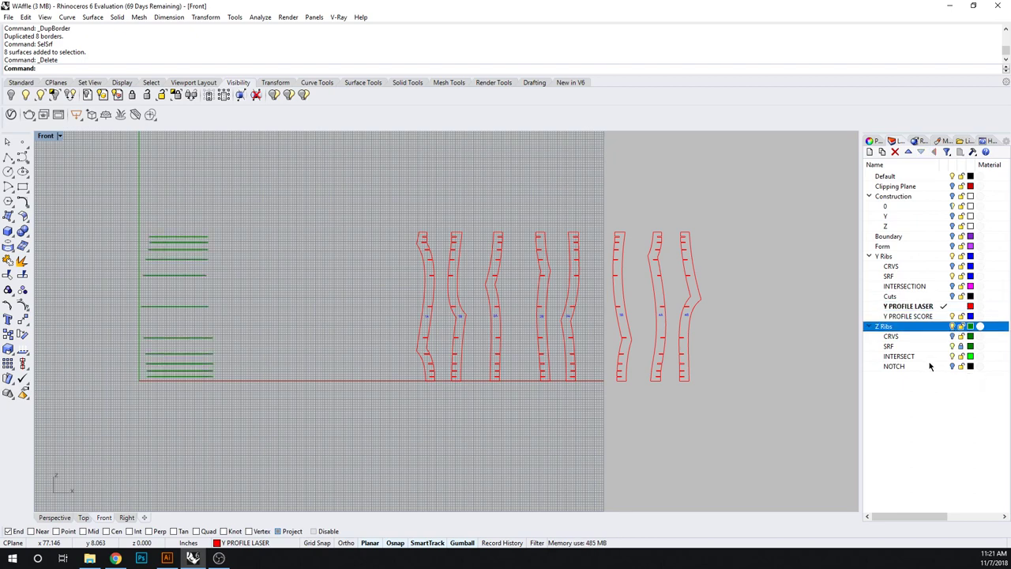
{"action": "left_click", "coordinate": [895, 366]}
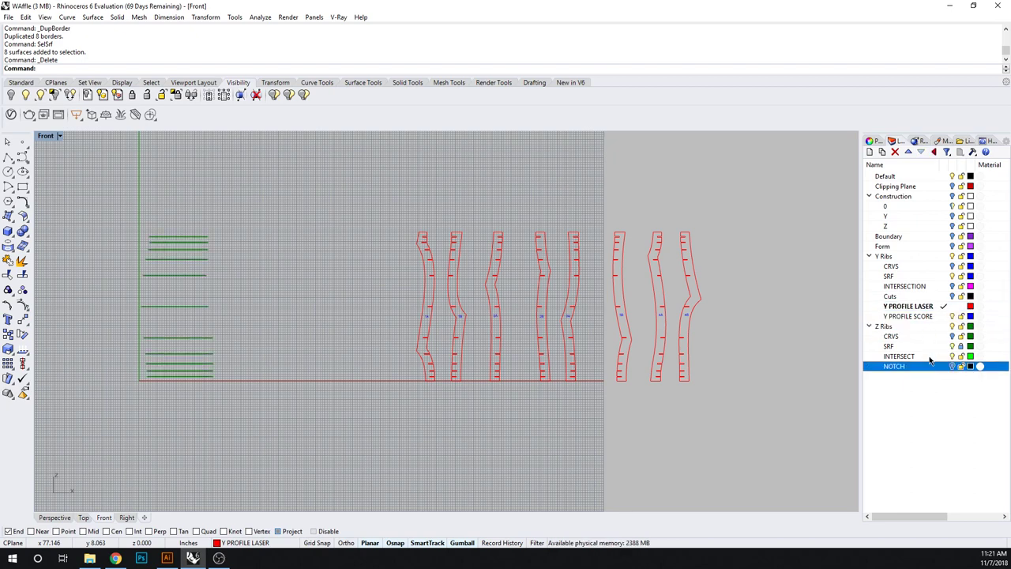
{"action": "left_click", "coordinate": [899, 356]}
{"action": "type", "text": "4View"}
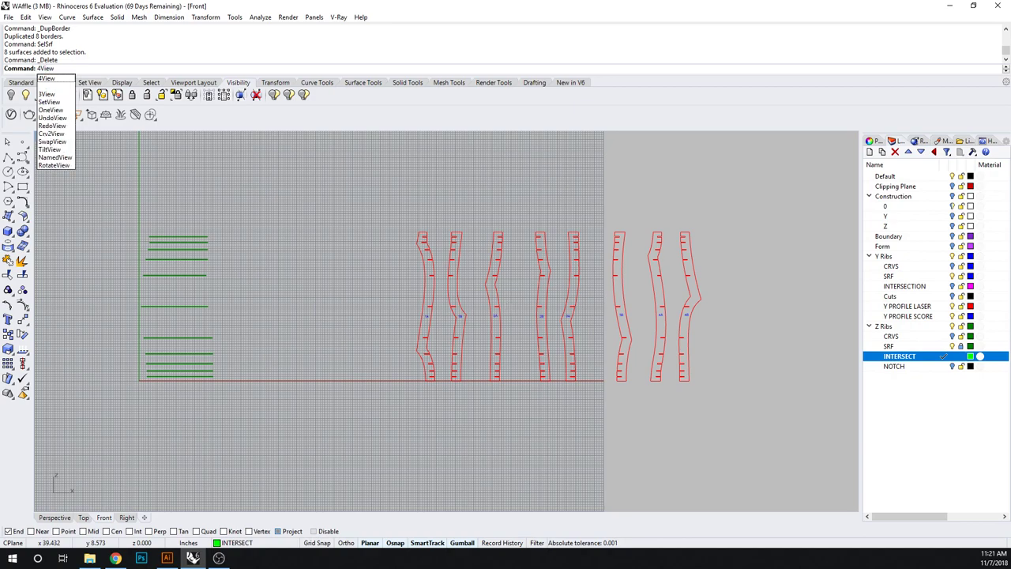
Switch to 4View, undo the trial rotation, and hide the Z Ribs SRF surfaces layer
{"action": "left_click", "coordinate": [45, 66]}
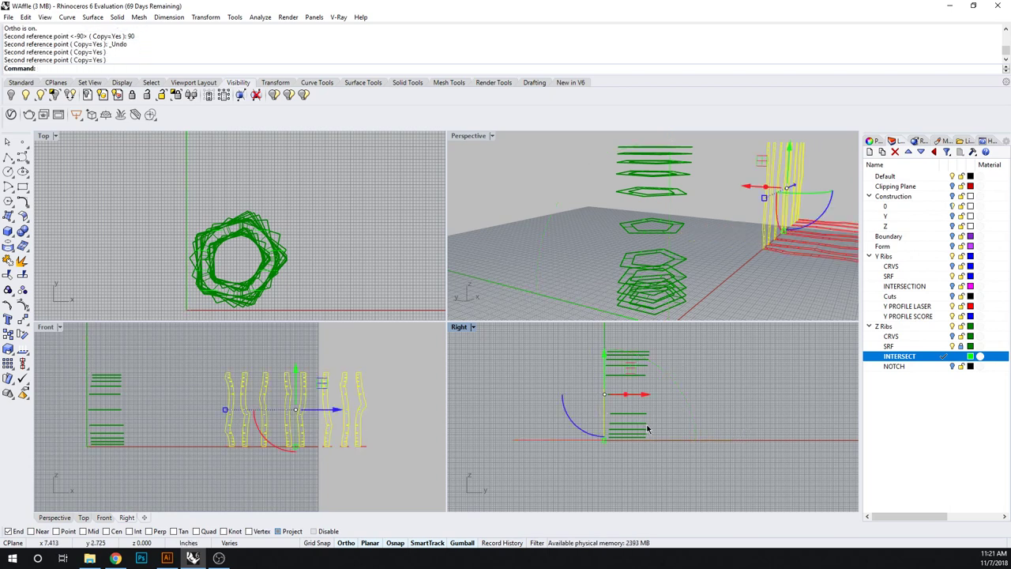
{"action": "key", "text": "ctrl+z"}
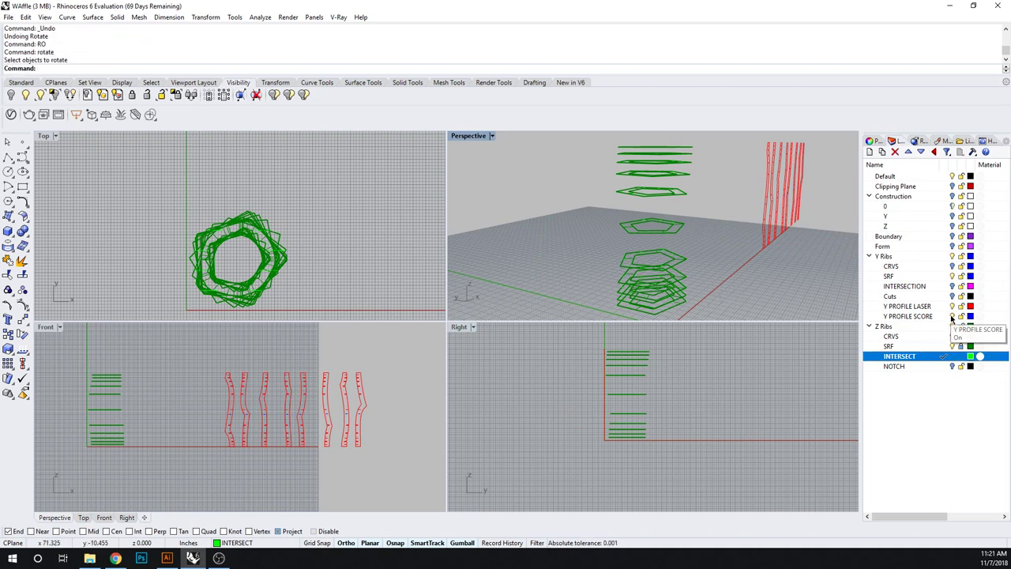
{"action": "left_click", "coordinate": [952, 326]}
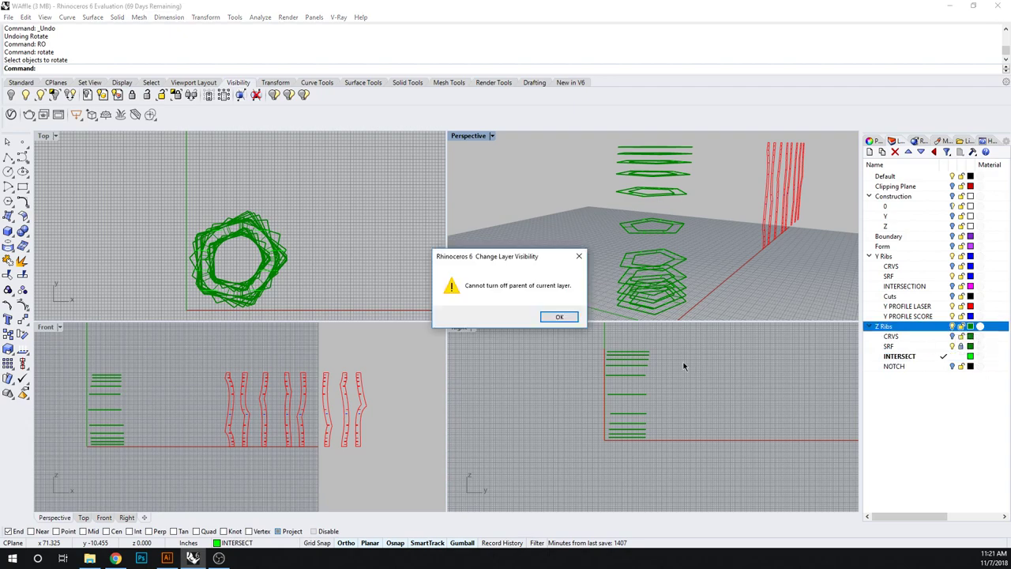
{"action": "left_click", "coordinate": [560, 316]}
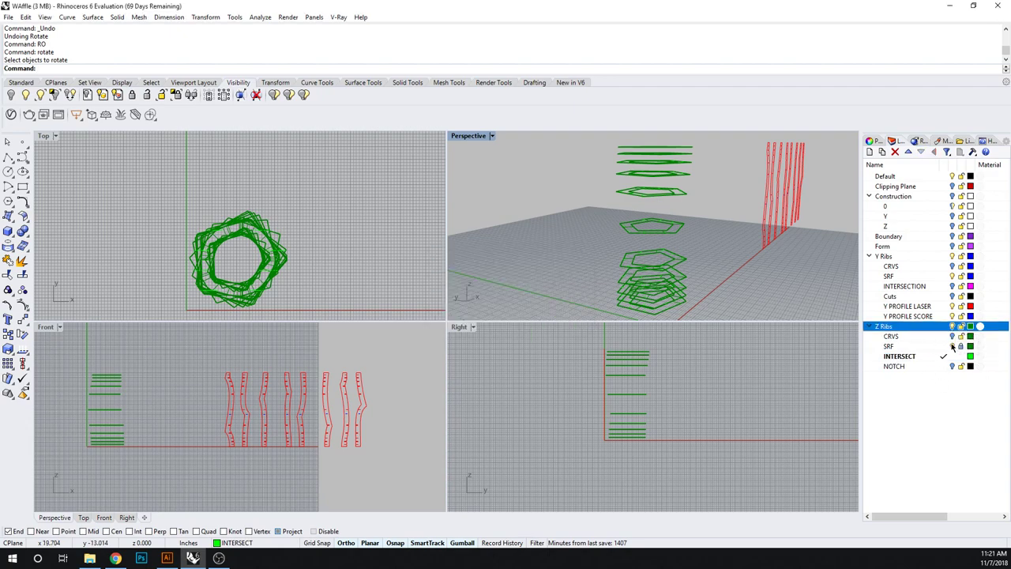
{"action": "left_click", "coordinate": [888, 346]}
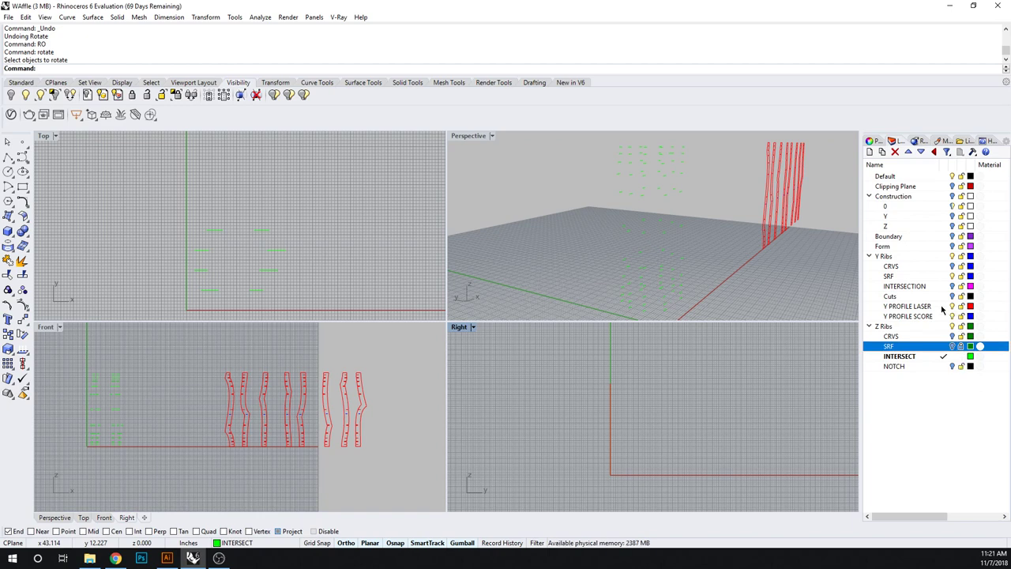
Make the Y PROFILE LASER layer current and undo the last change with Ctrl+Z
{"action": "left_click", "coordinate": [899, 356]}
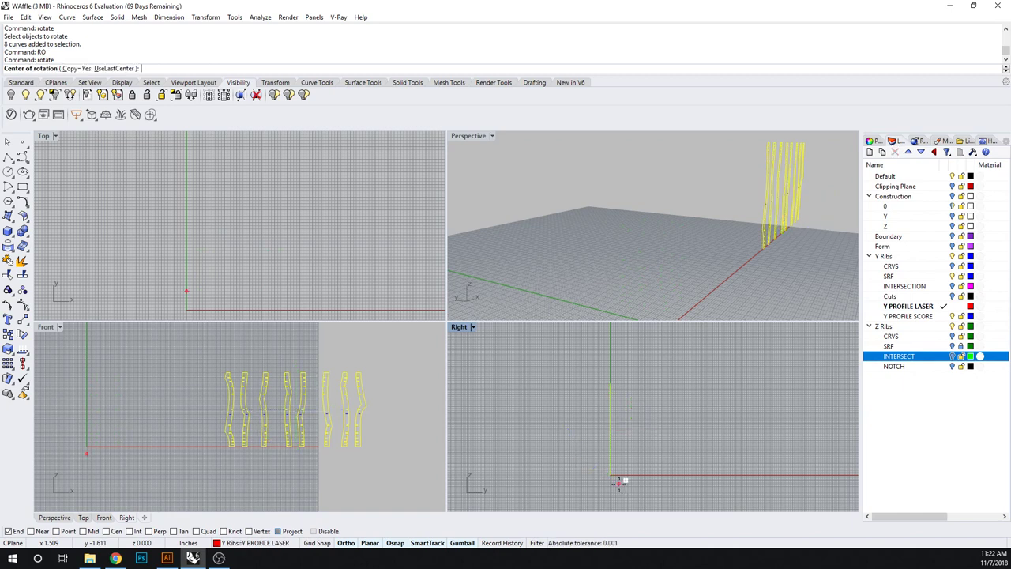
{"action": "mouse_move", "coordinate": [619, 482]}
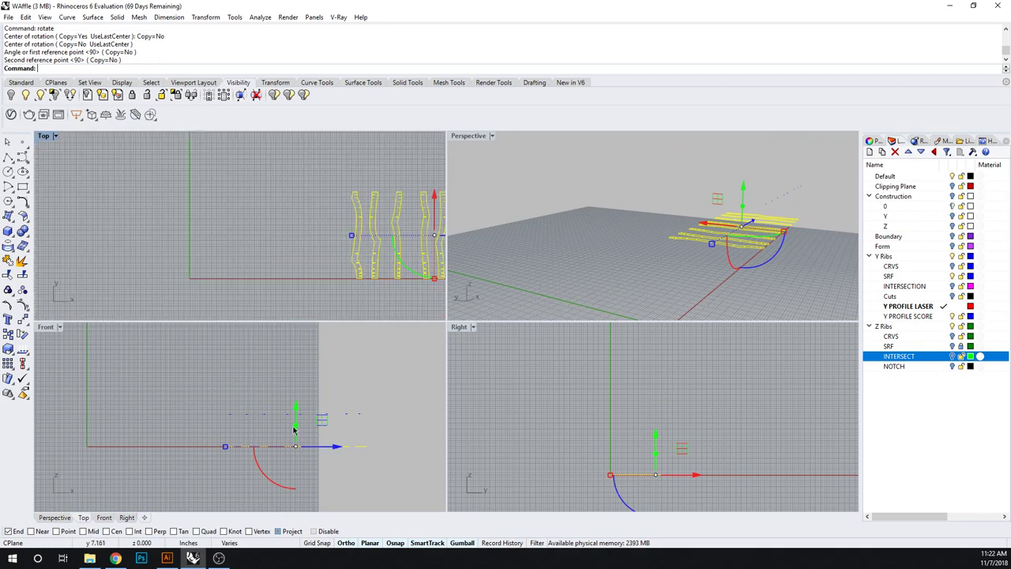
{"action": "key", "text": "ctrl+z"}
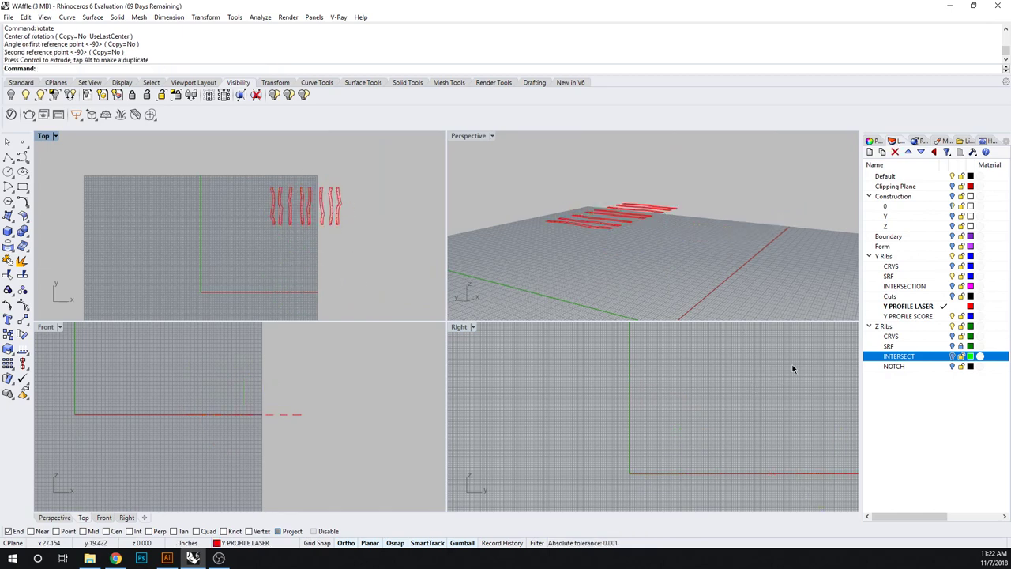
{"action": "mouse_move", "coordinate": [934, 349]}
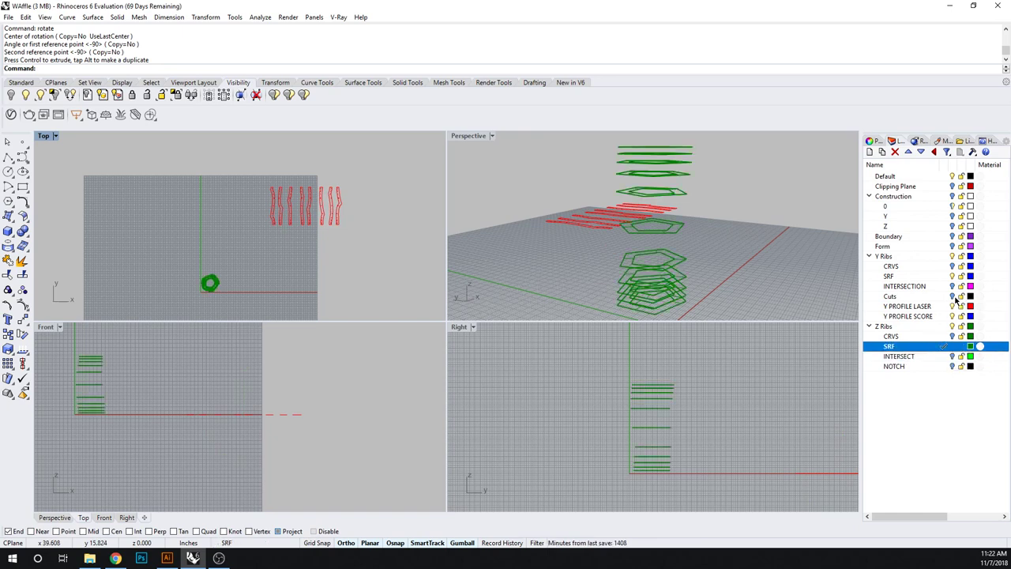
Turn off the Y Ribs layer and select the stacked Z rib curves for shearing
{"action": "left_click", "coordinate": [883, 256]}
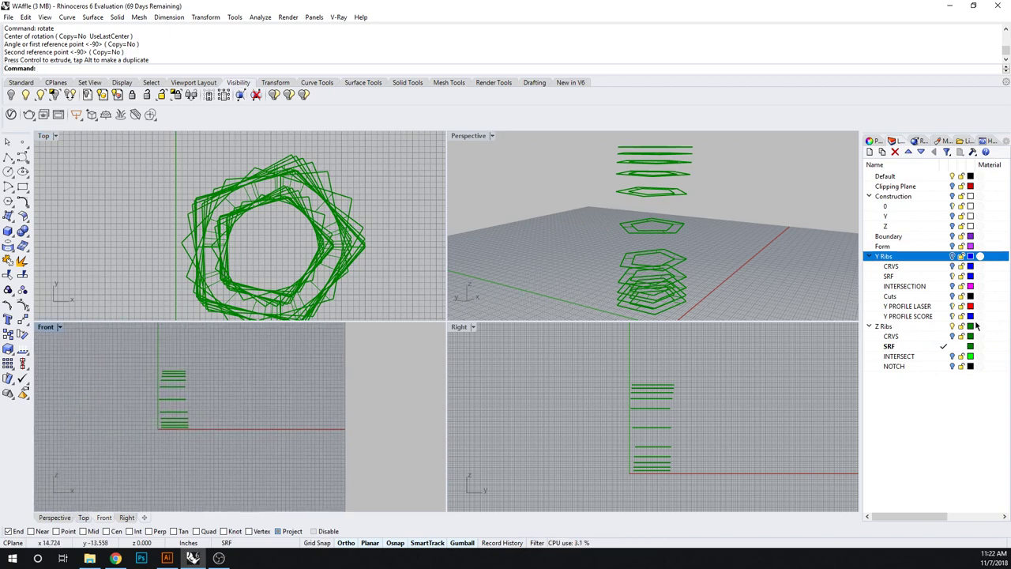
{"action": "left_click", "coordinate": [899, 355]}
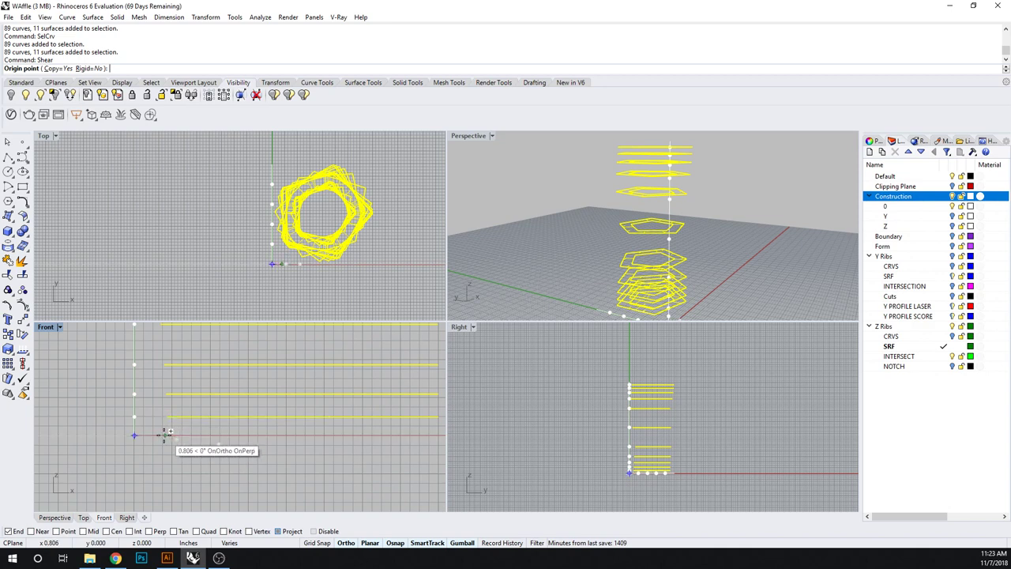
{"action": "mouse_move", "coordinate": [177, 436]}
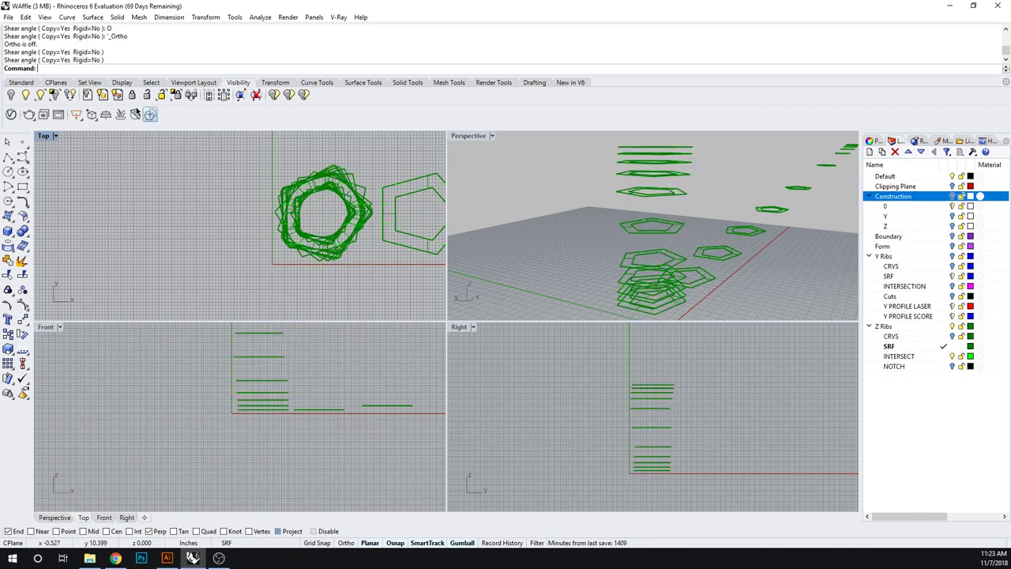
Maximize the Top viewport, zoom out and turn off the layer holding the original stacked contours
{"action": "double_click", "coordinate": [44, 136]}
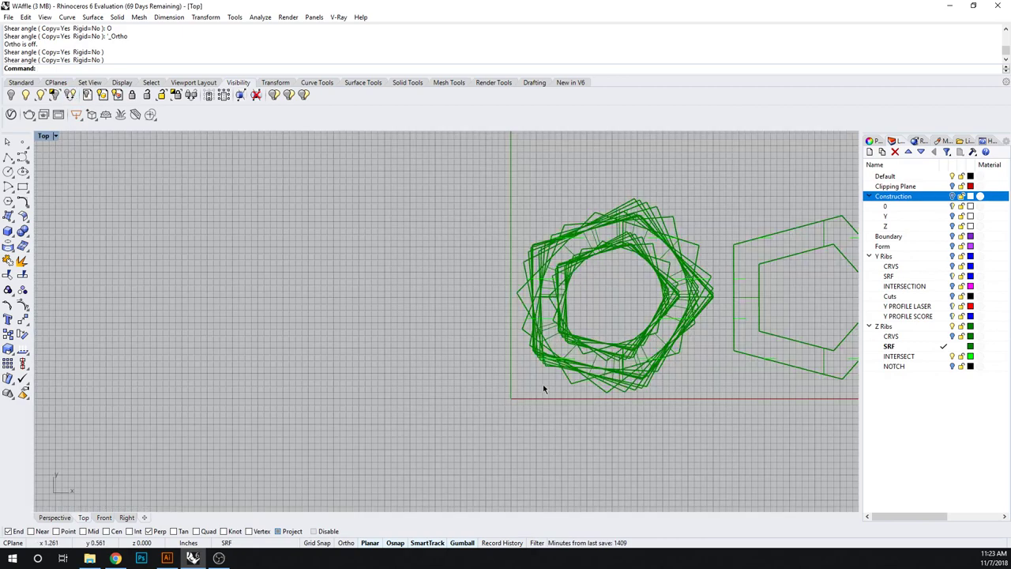
{"action": "scroll", "scroll_direction": "down", "scroll_amount": 3}
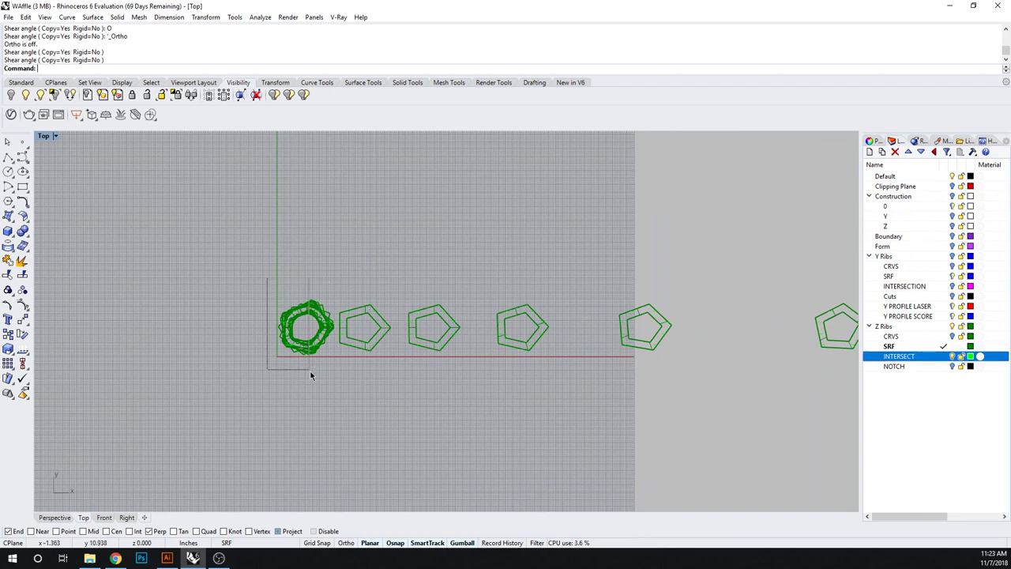
{"action": "left_click", "coordinate": [307, 325]}
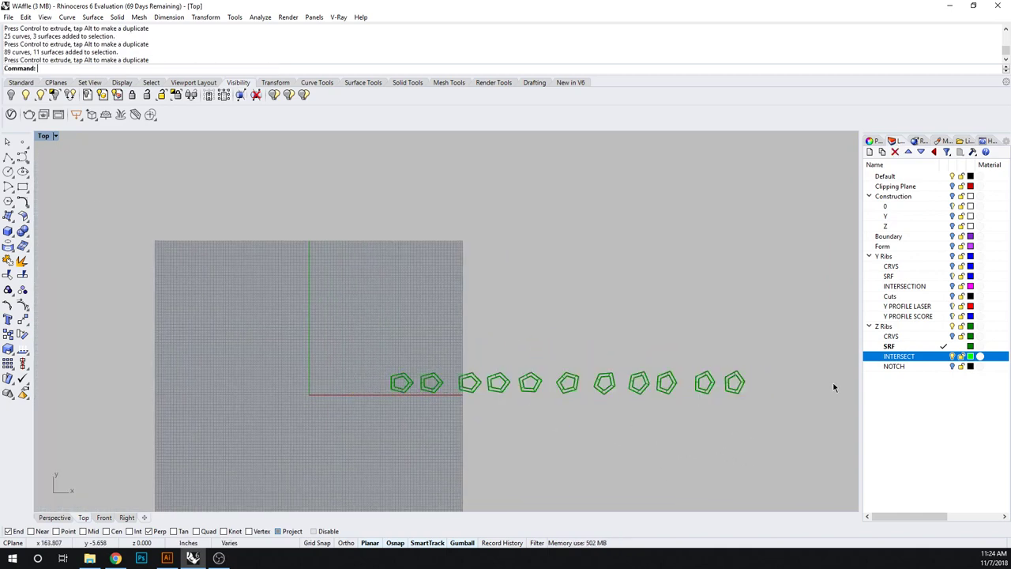
{"action": "mouse_move", "coordinate": [870, 152]}
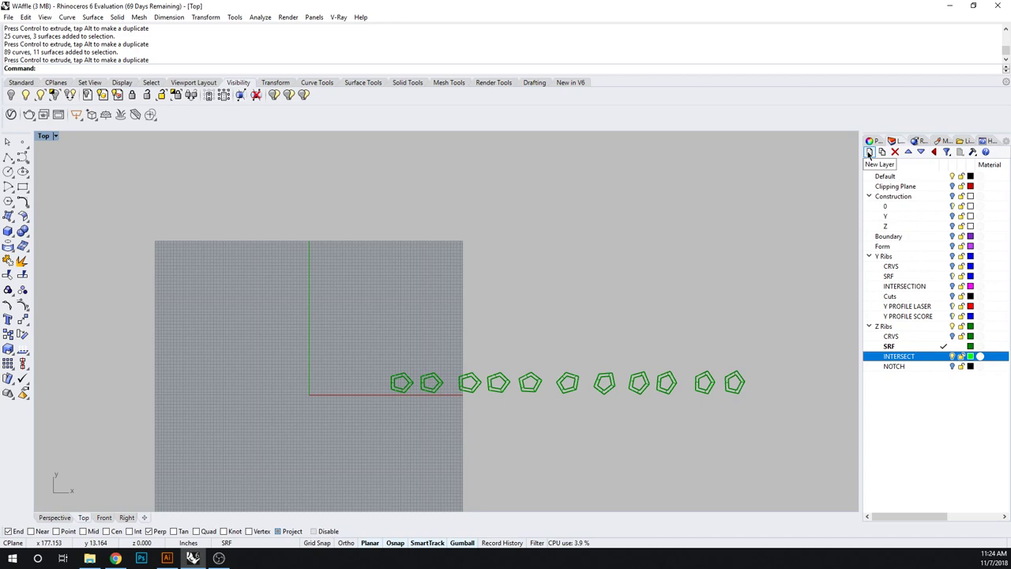
Create two new layers under Z Ribs named Z PROFILE LASER and Z PROFILE SCORE
{"action": "left_click", "coordinate": [870, 152]}
{"action": "type", "text": "Z PROFILE LASER"}
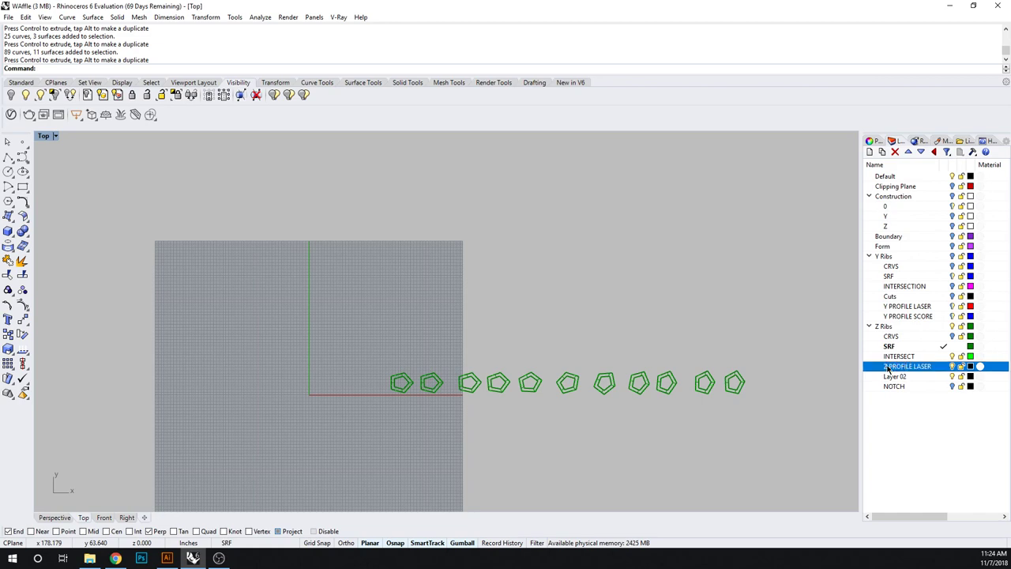
{"action": "left_click", "coordinate": [895, 376]}
{"action": "type", "text": "Z P"}
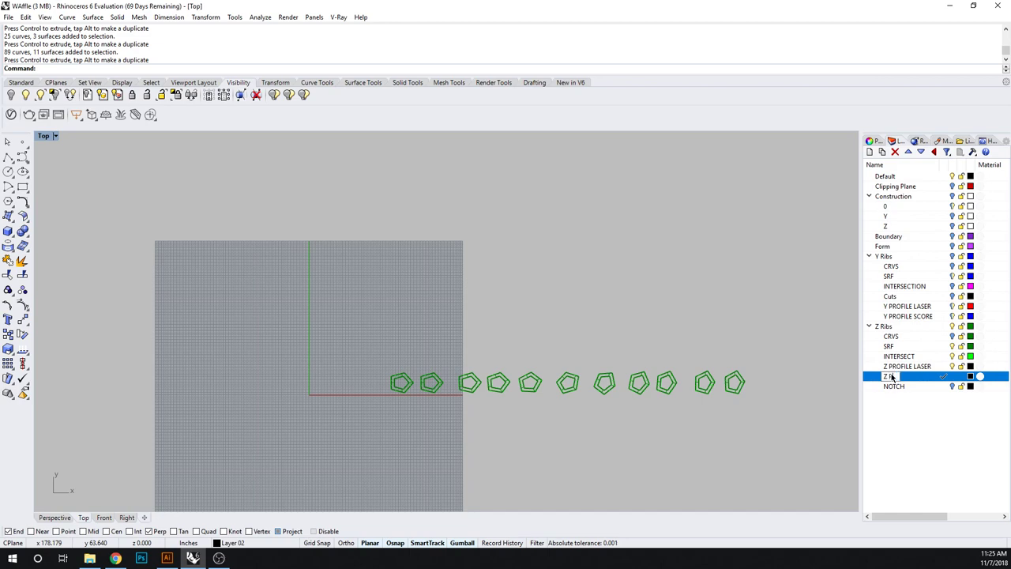
{"action": "double_click", "coordinate": [907, 376]}
{"action": "type", "text": "PROFILE SCORE"}
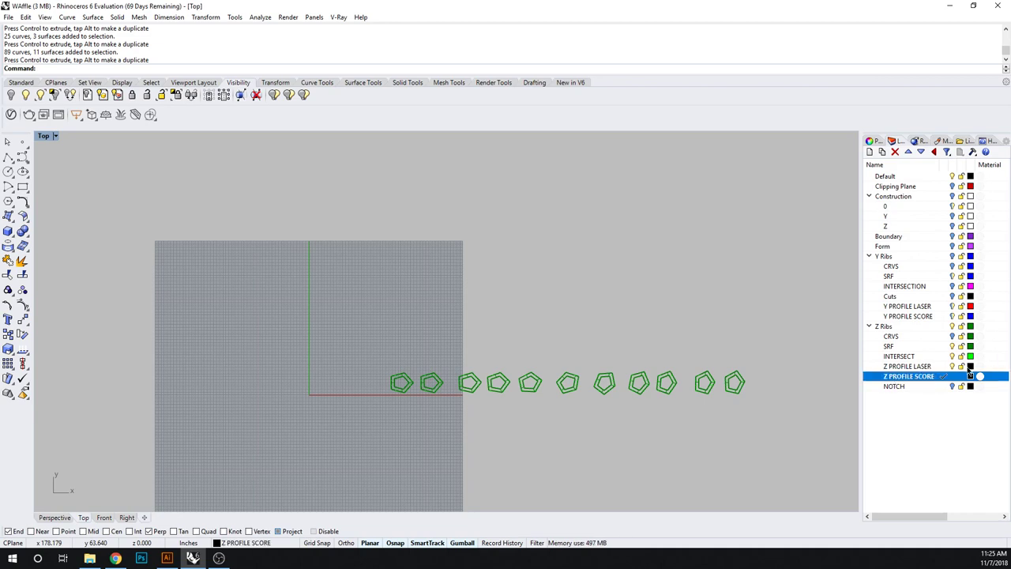
{"action": "left_click", "coordinate": [909, 366]}
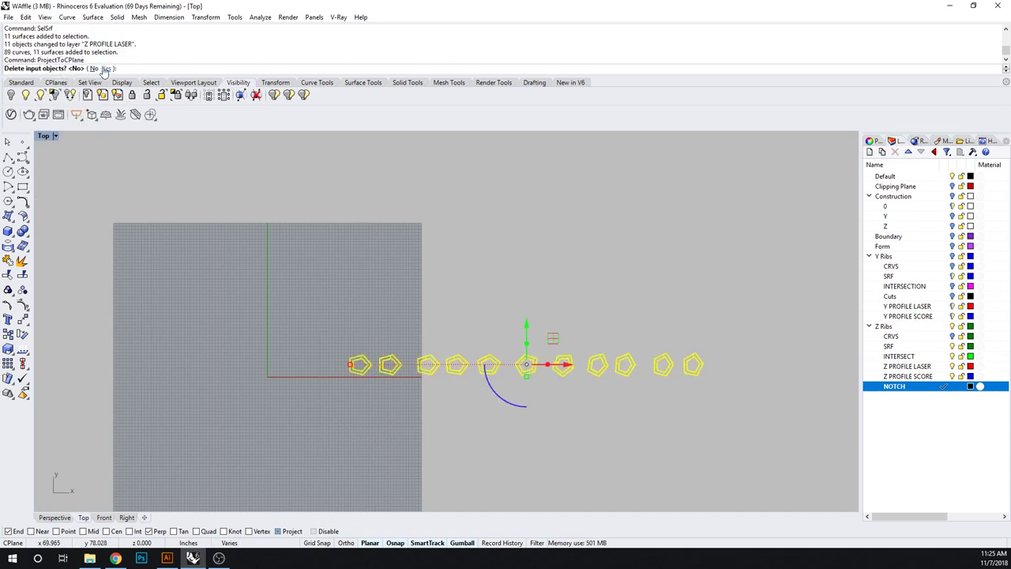
Answer Yes to delete originals after ProjectToCPlane and window-select the flattened Z rib outlines
{"action": "left_click", "coordinate": [114, 69]}
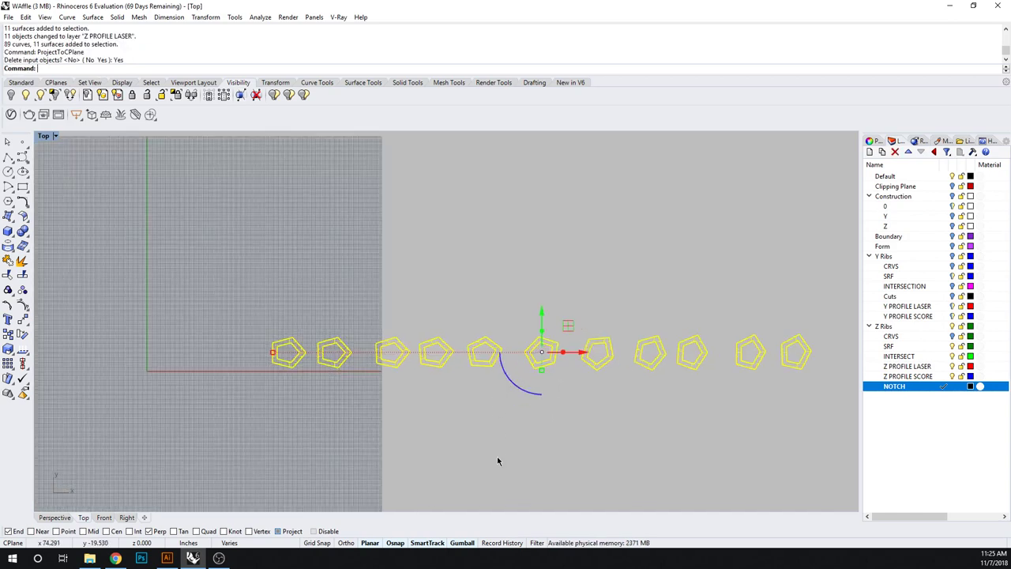
{"action": "left_click_drag", "start_coordinate": [360, 316], "coordinate": [800, 419]}
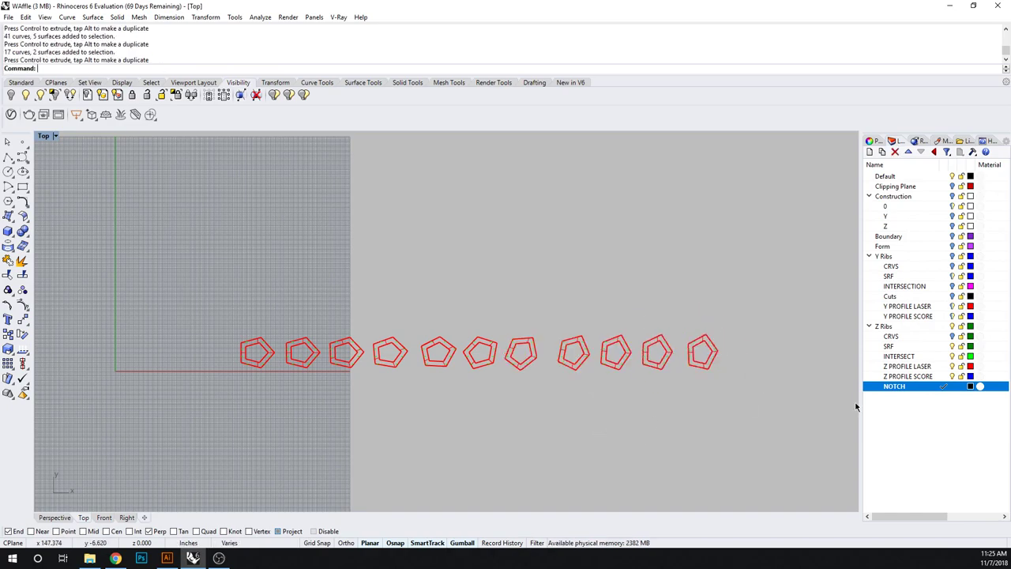
Draw a small notch rectangle on the NOTCH layer and move it onto a rib edge
{"action": "scroll", "scroll_direction": "up", "scroll_amount": 3}
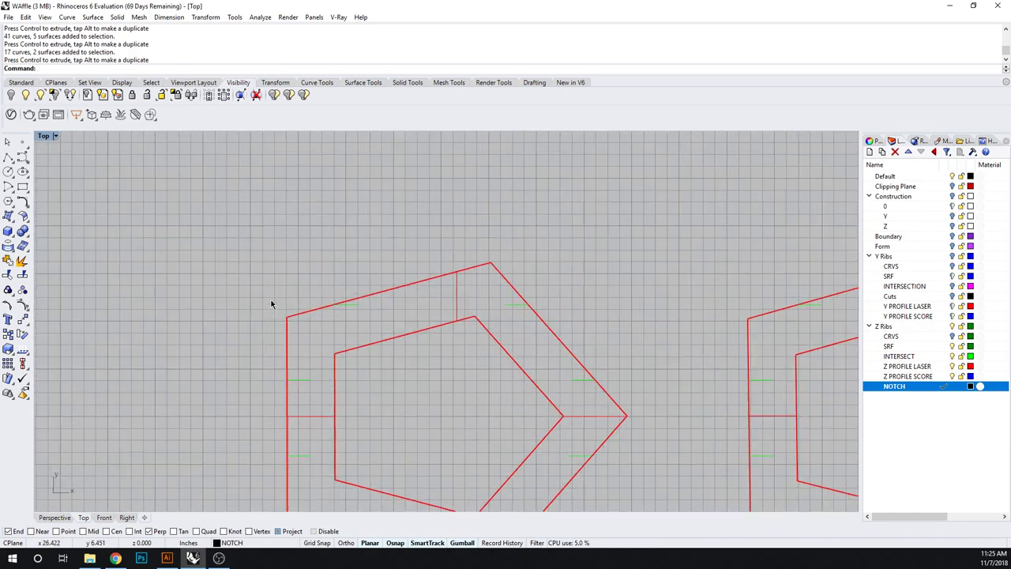
{"action": "left_click", "coordinate": [183, 296]}
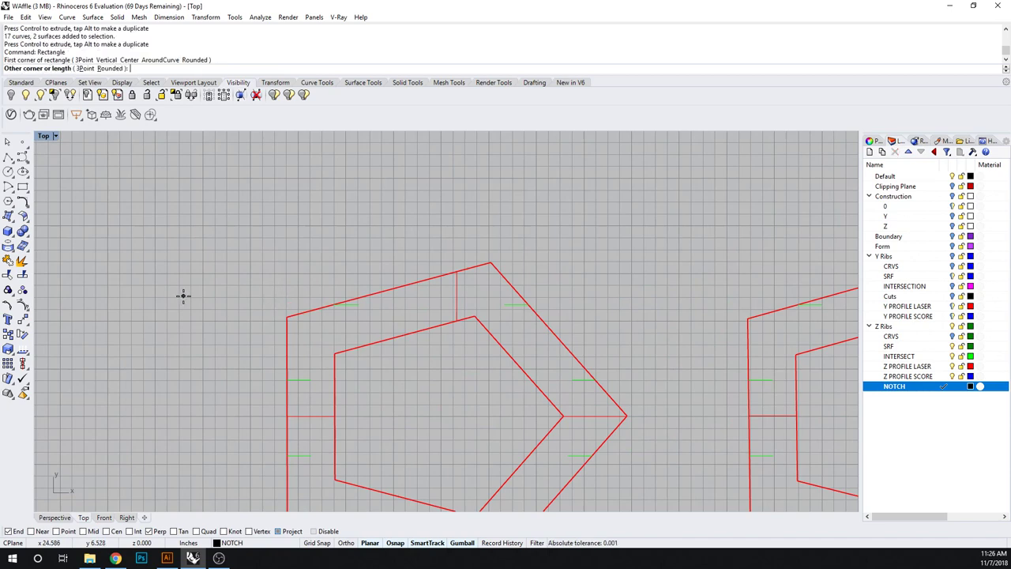
{"action": "left_click", "coordinate": [183, 296]}
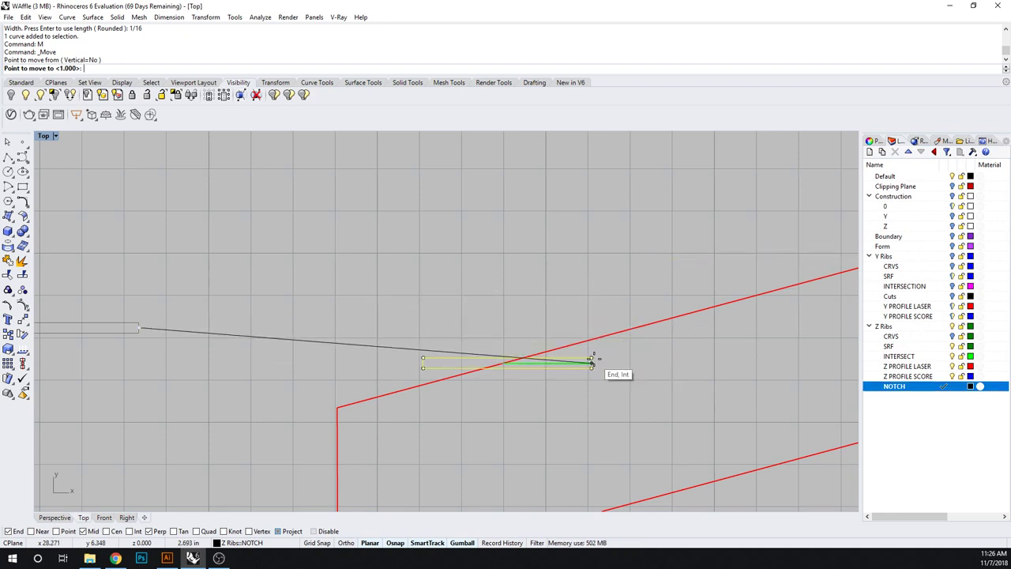
{"action": "left_click", "coordinate": [591, 365]}
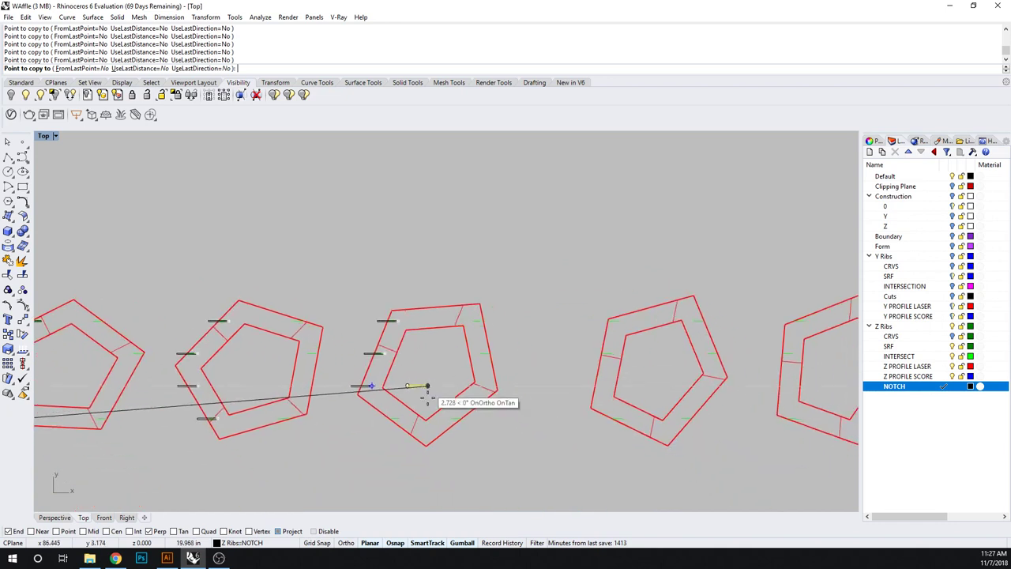
{"action": "mouse_move", "coordinate": [616, 320]}
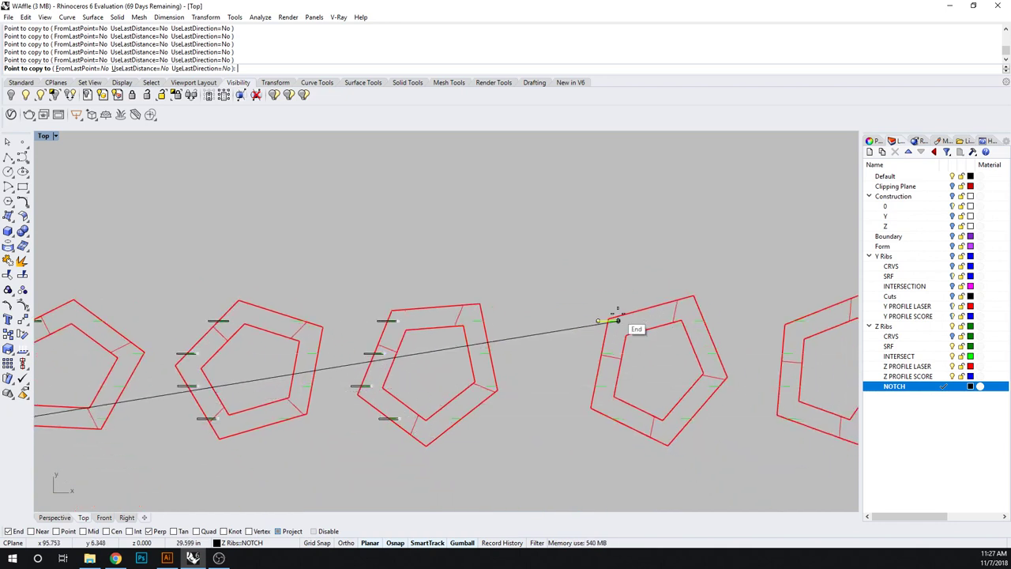
{"action": "mouse_move", "coordinate": [604, 387]}
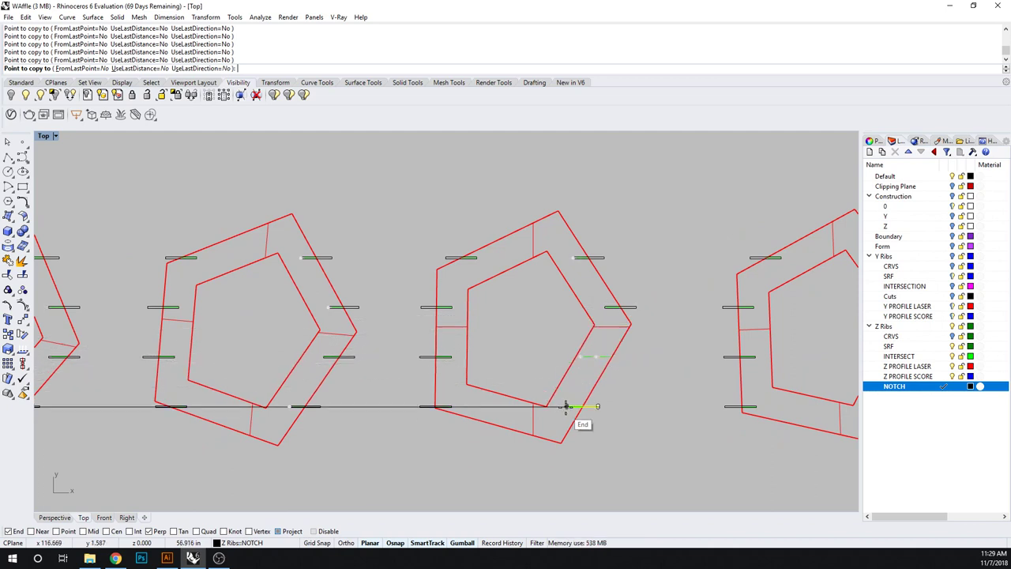
Zoom in on the Z-rib profiles while copying notch rectangles to their intersection marks
{"action": "scroll", "scroll_direction": "up", "scroll_amount": 3}
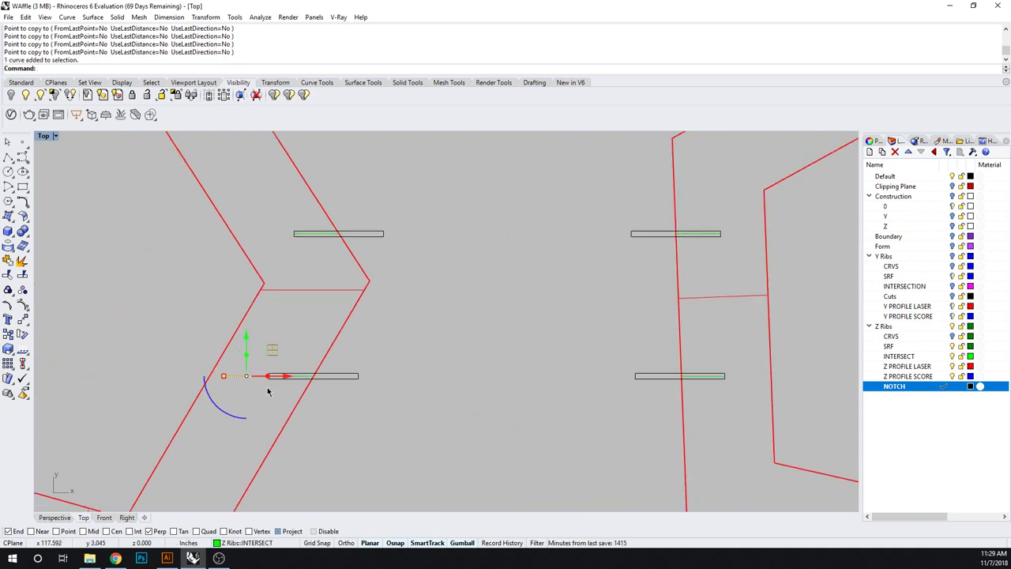
{"action": "mouse_move", "coordinate": [714, 449]}
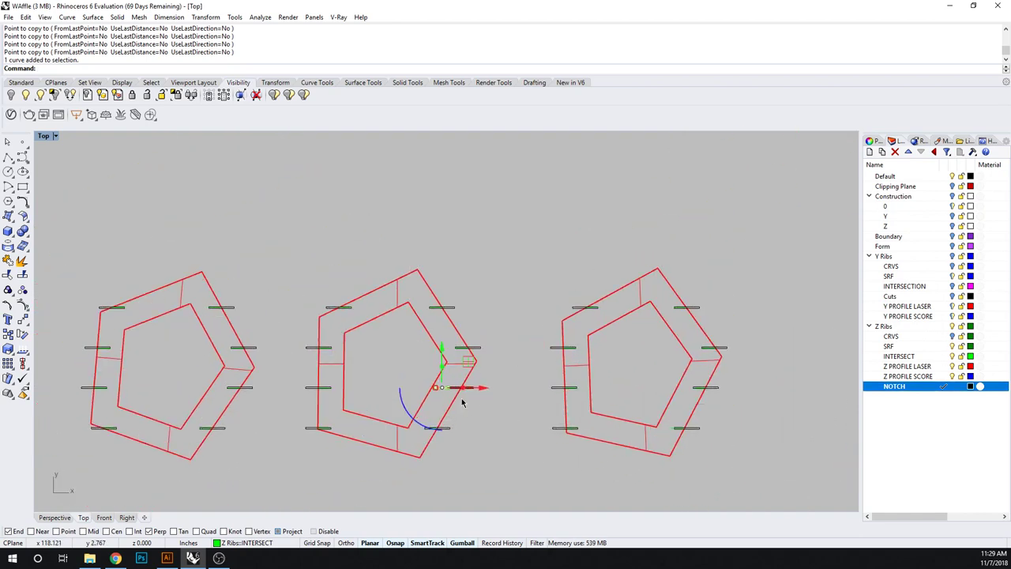
{"action": "mouse_move", "coordinate": [544, 403]}
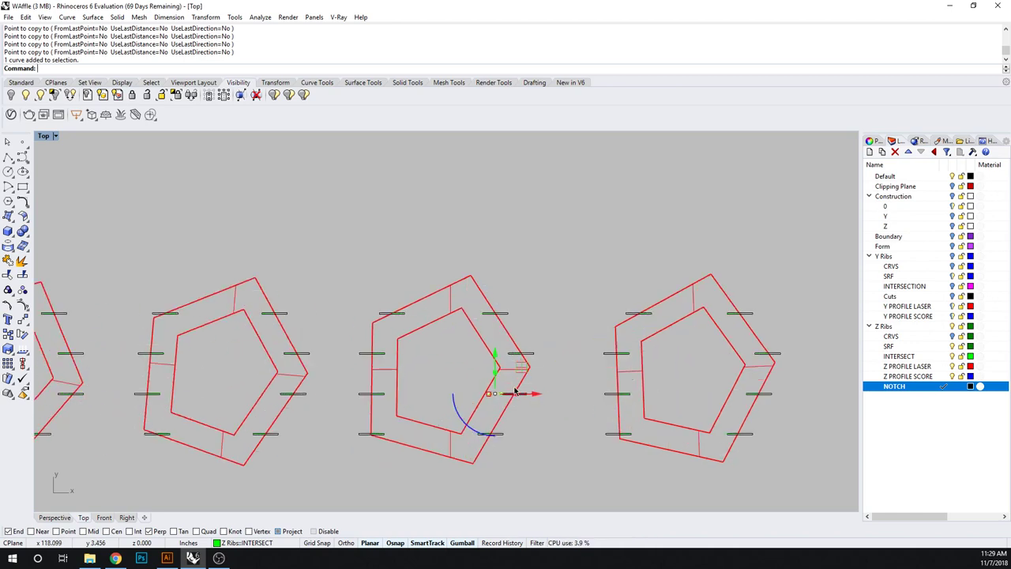
{"action": "scroll", "scroll_direction": "up", "scroll_amount": 3}
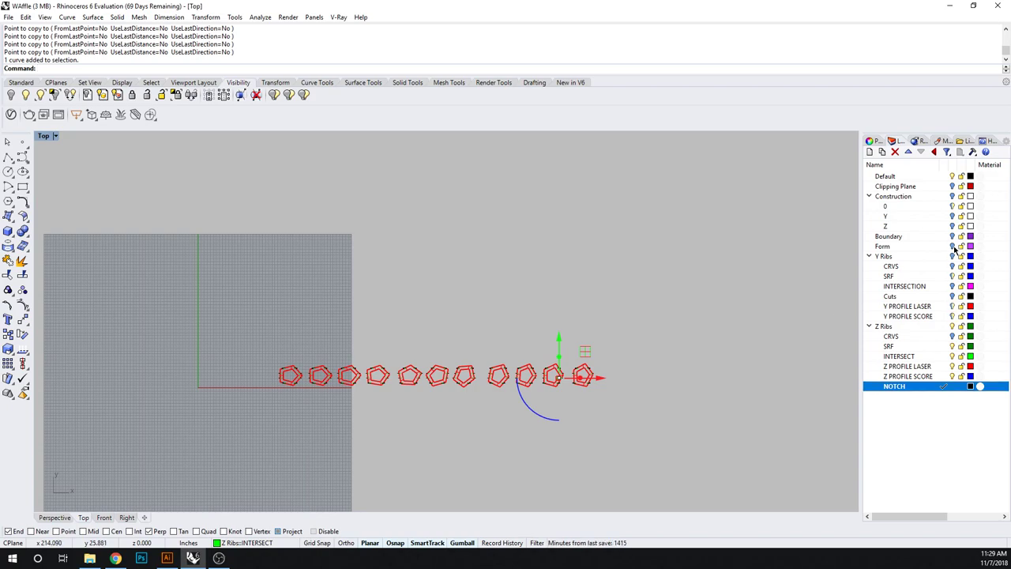
Toggle the Y Ribs layer back on and zoom out to the notched rib outlines
{"action": "left_click", "coordinate": [883, 256]}
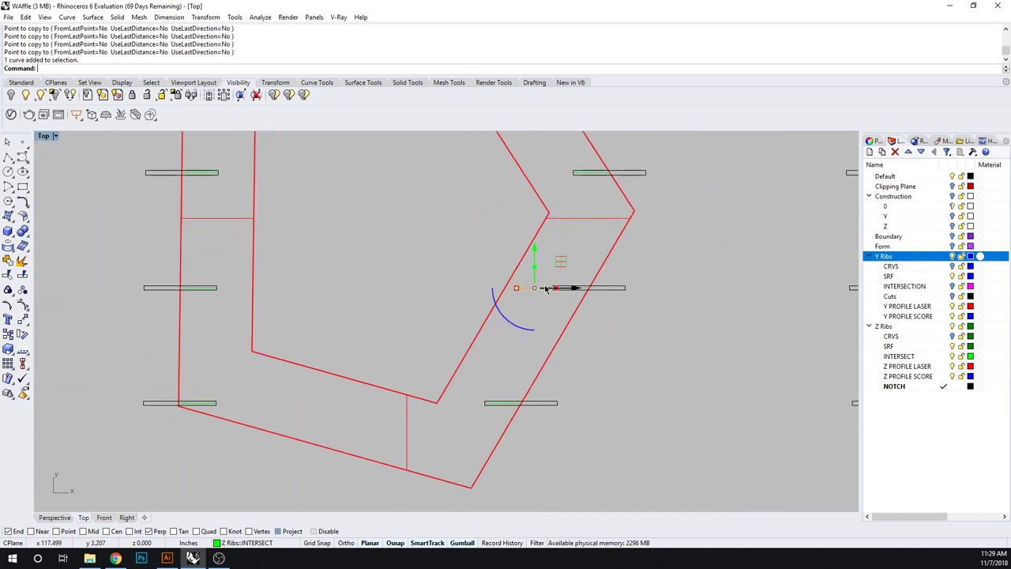
{"action": "mouse_move", "coordinate": [547, 291]}
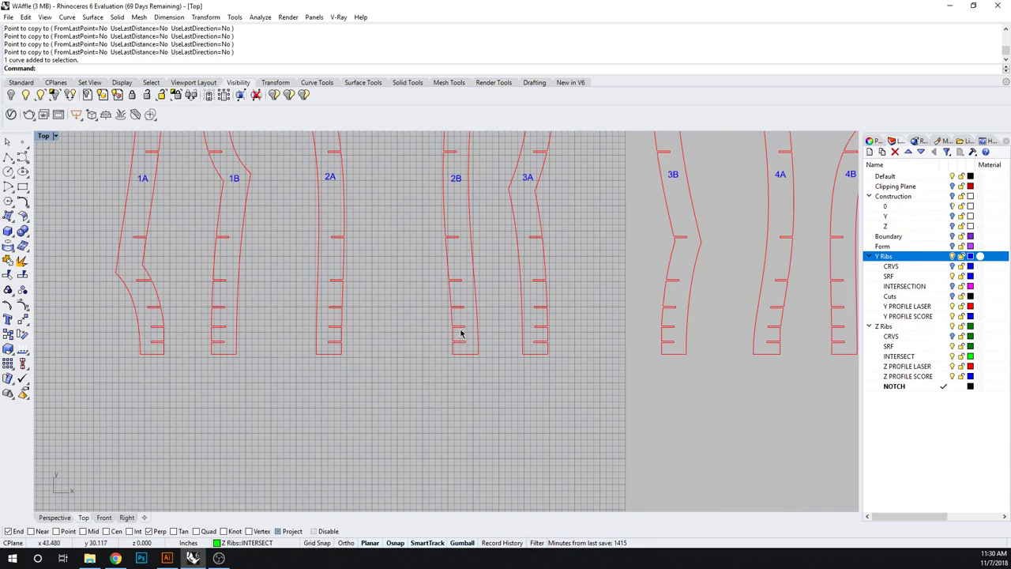
{"action": "scroll", "scroll_direction": "down", "scroll_amount": 3}
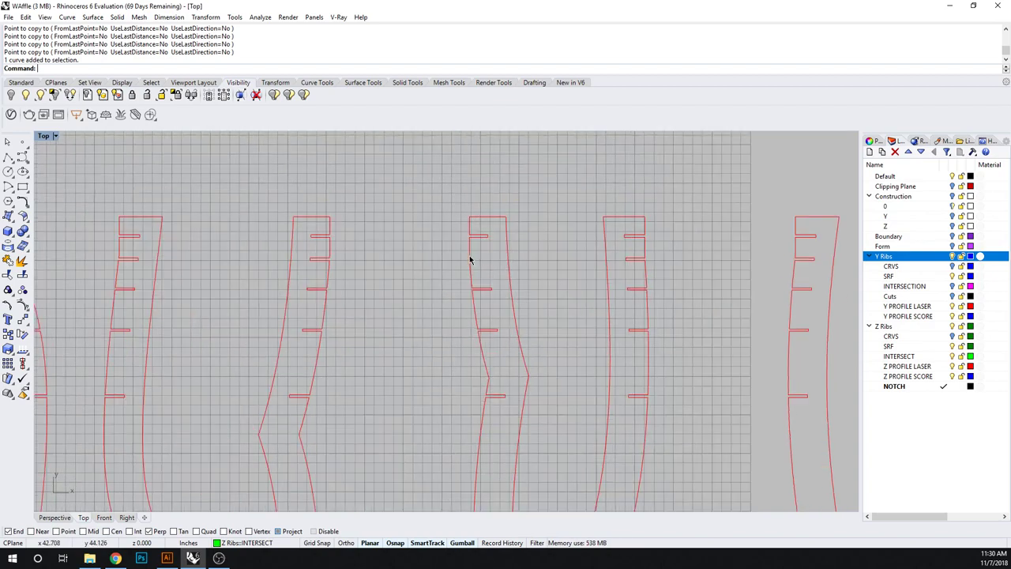
{"action": "mouse_move", "coordinate": [477, 261]}
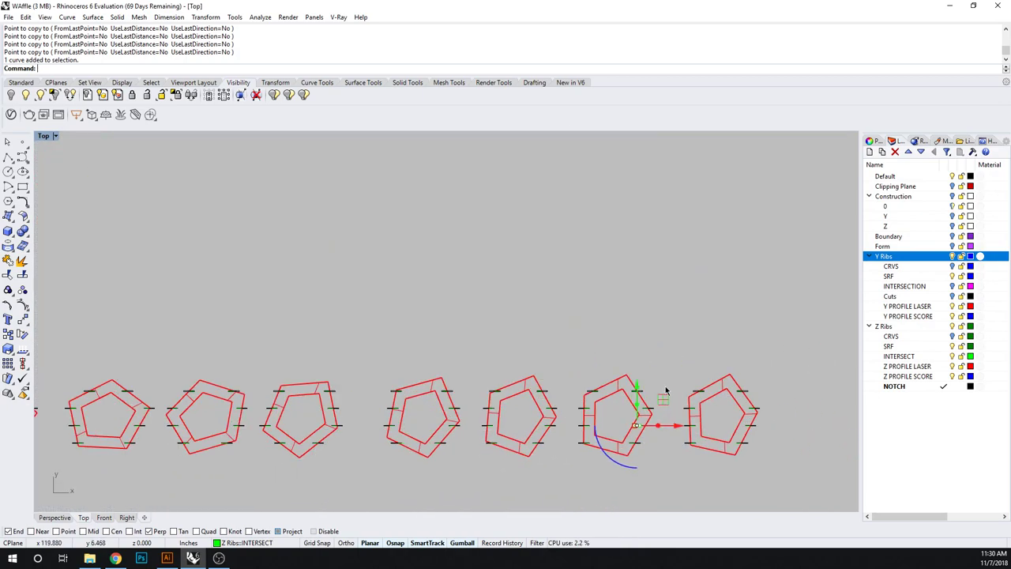
{"action": "mouse_move", "coordinate": [696, 356]}
{"action": "type", "text": "M"}
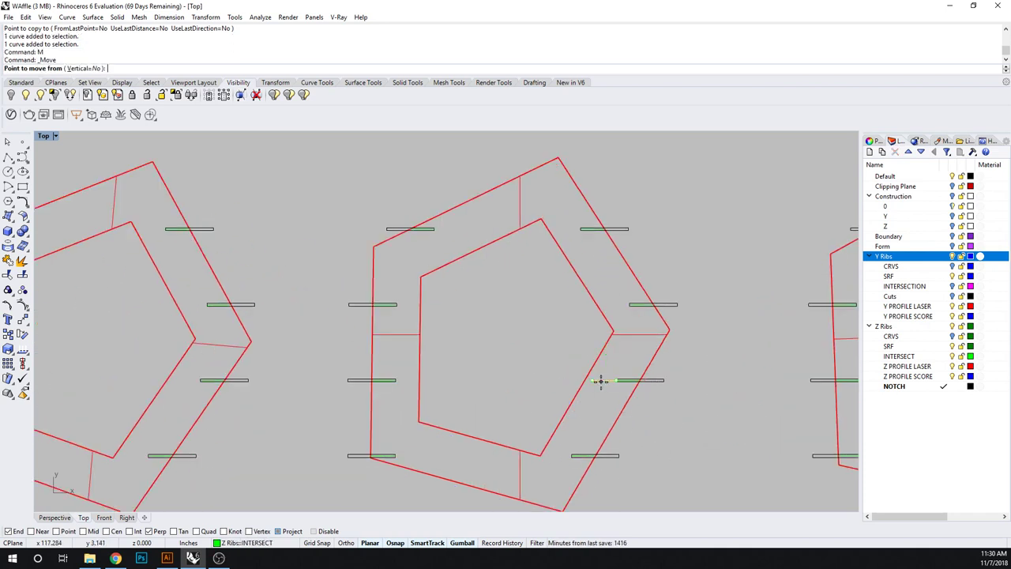
Copy (CO) the notch rectangle onto the rib outline below its existing notch
{"action": "scroll", "scroll_direction": "up", "scroll_amount": 3}
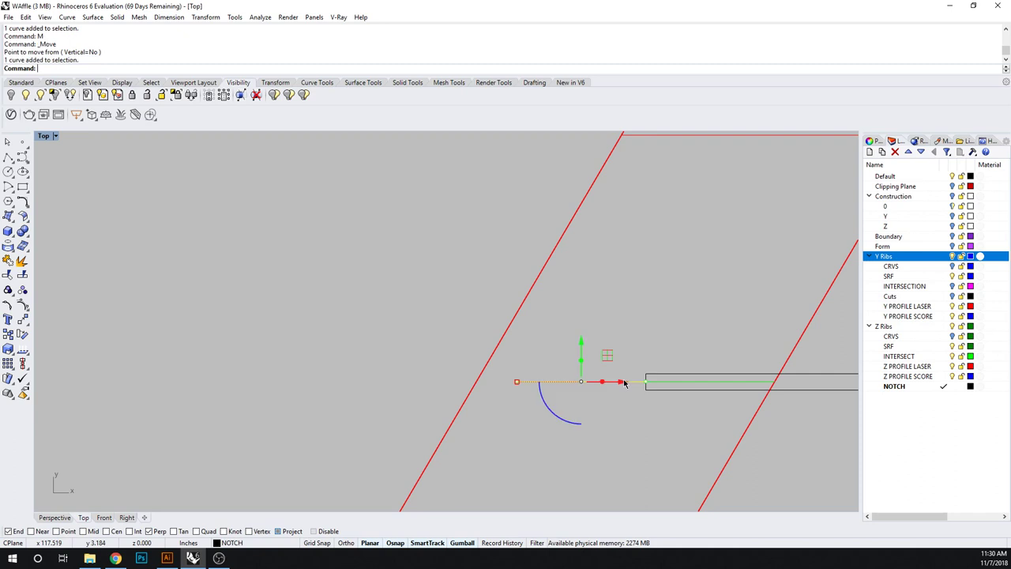
{"action": "type", "text": "CO"}
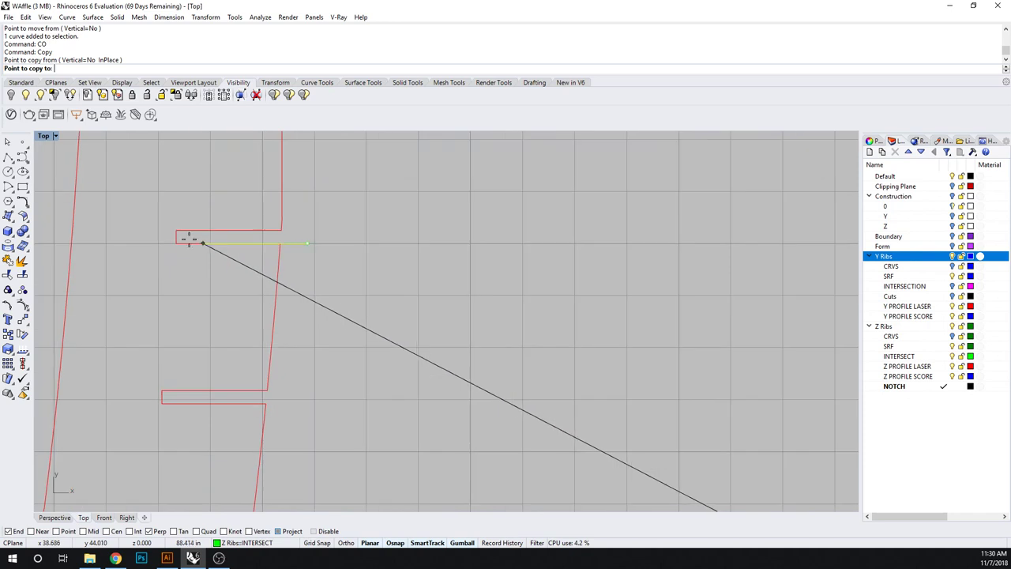
{"action": "mouse_move", "coordinate": [87, 538]}
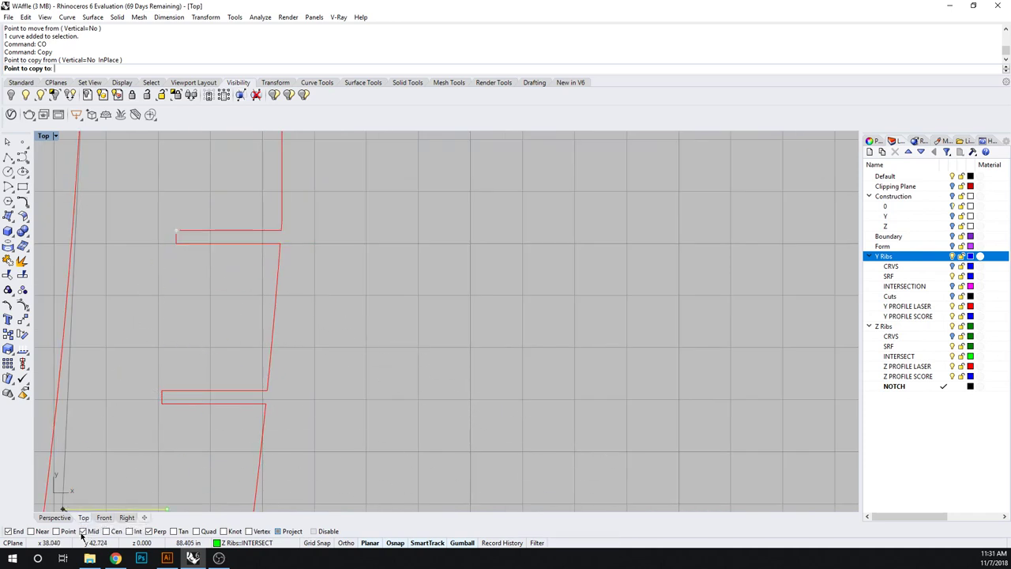
{"action": "left_click", "coordinate": [177, 237]}
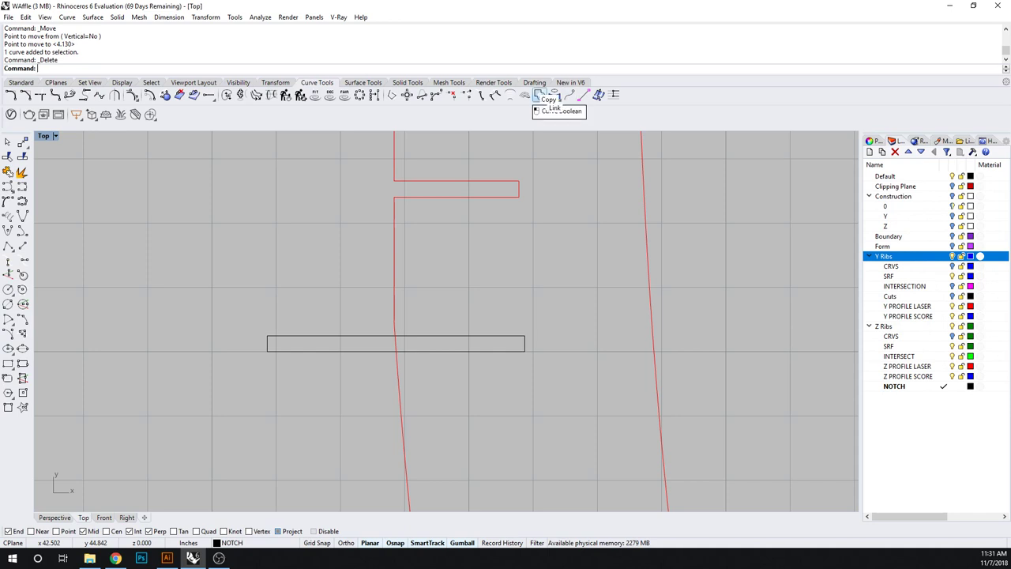
Curve Boolean the rib outline with the rectangle to cut the second notch, then select the leftover rectangle
{"action": "left_click", "coordinate": [560, 110]}
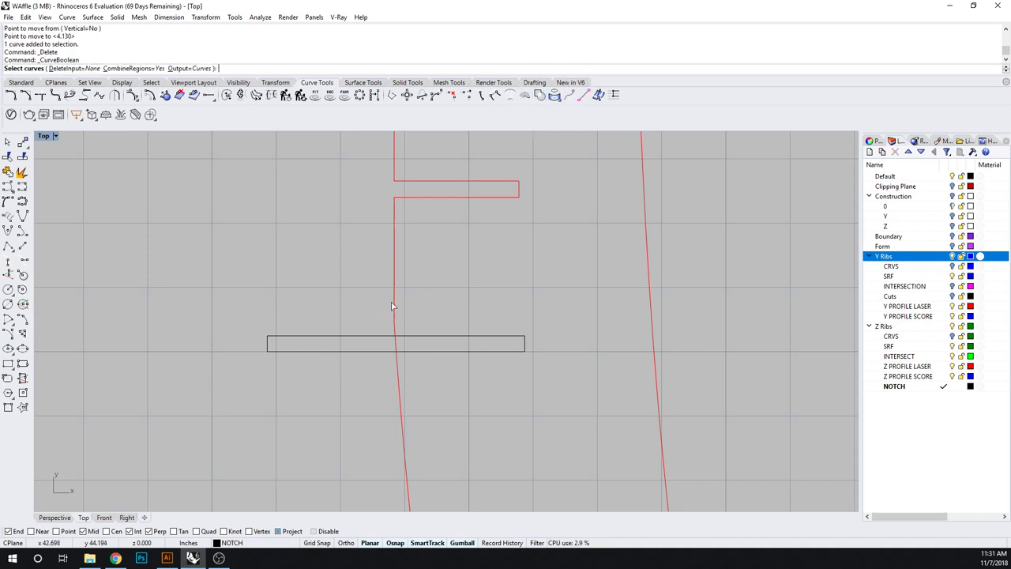
{"action": "left_click", "coordinate": [423, 332]}
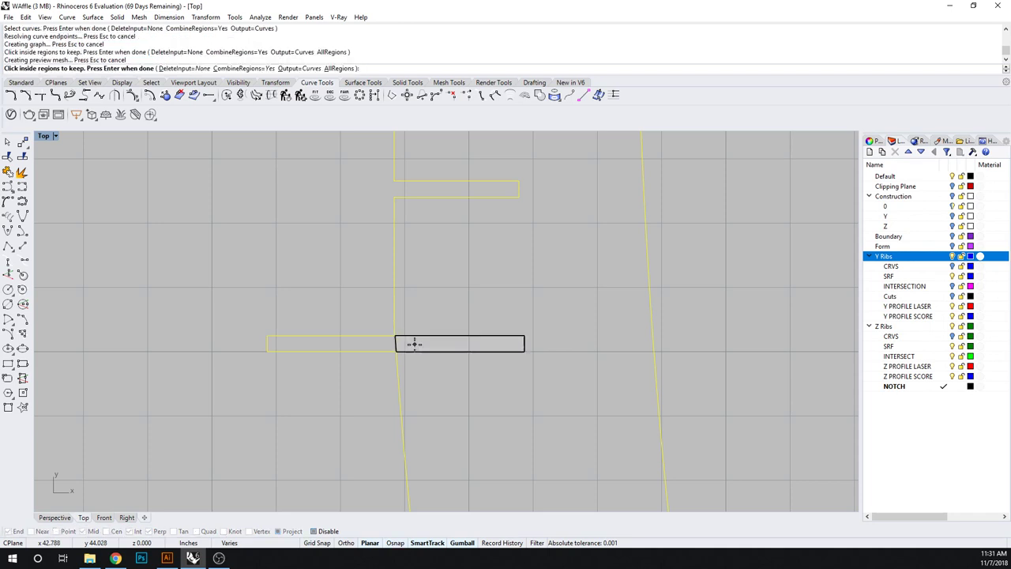
{"action": "left_click", "coordinate": [414, 343]}
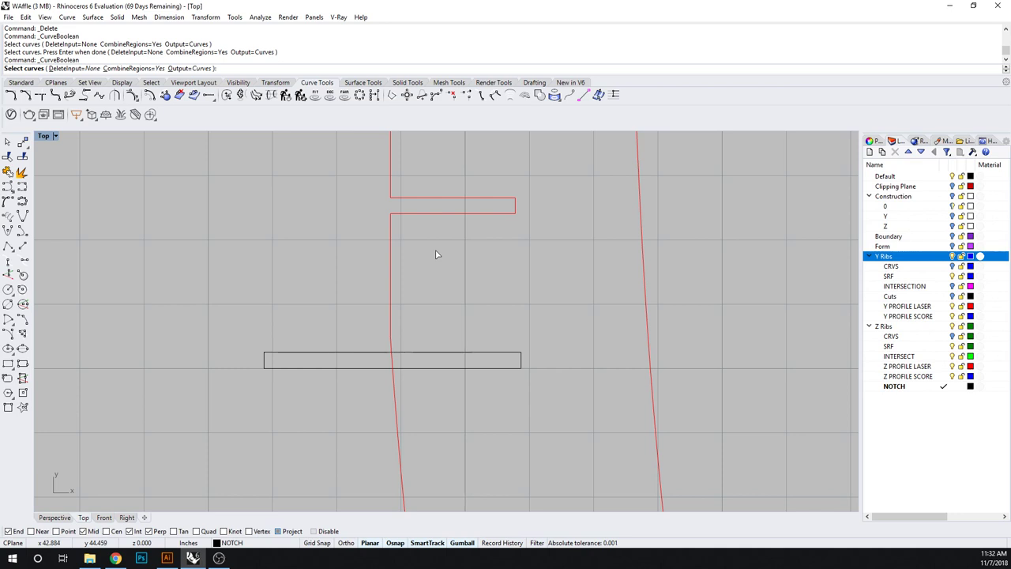
{"action": "left_click", "coordinate": [417, 358]}
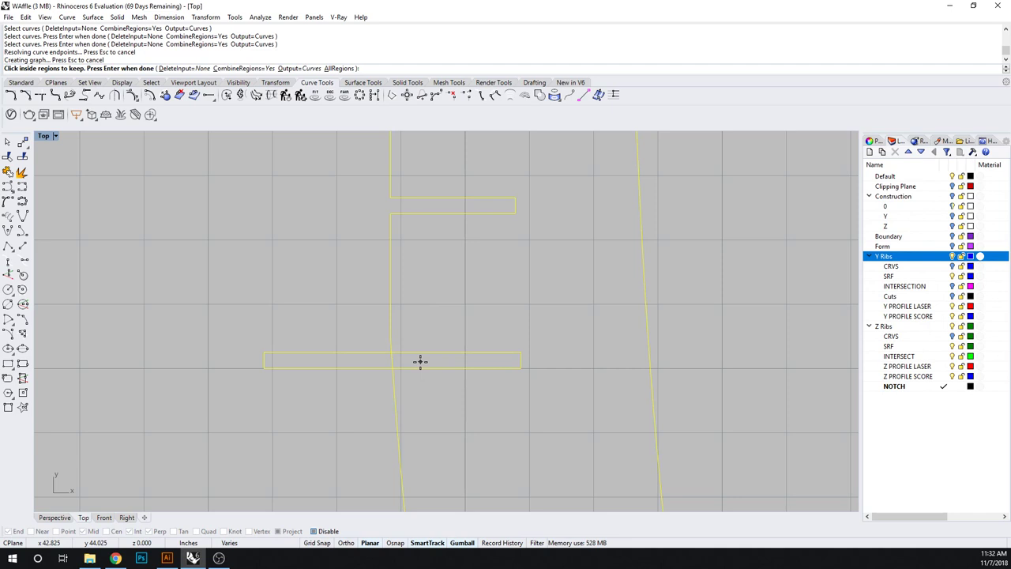
{"action": "mouse_move", "coordinate": [435, 333]}
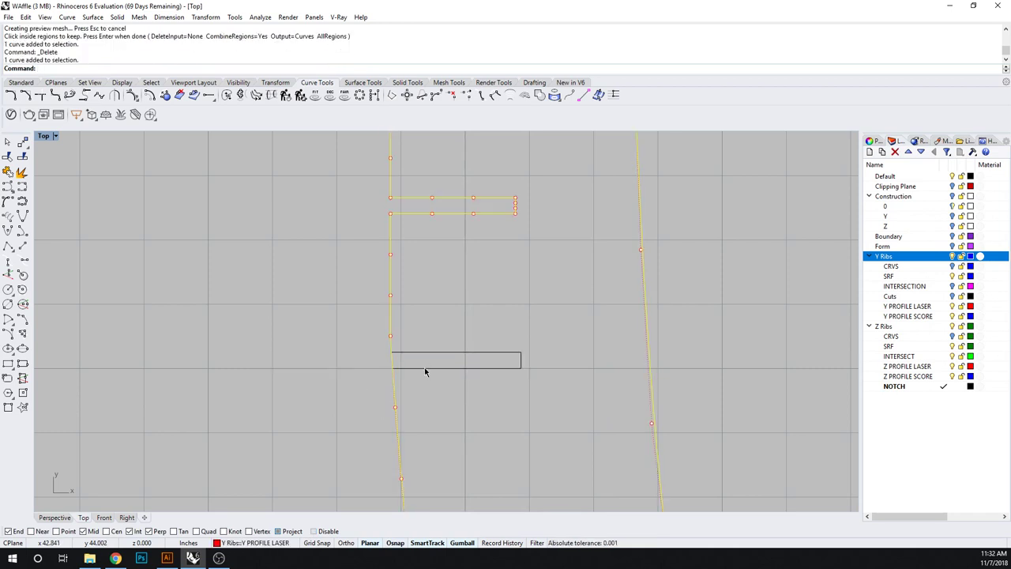
{"action": "left_click", "coordinate": [391, 363]}
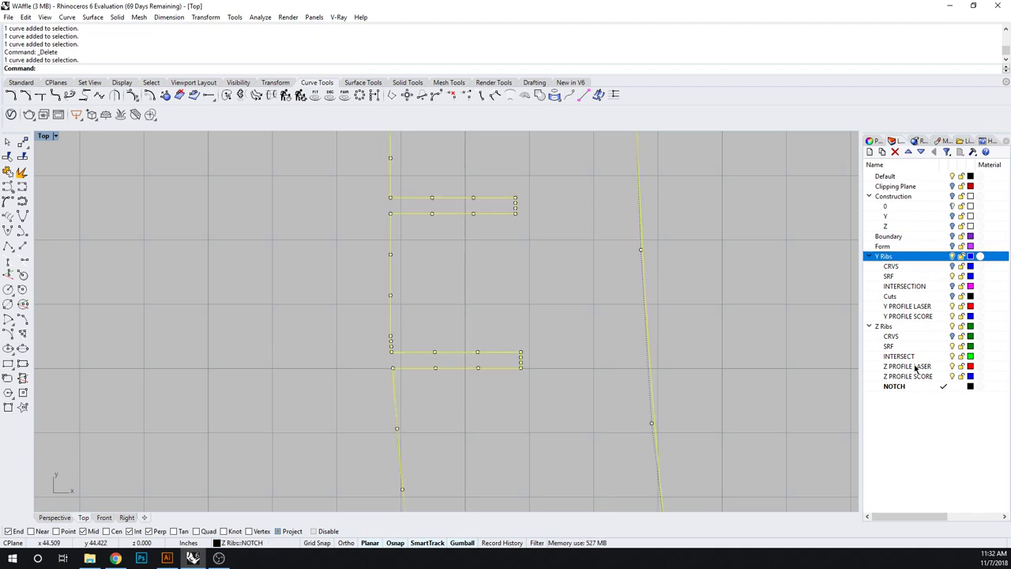
Move the notched rib outline onto the Y PROFILE LASER layer via Change Object Layer
{"action": "left_click", "coordinate": [907, 366]}
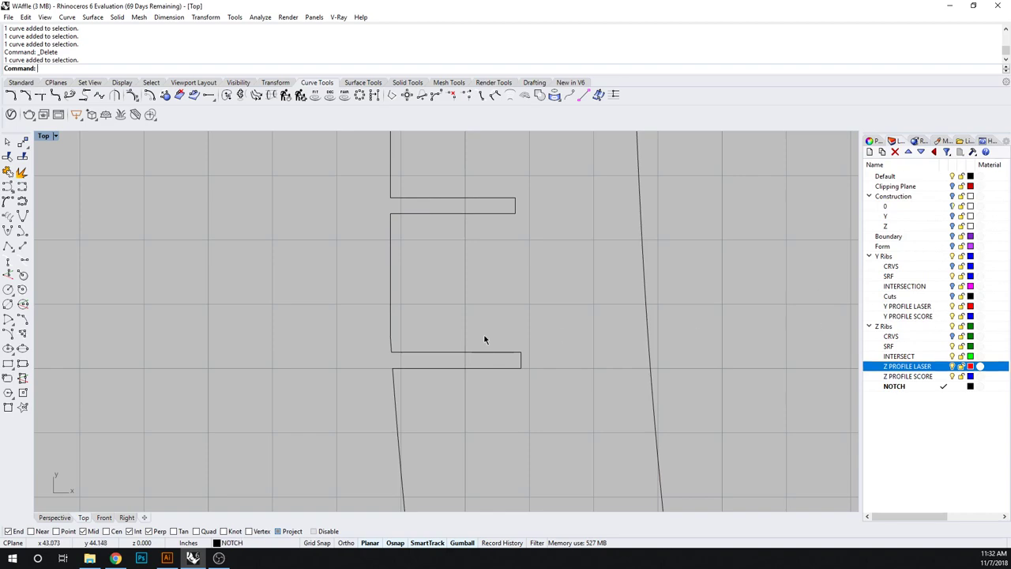
{"action": "right_click", "coordinate": [908, 306]}
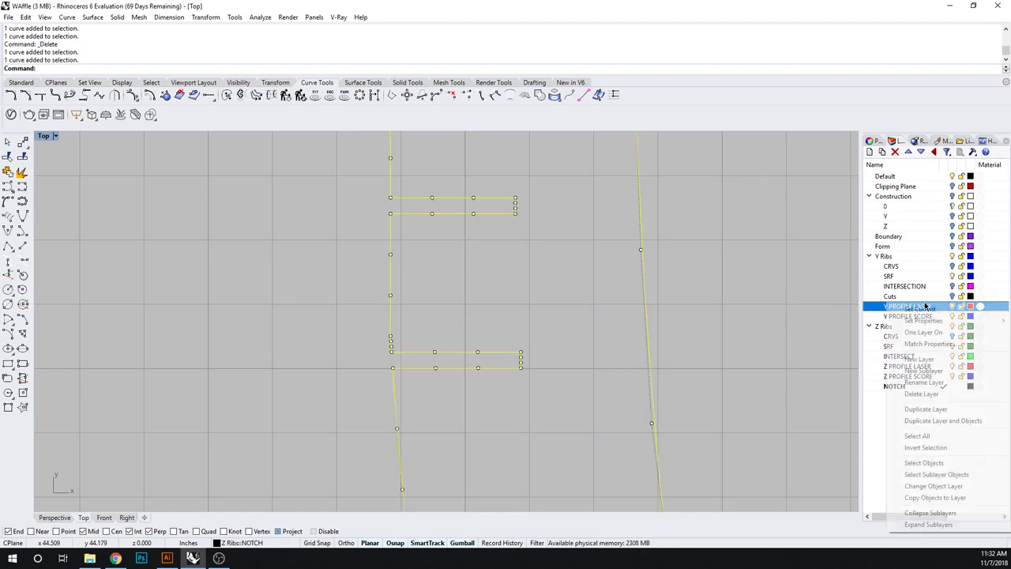
{"action": "left_click", "coordinate": [934, 486]}
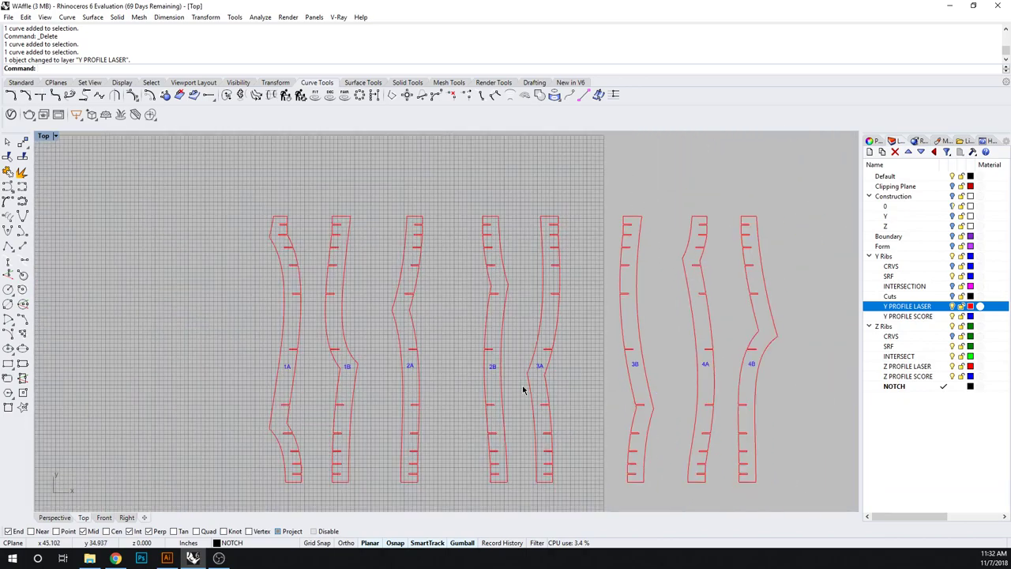
{"action": "scroll", "scroll_direction": "up", "scroll_amount": 3}
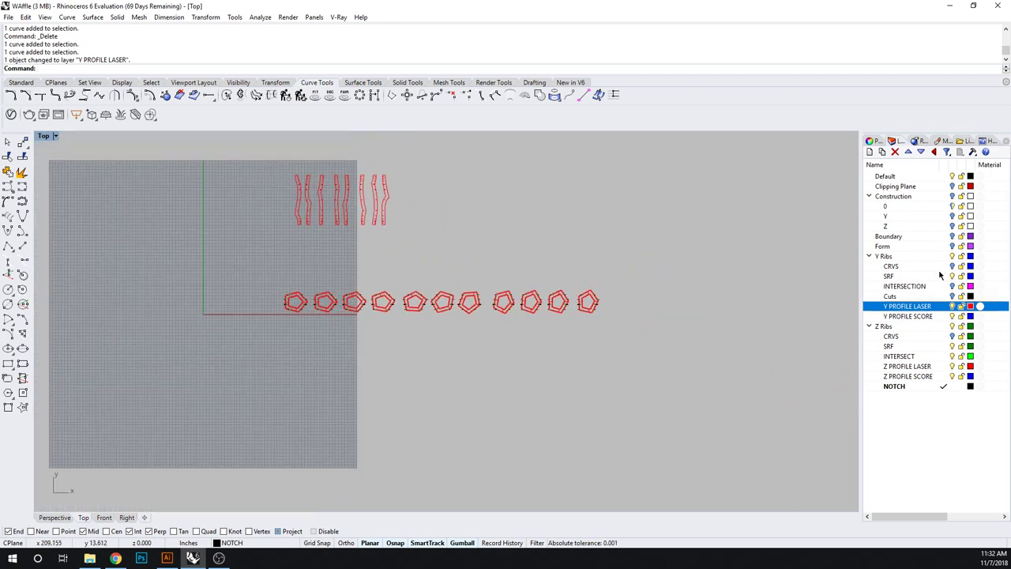
Hide the Y Ribs layer and select every Z PROFILE LASER shape as the objects to split
{"action": "left_click", "coordinate": [885, 256]}
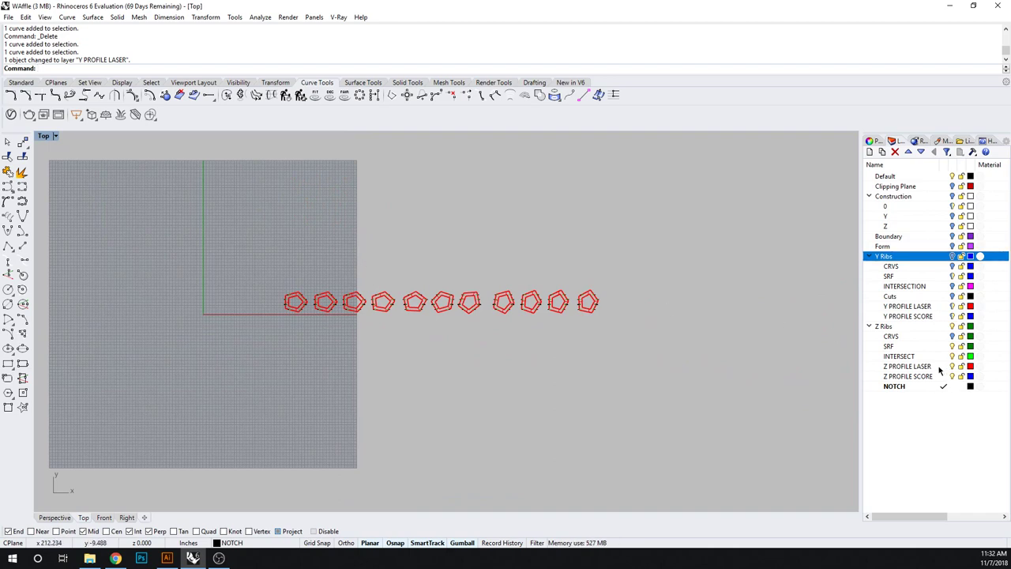
{"action": "left_click", "coordinate": [909, 366]}
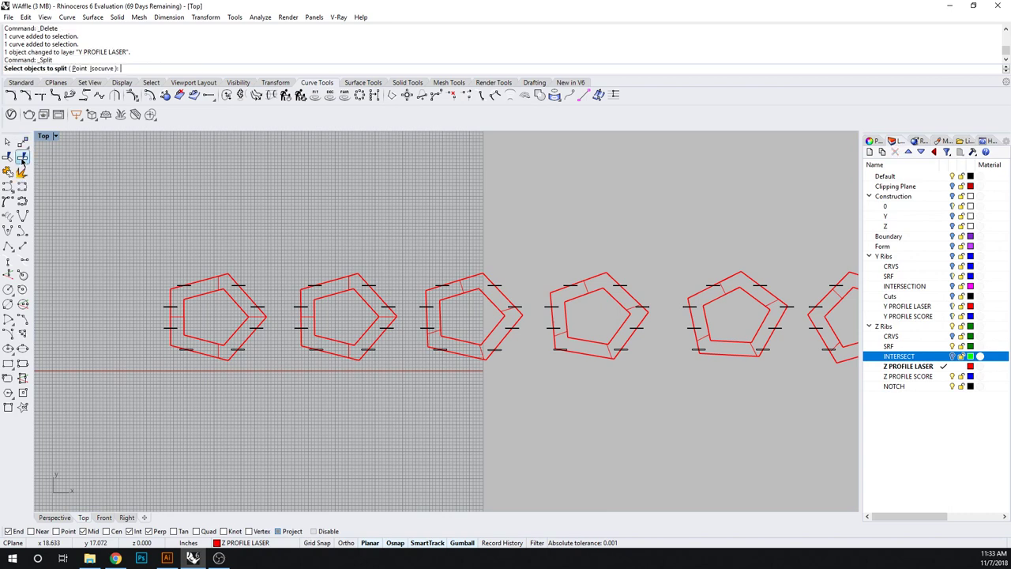
{"action": "right_click", "coordinate": [908, 367]}
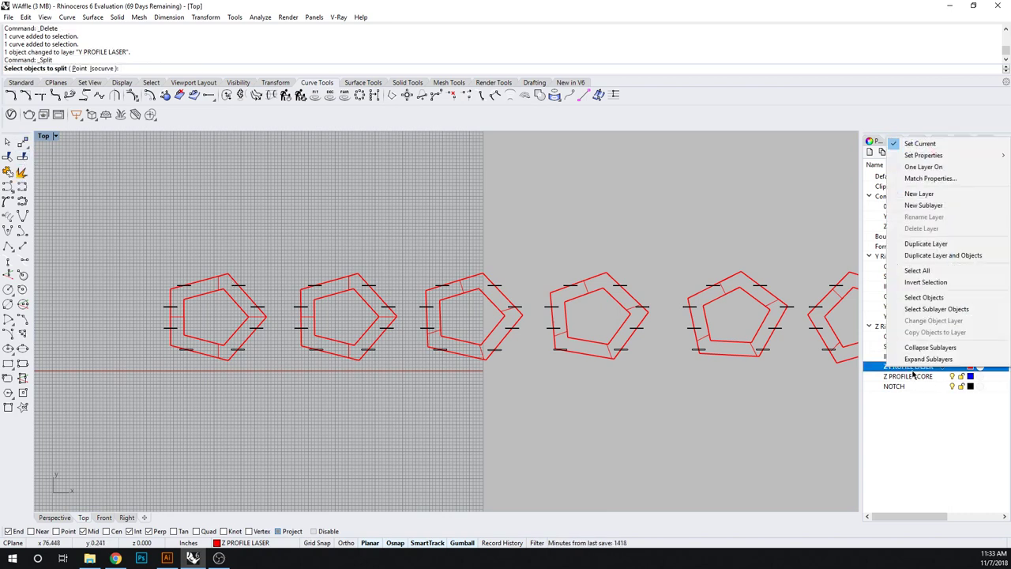
{"action": "left_click", "coordinate": [923, 297]}
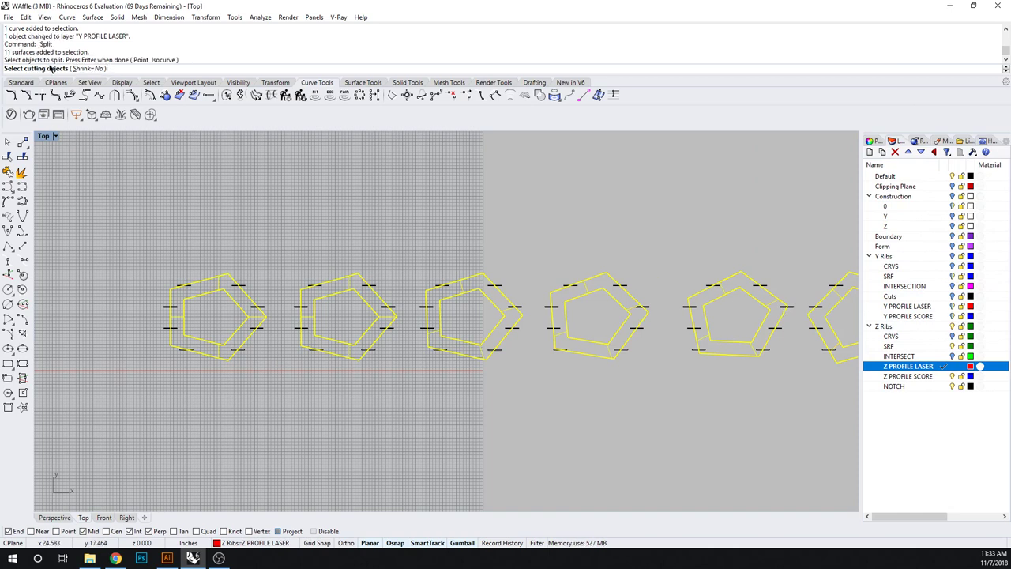
Use all rectangles on the NOTCH layer as cutters so the Z profiles split at the notches
{"action": "left_click", "coordinate": [895, 385]}
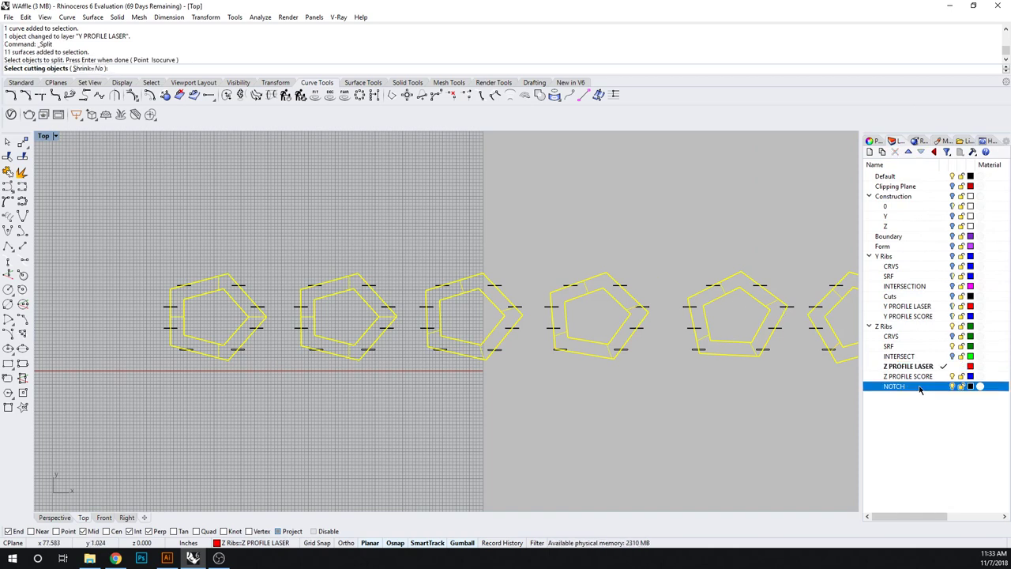
{"action": "right_click", "coordinate": [895, 386]}
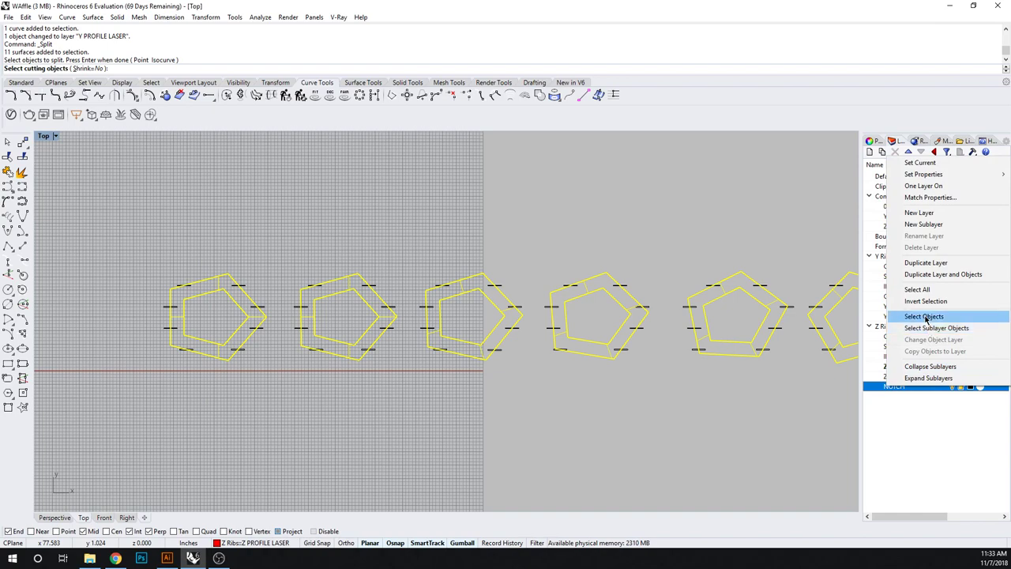
{"action": "left_click", "coordinate": [923, 316]}
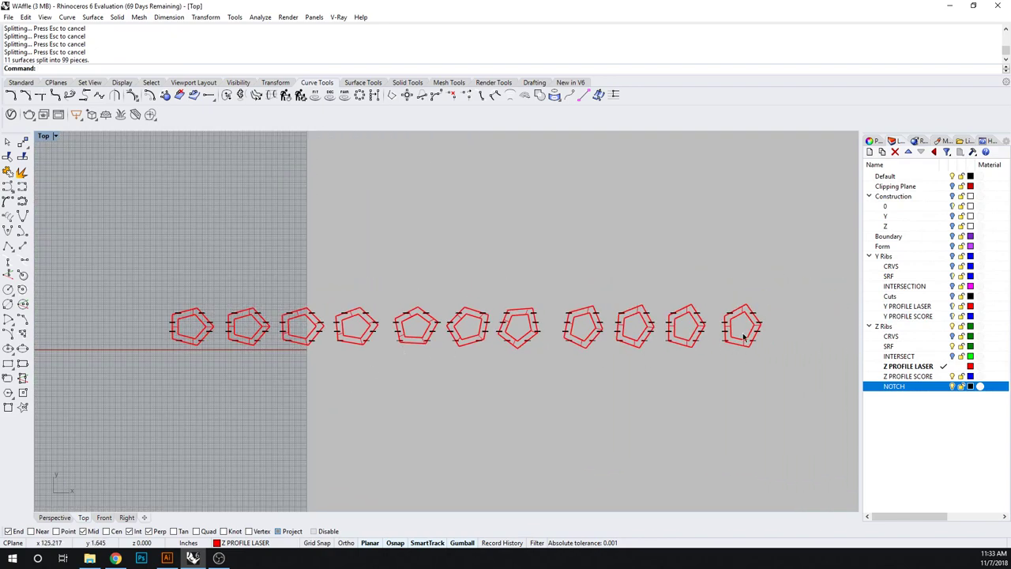
Select the split notch pieces across the row, then Show the hidden Z-rib surfaces again
{"action": "left_click", "coordinate": [741, 326]}
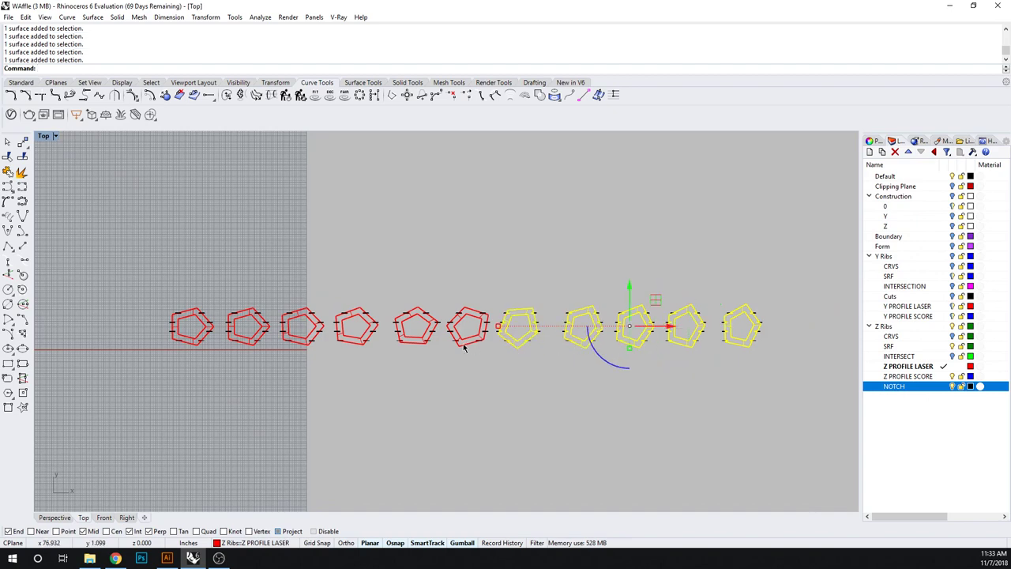
{"action": "left_click_drag", "start_coordinate": [629, 325], "coordinate": [547, 326]}
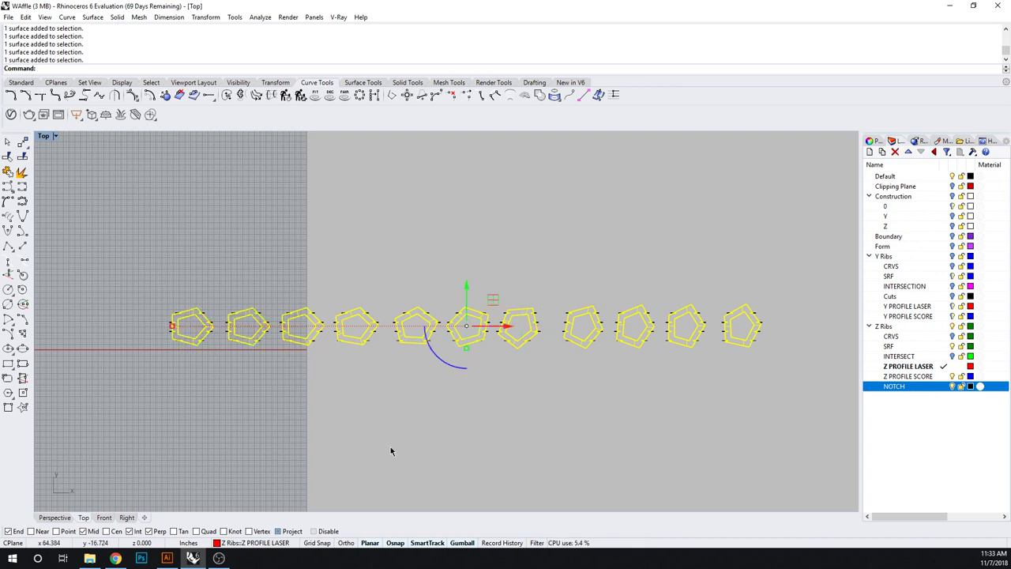
{"action": "mouse_move", "coordinate": [430, 376]}
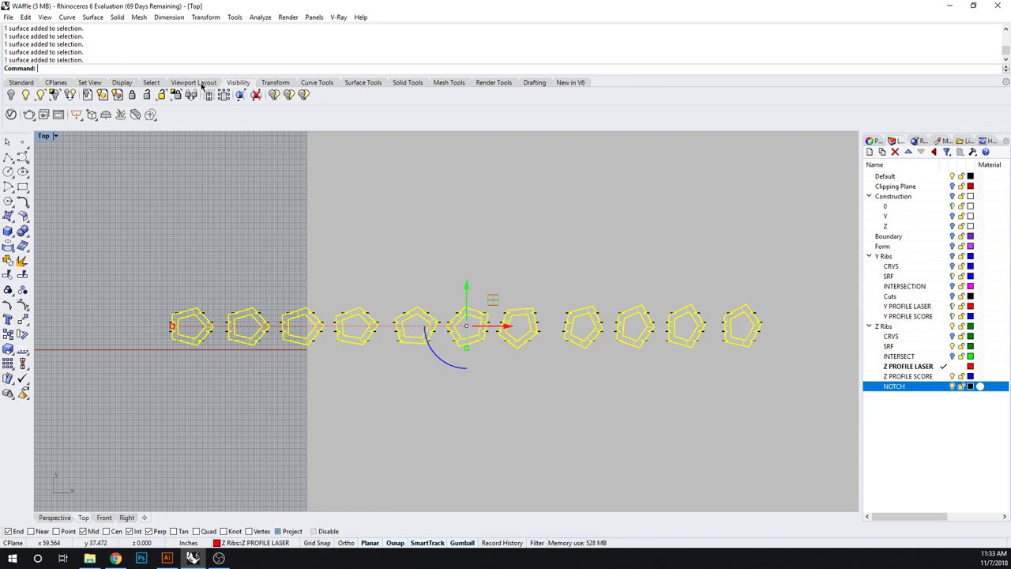
{"action": "left_click", "coordinate": [275, 95]}
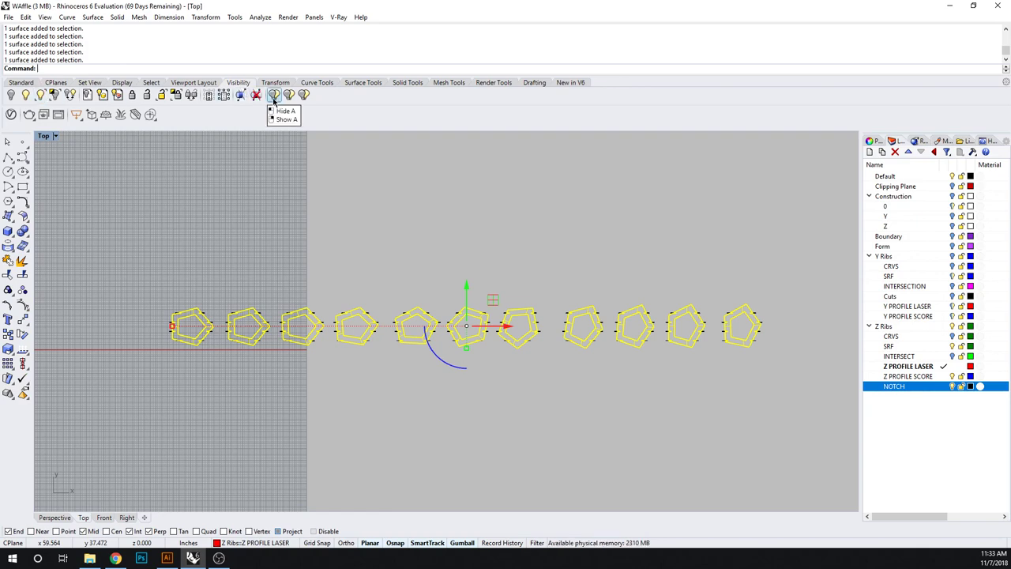
{"action": "left_click", "coordinate": [286, 111]}
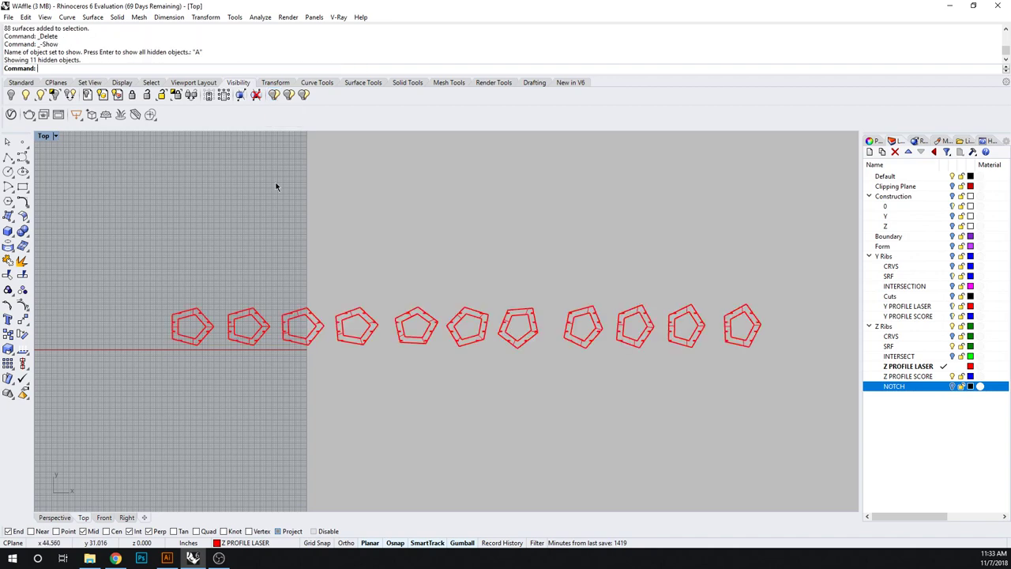
{"action": "scroll", "scroll_direction": "up", "scroll_amount": 3}
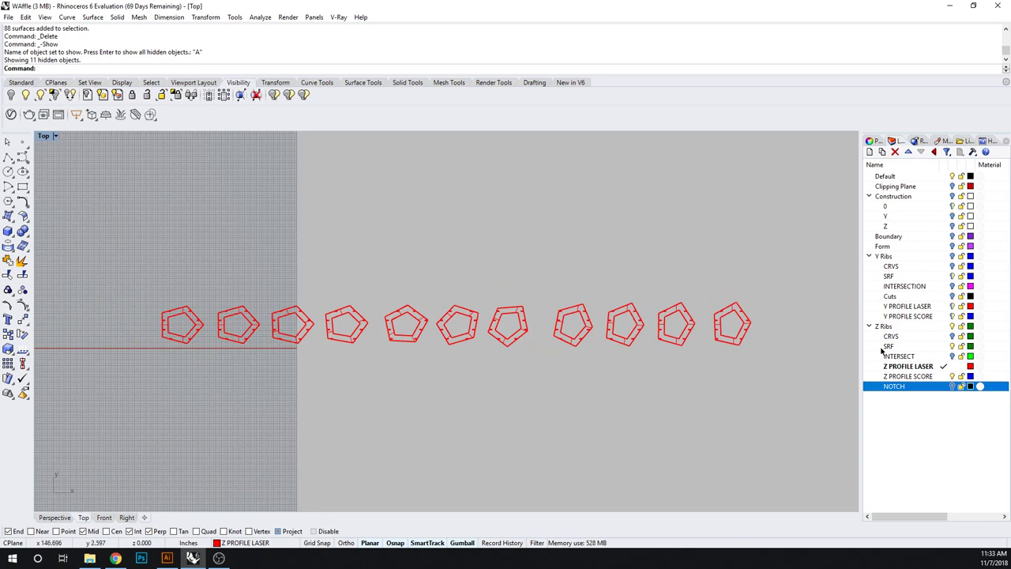
{"action": "key", "text": "Return"}
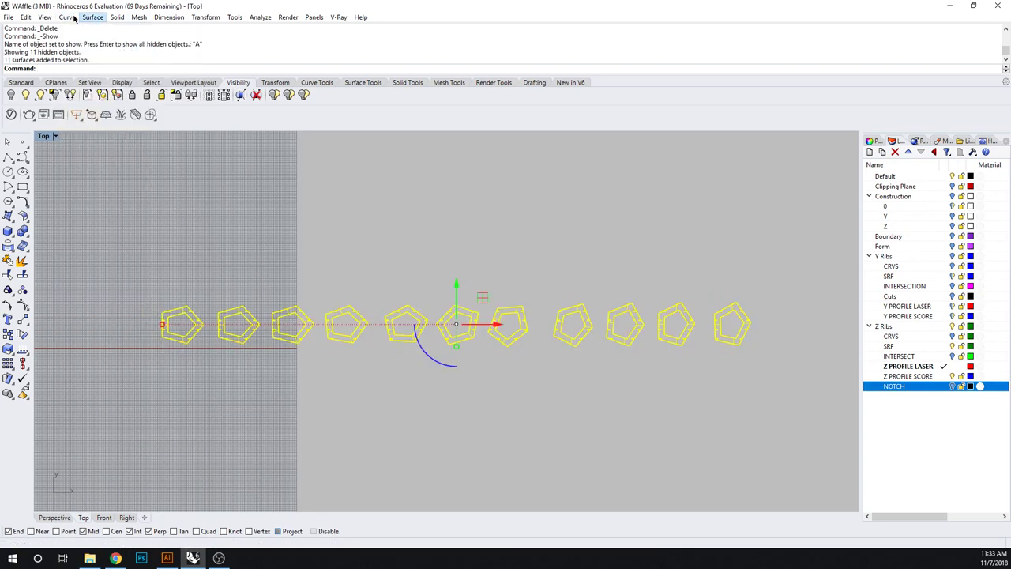
Reach Curve from Objects to duplicate the rib surface borders as outline curves
{"action": "left_click", "coordinate": [67, 16]}
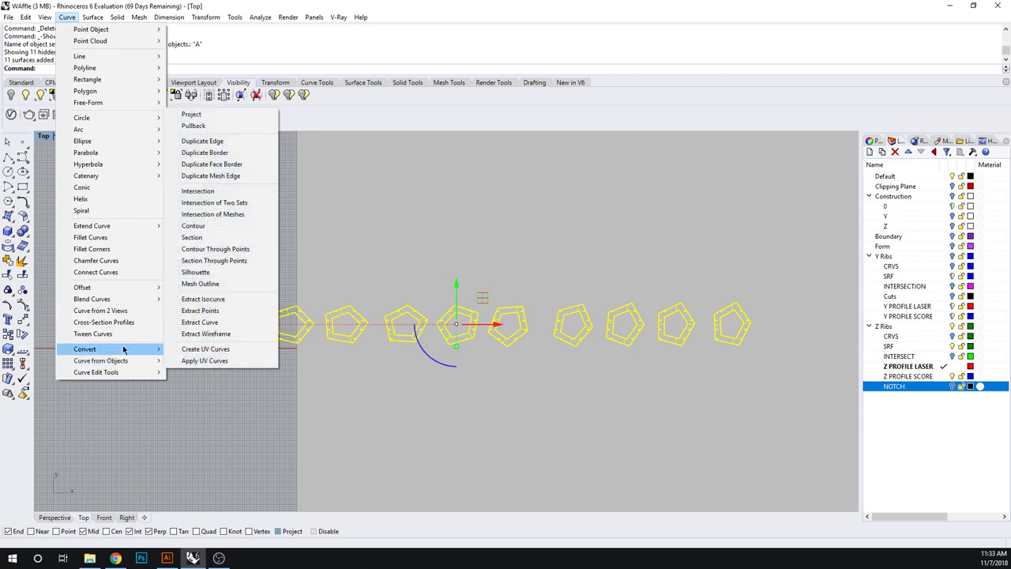
{"action": "mouse_move", "coordinate": [101, 361]}
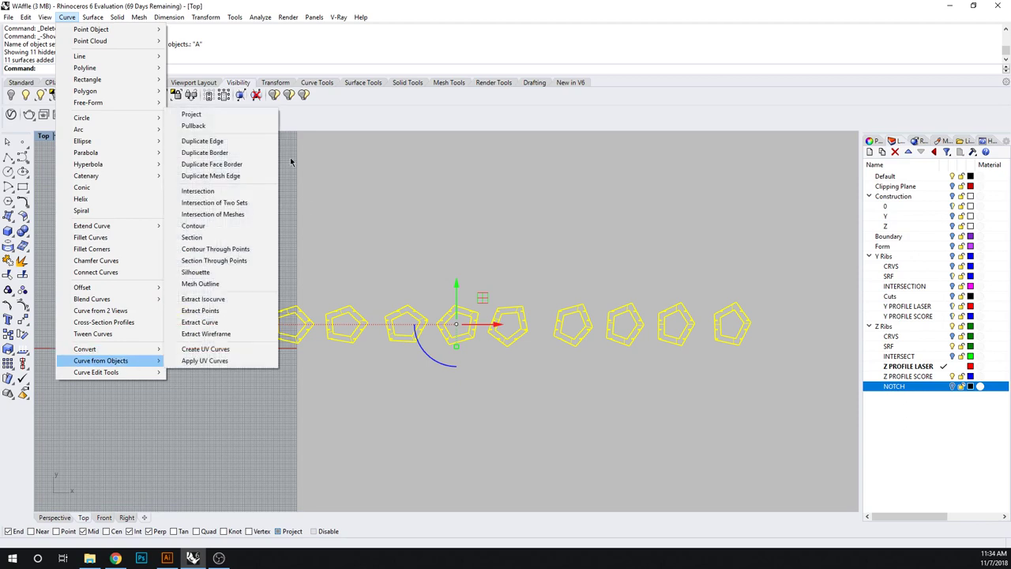
{"action": "left_click", "coordinate": [202, 141]}
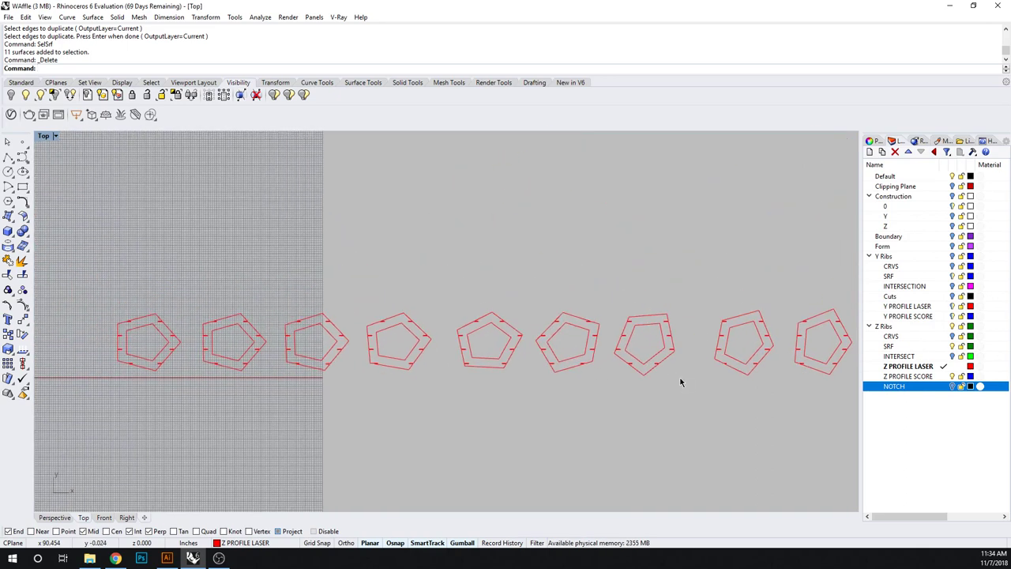
{"action": "mouse_move", "coordinate": [931, 376]}
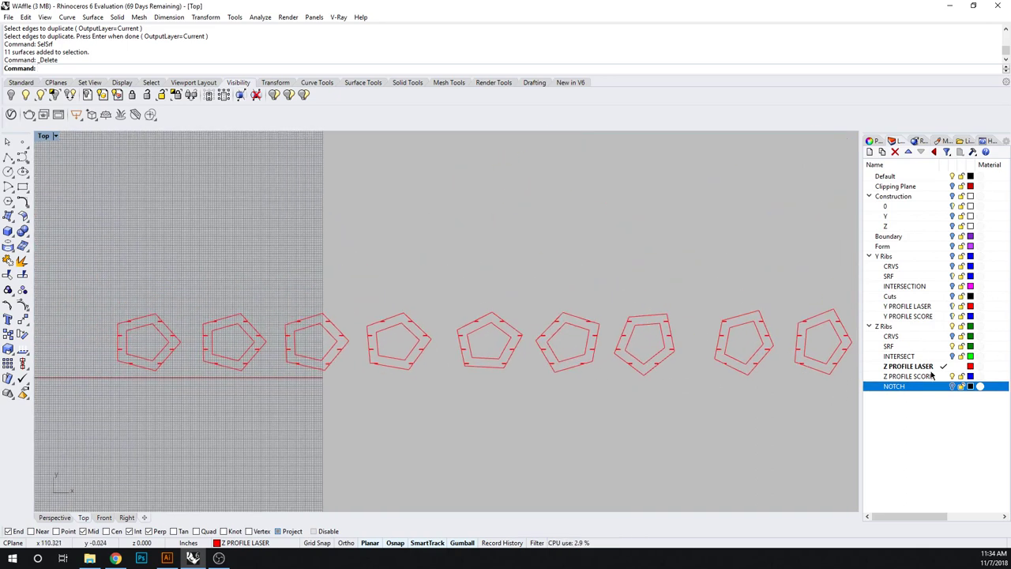
Make Z PROFILE SCORE the current layer for the rib labels
{"action": "left_click", "coordinate": [909, 376]}
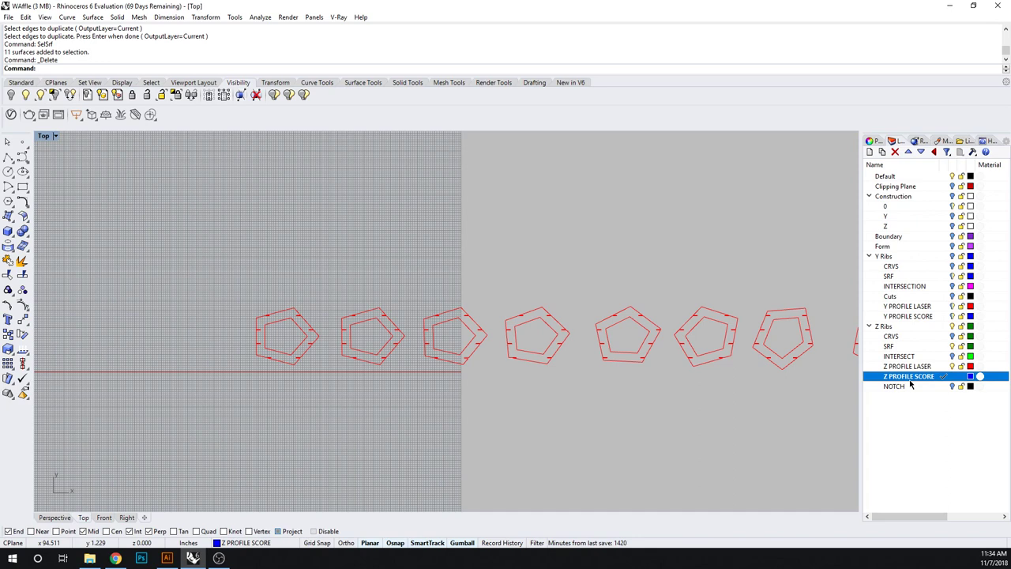
{"action": "mouse_move", "coordinate": [901, 408]}
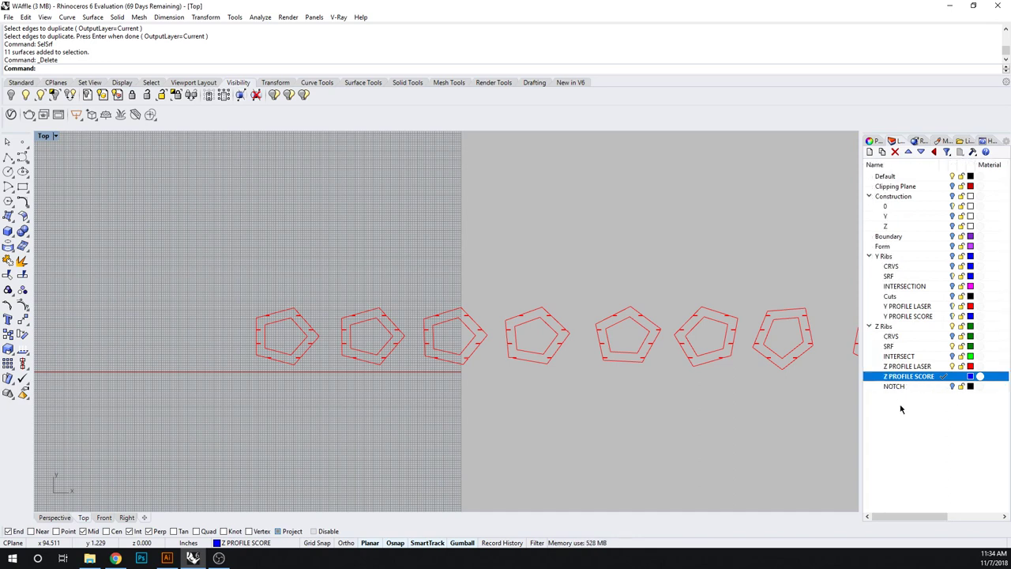
{"action": "mouse_move", "coordinate": [124, 367]}
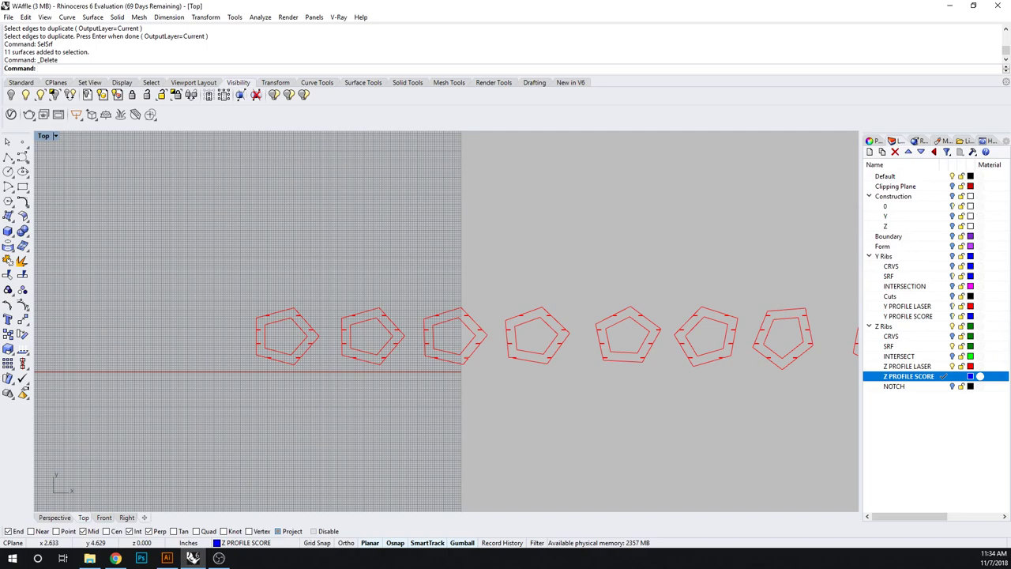
{"action": "scroll", "scroll_direction": "up", "scroll_amount": 3}
{"action": "type", "text": "Text"}
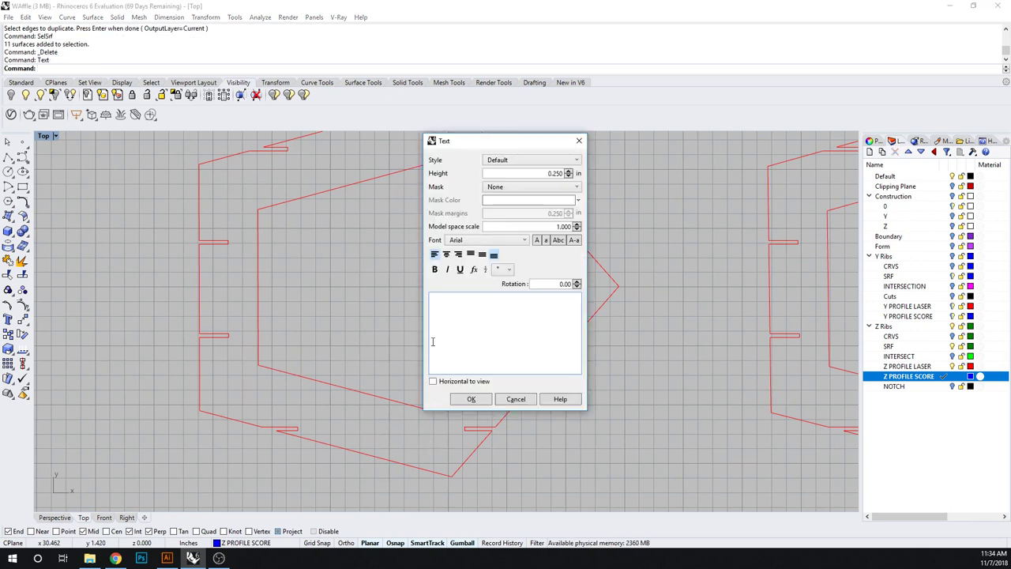
Add text labels 1Z, 2Z, 3Z, 4Z and 5Z beneath the first rib outlines
{"action": "type", "text": "12"}
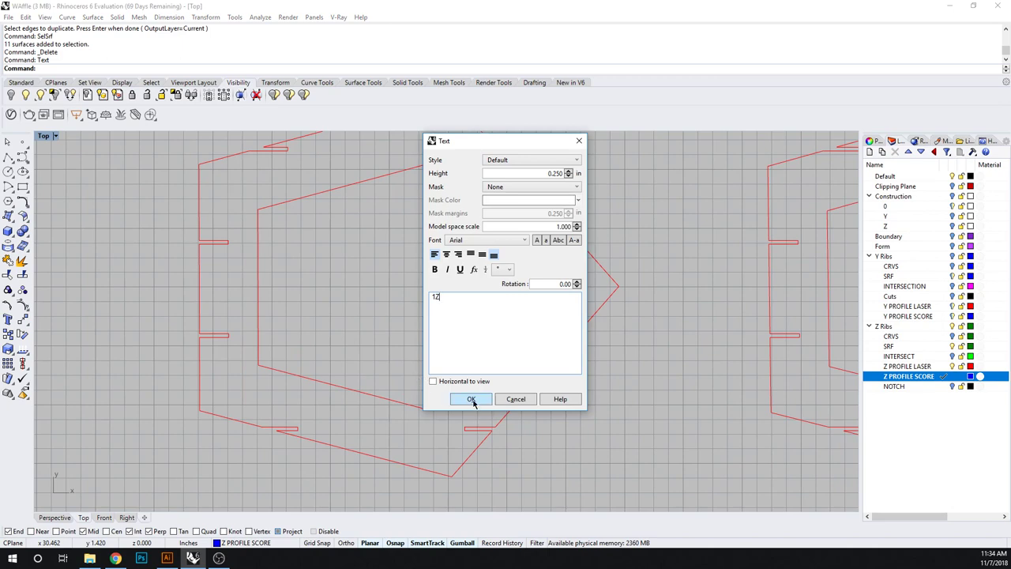
{"action": "left_click", "coordinate": [471, 398]}
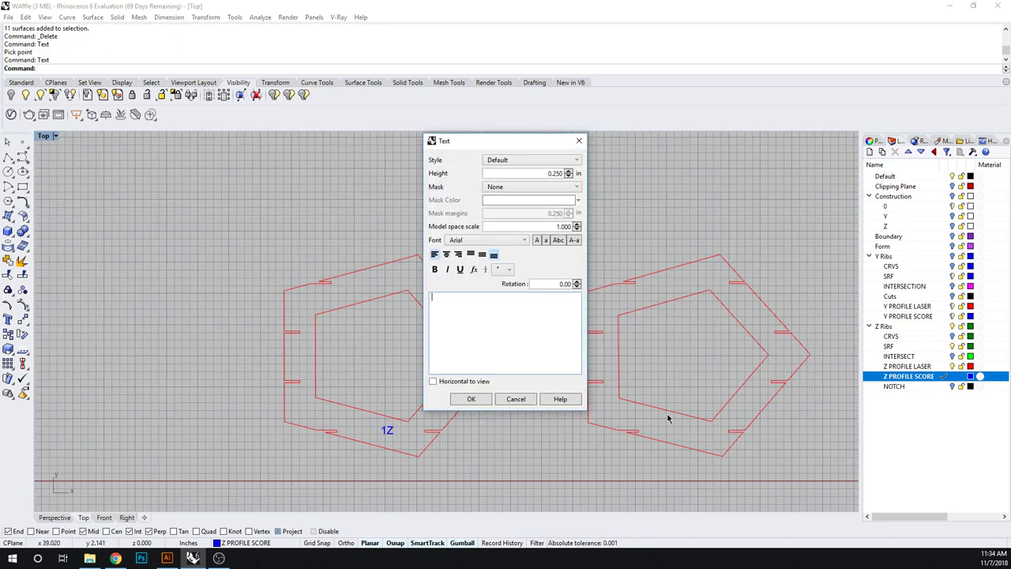
{"action": "type", "text": "2Z"}
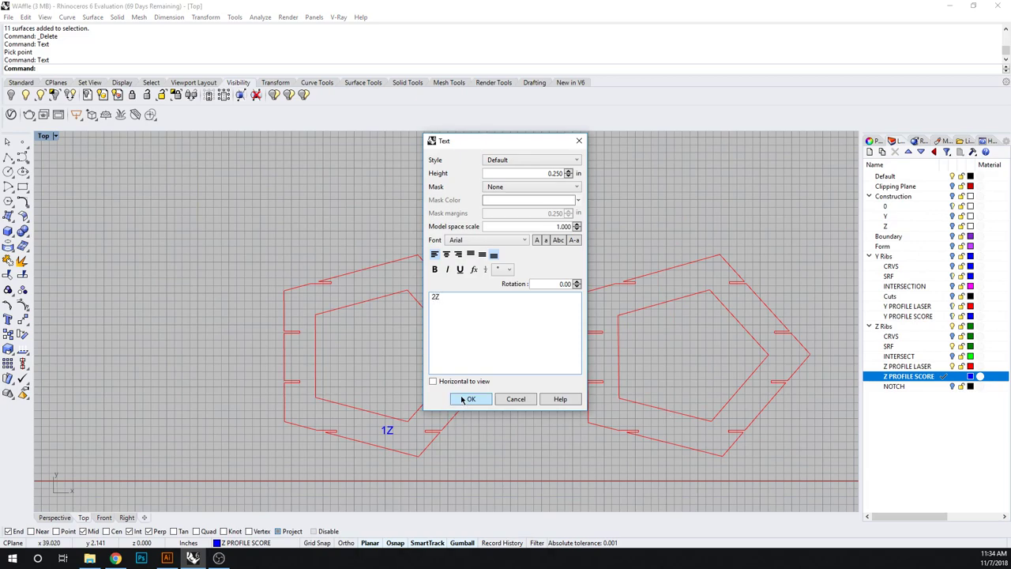
{"action": "left_click", "coordinate": [471, 398]}
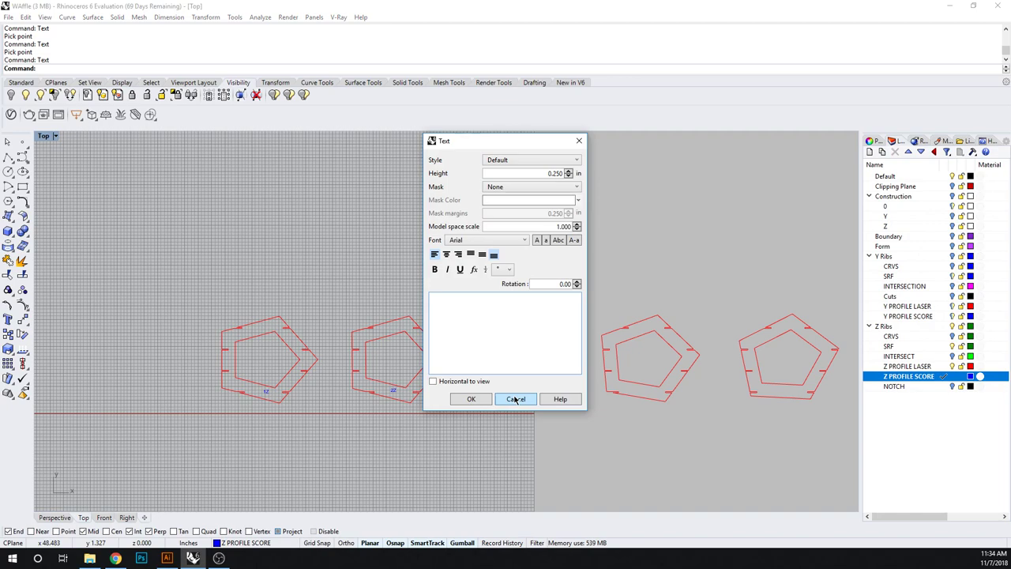
{"action": "left_click", "coordinate": [515, 398]}
{"action": "type", "text": "4Z"}
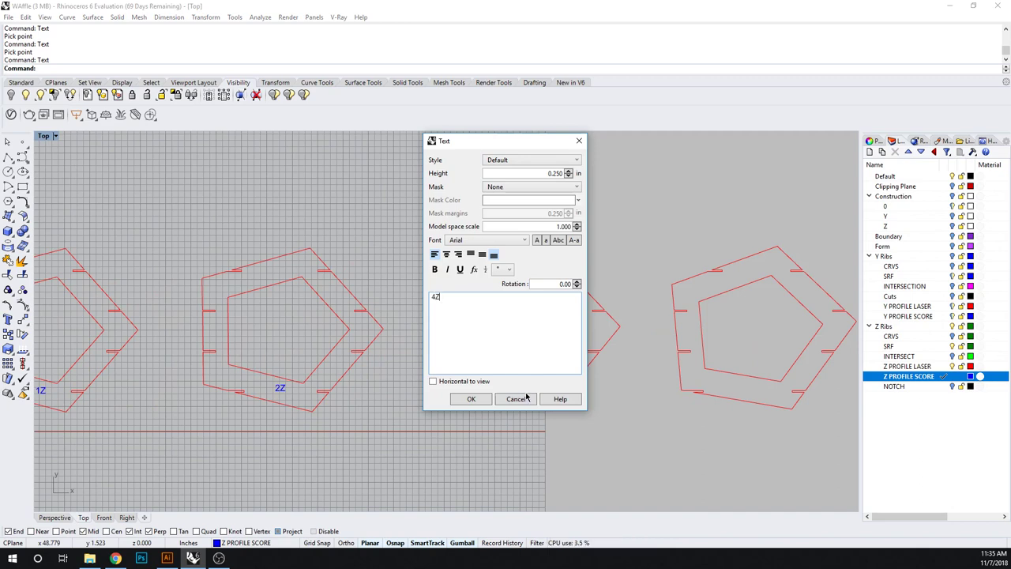
{"action": "left_click", "coordinate": [471, 398]}
{"action": "type", "text": "5"}
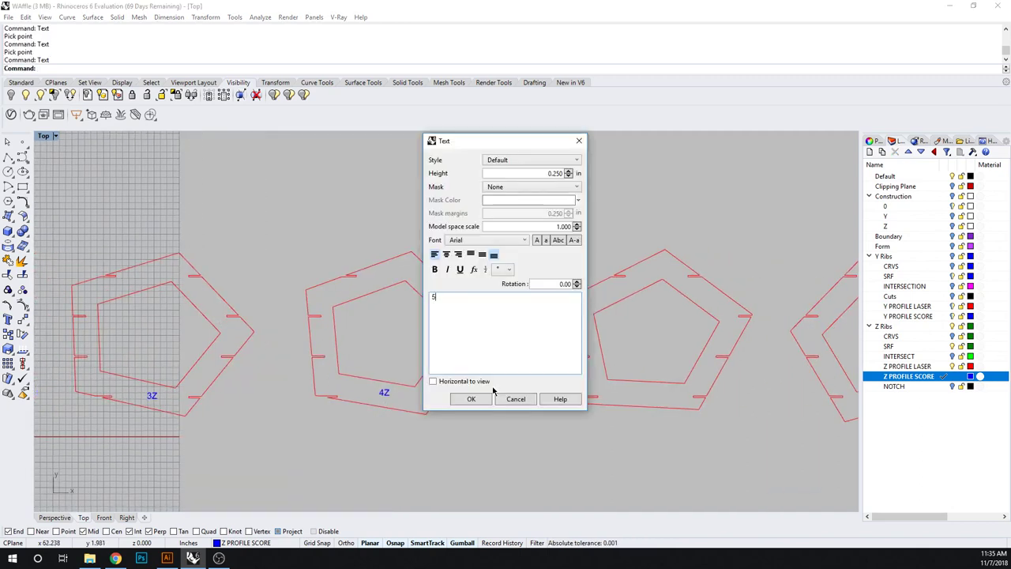
{"action": "left_click", "coordinate": [471, 398]}
{"action": "type", "text": "Z"}
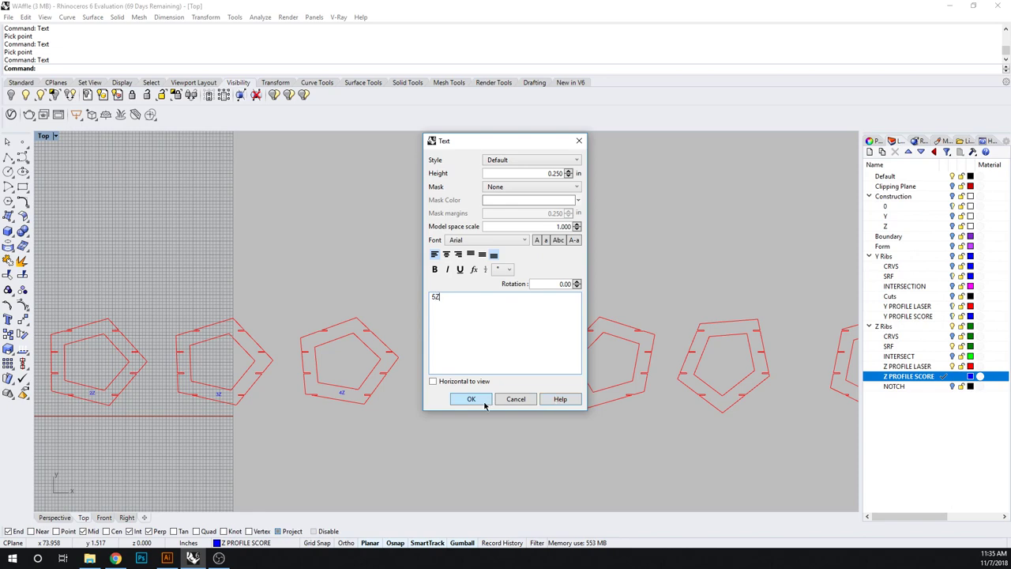
{"action": "left_click", "coordinate": [470, 398]}
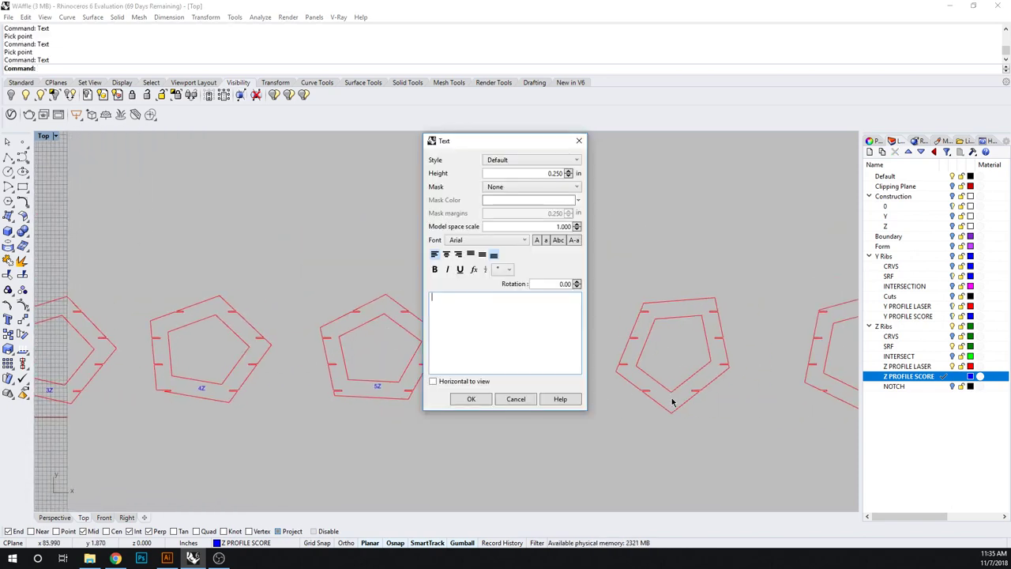
Add labels 6Z onward, each placed beneath its rib outline along the row
{"action": "type", "text": "6"}
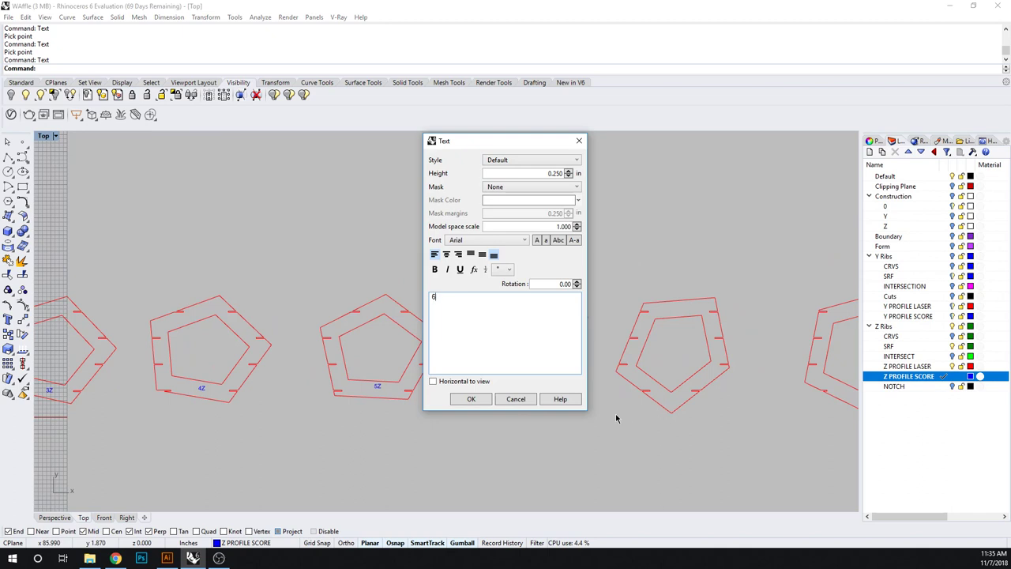
{"action": "left_click", "coordinate": [471, 398]}
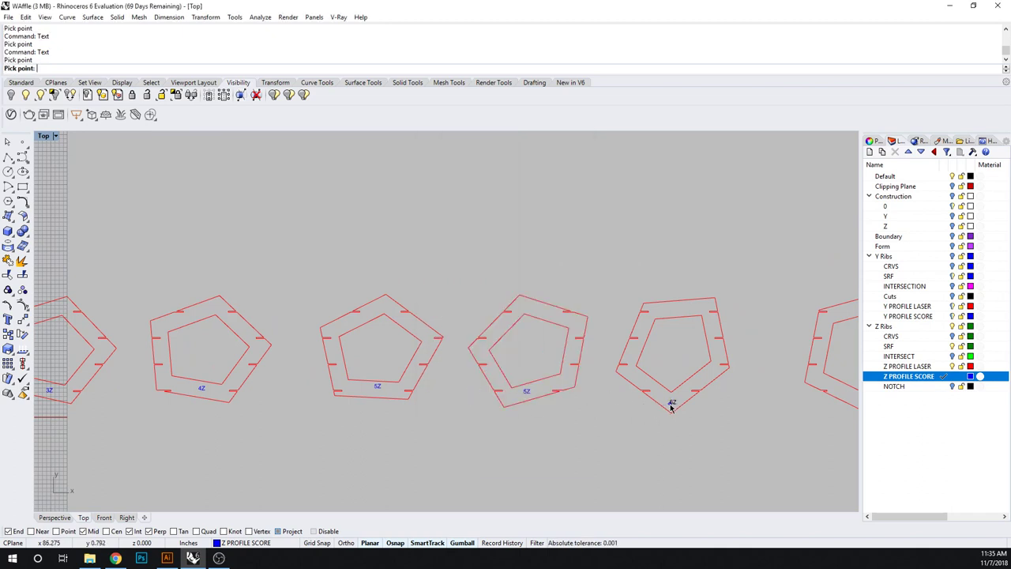
{"action": "left_click", "coordinate": [672, 405]}
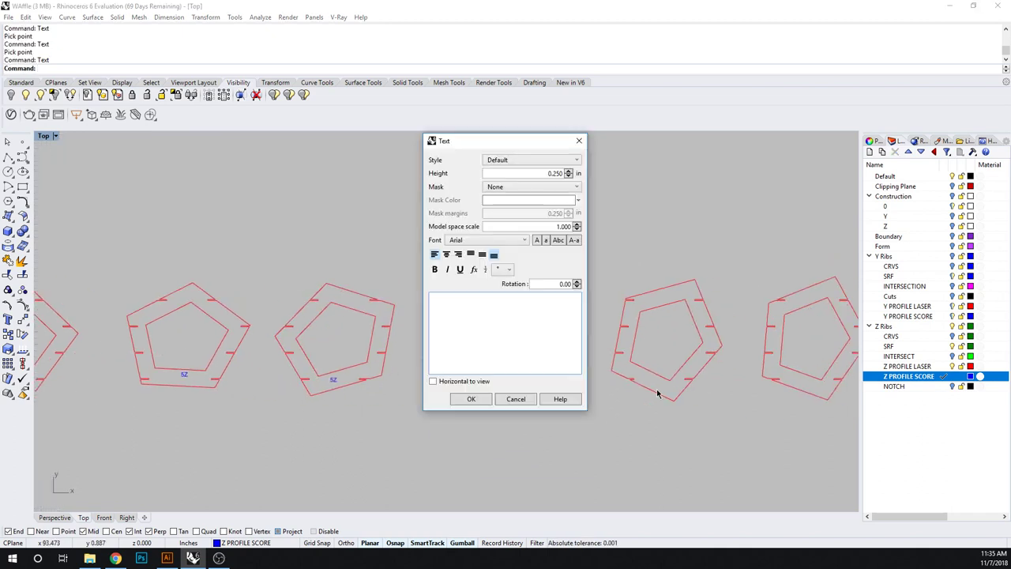
{"action": "left_click", "coordinate": [470, 398]}
{"action": "type", "text": "8"}
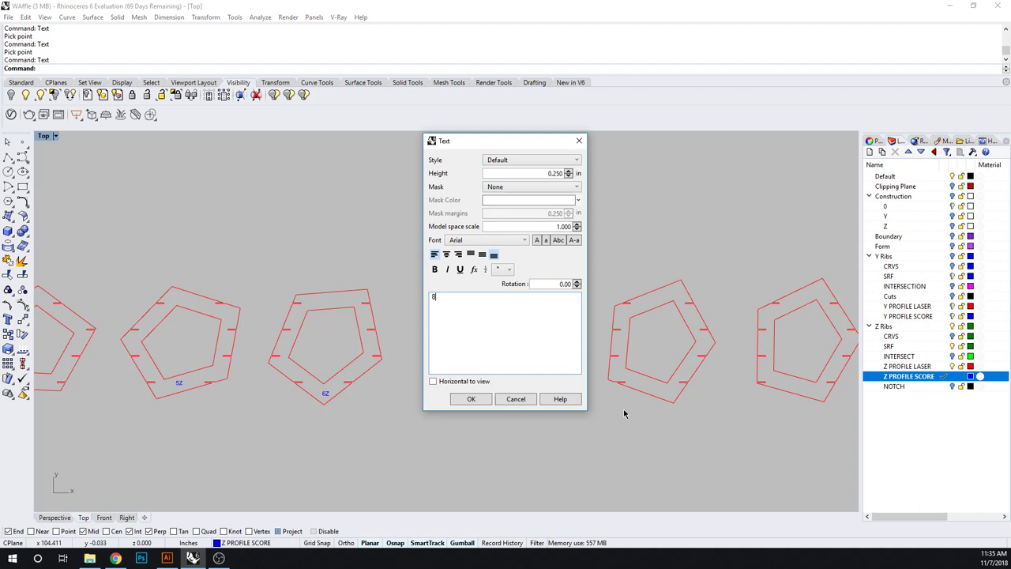
{"action": "left_click", "coordinate": [471, 399]}
{"action": "type", "text": "9"}
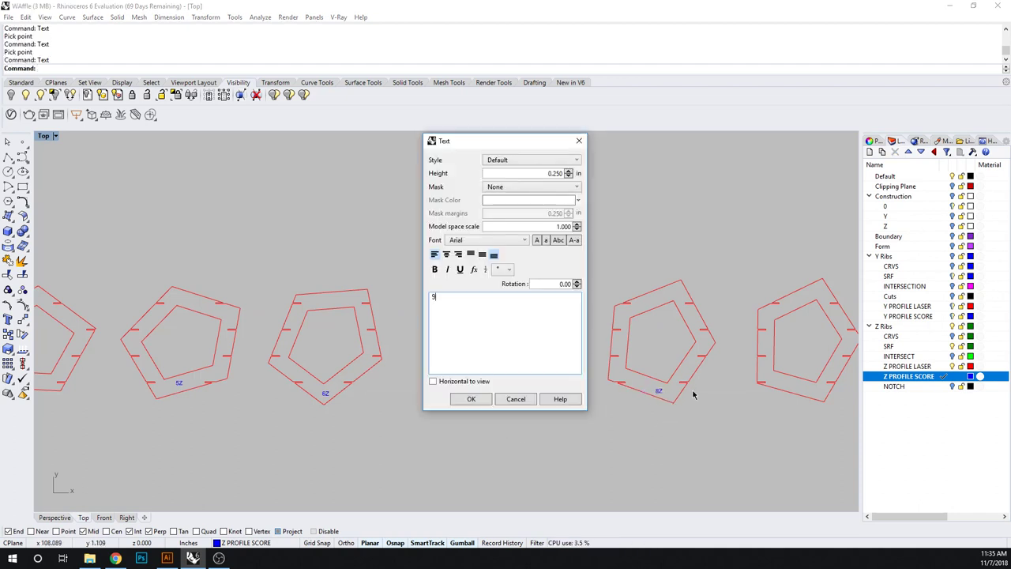
{"action": "left_click", "coordinate": [471, 399]}
{"action": "type", "text": "10"}
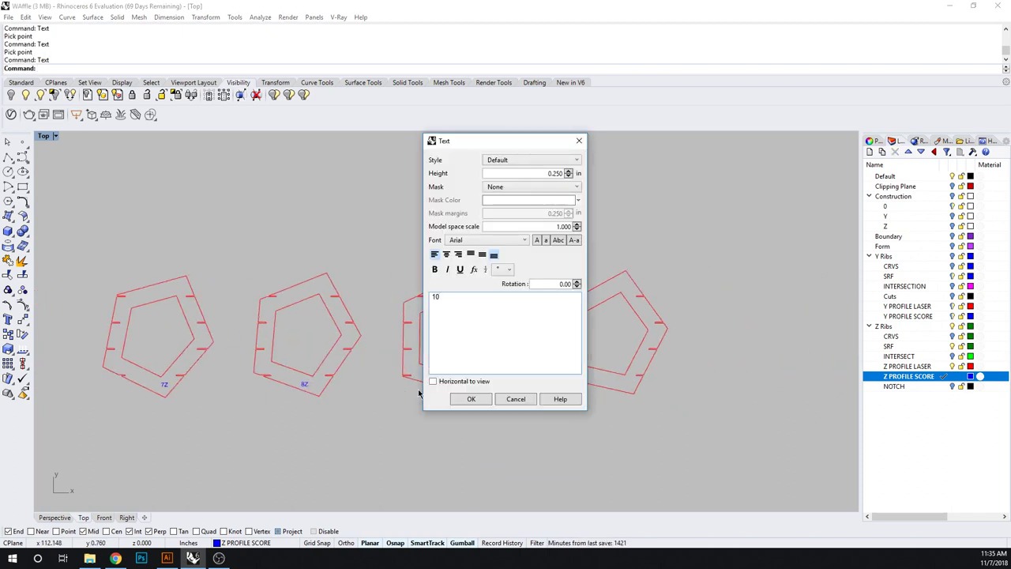
{"action": "left_click", "coordinate": [471, 398]}
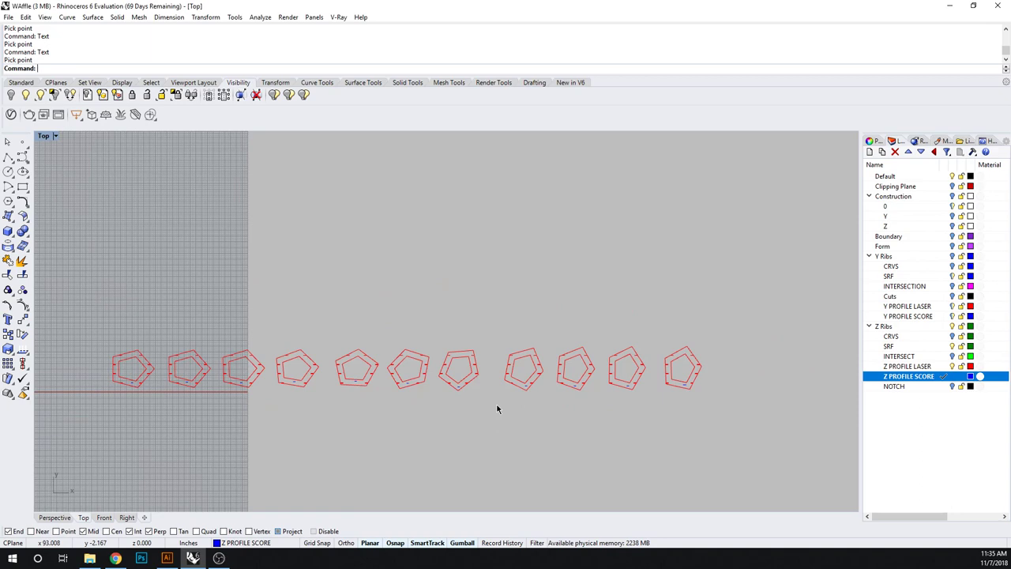
{"action": "mouse_move", "coordinate": [730, 439]}
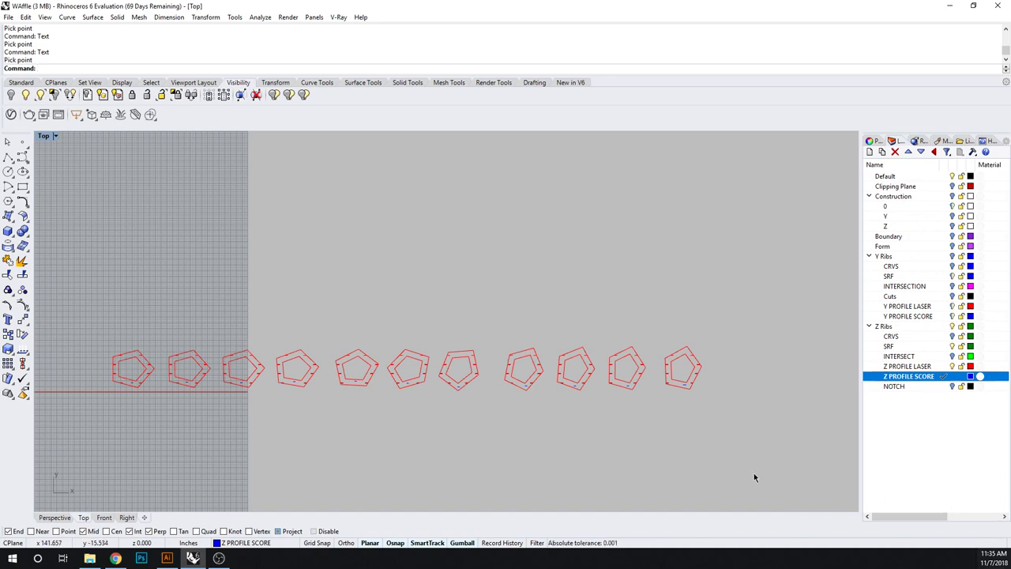
{"action": "mouse_move", "coordinate": [626, 426]}
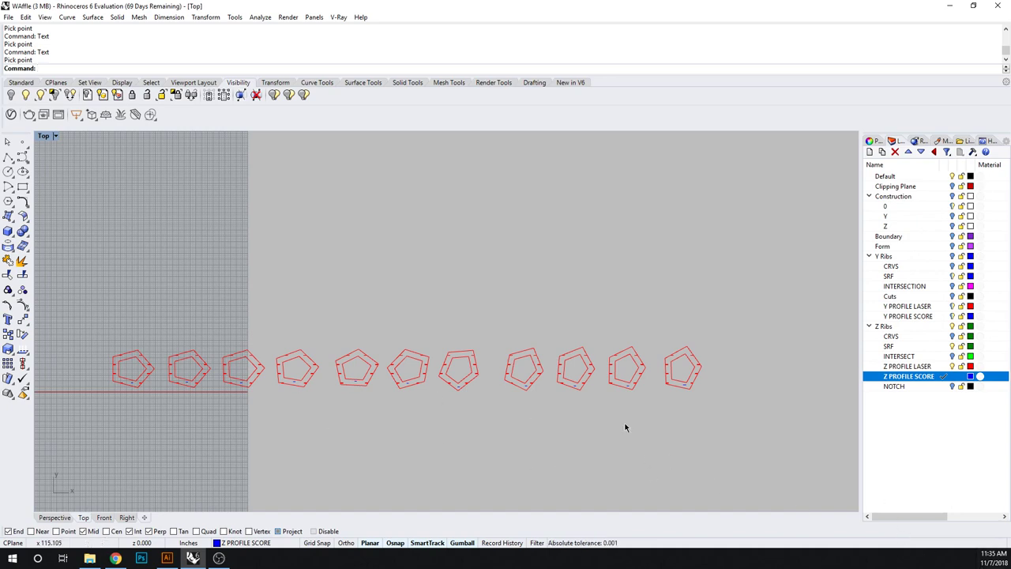